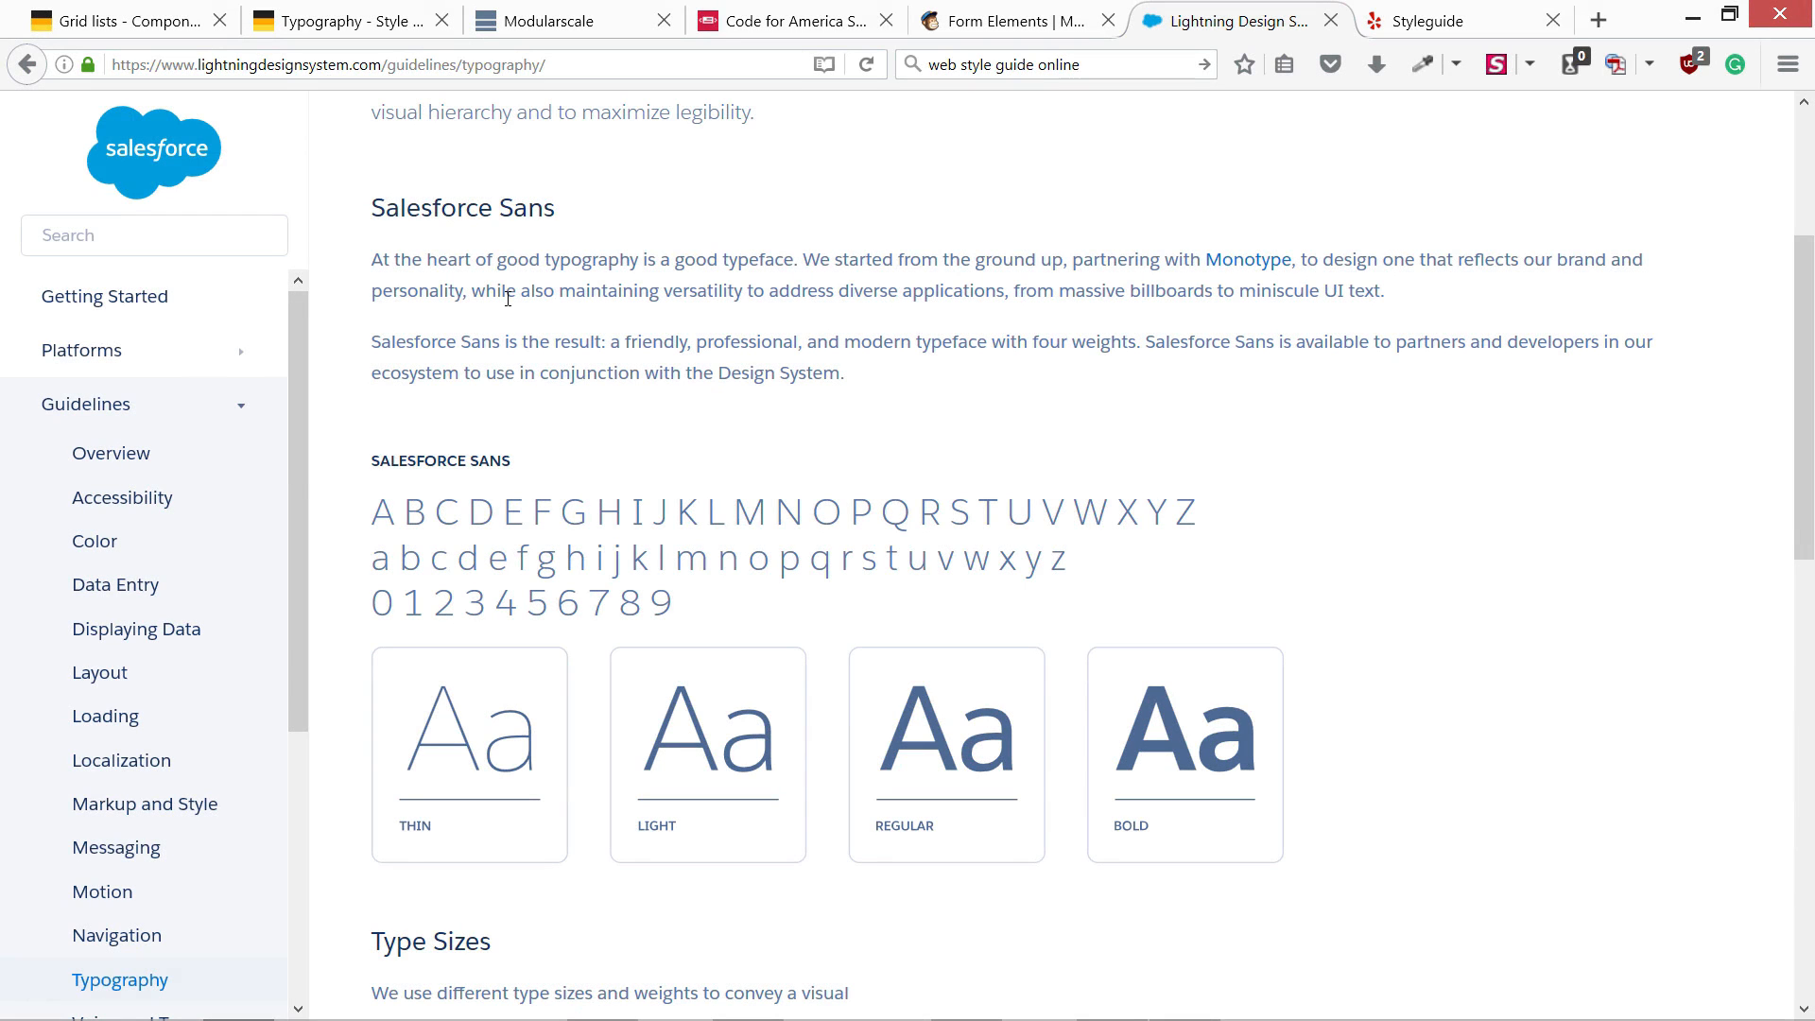
{"action": "mouse_move", "coordinate": [121, 497]}
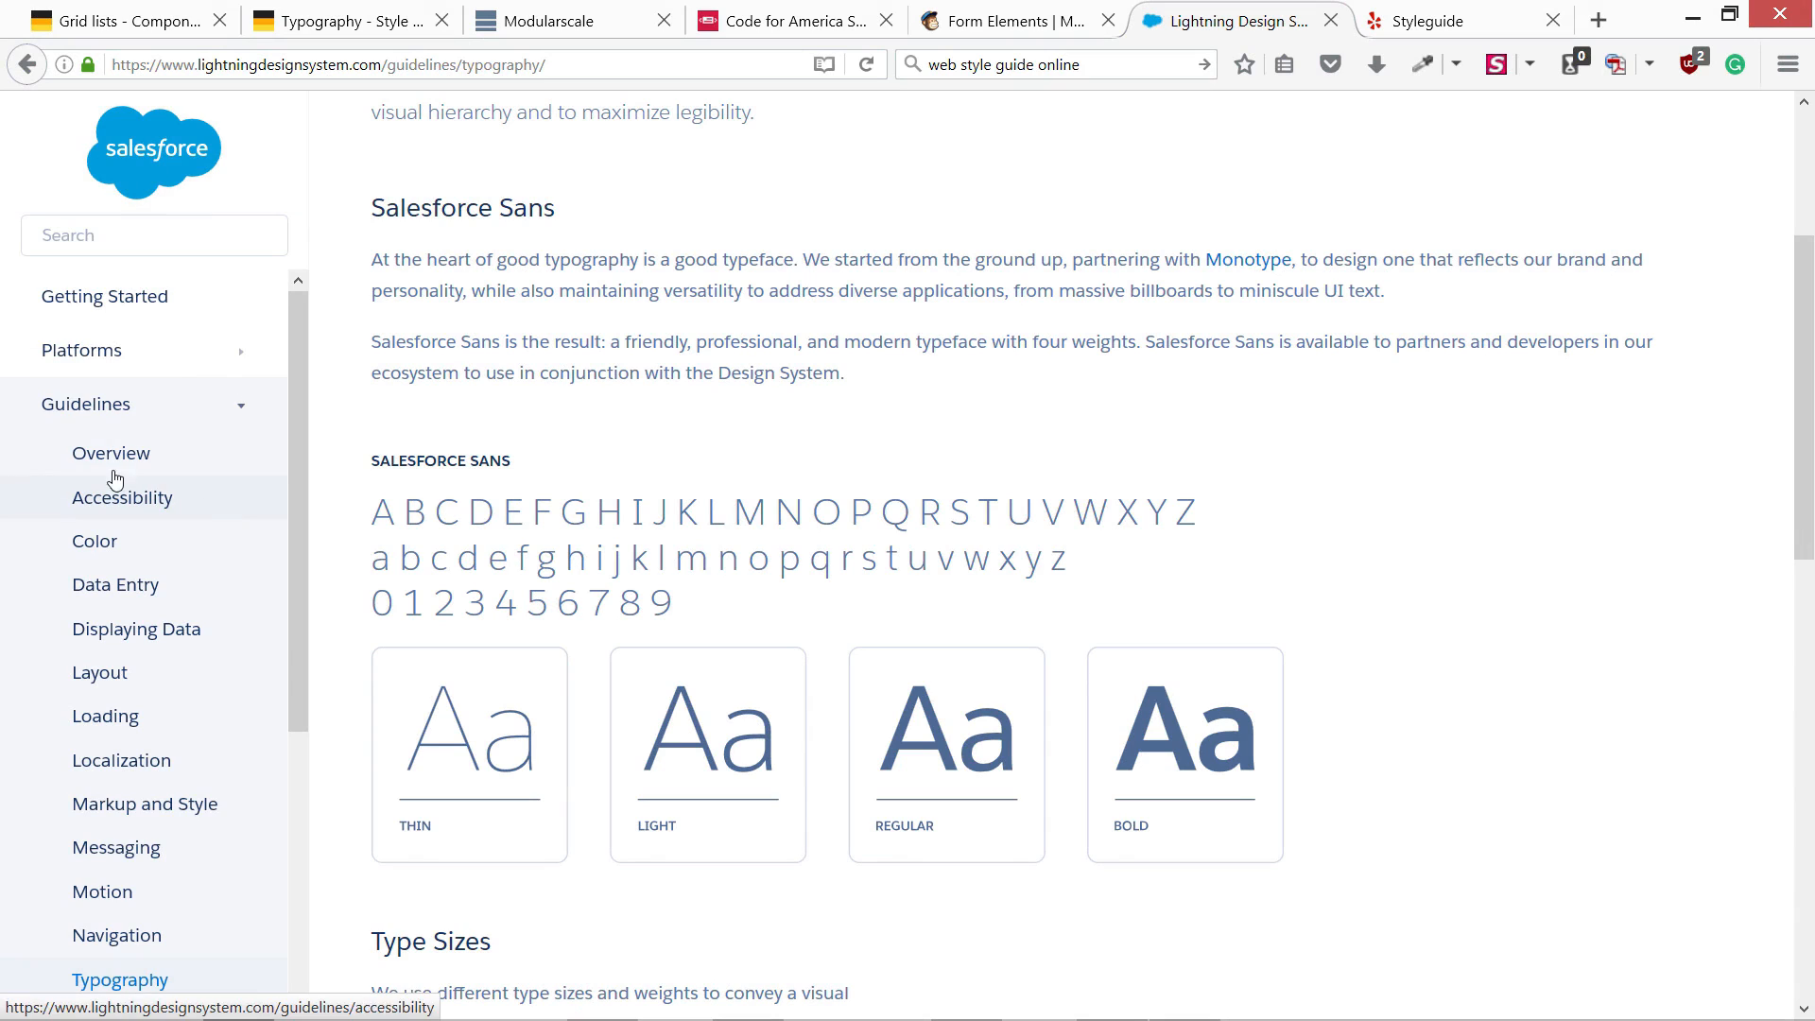
{"action": "mouse_move", "coordinate": [121, 760]}
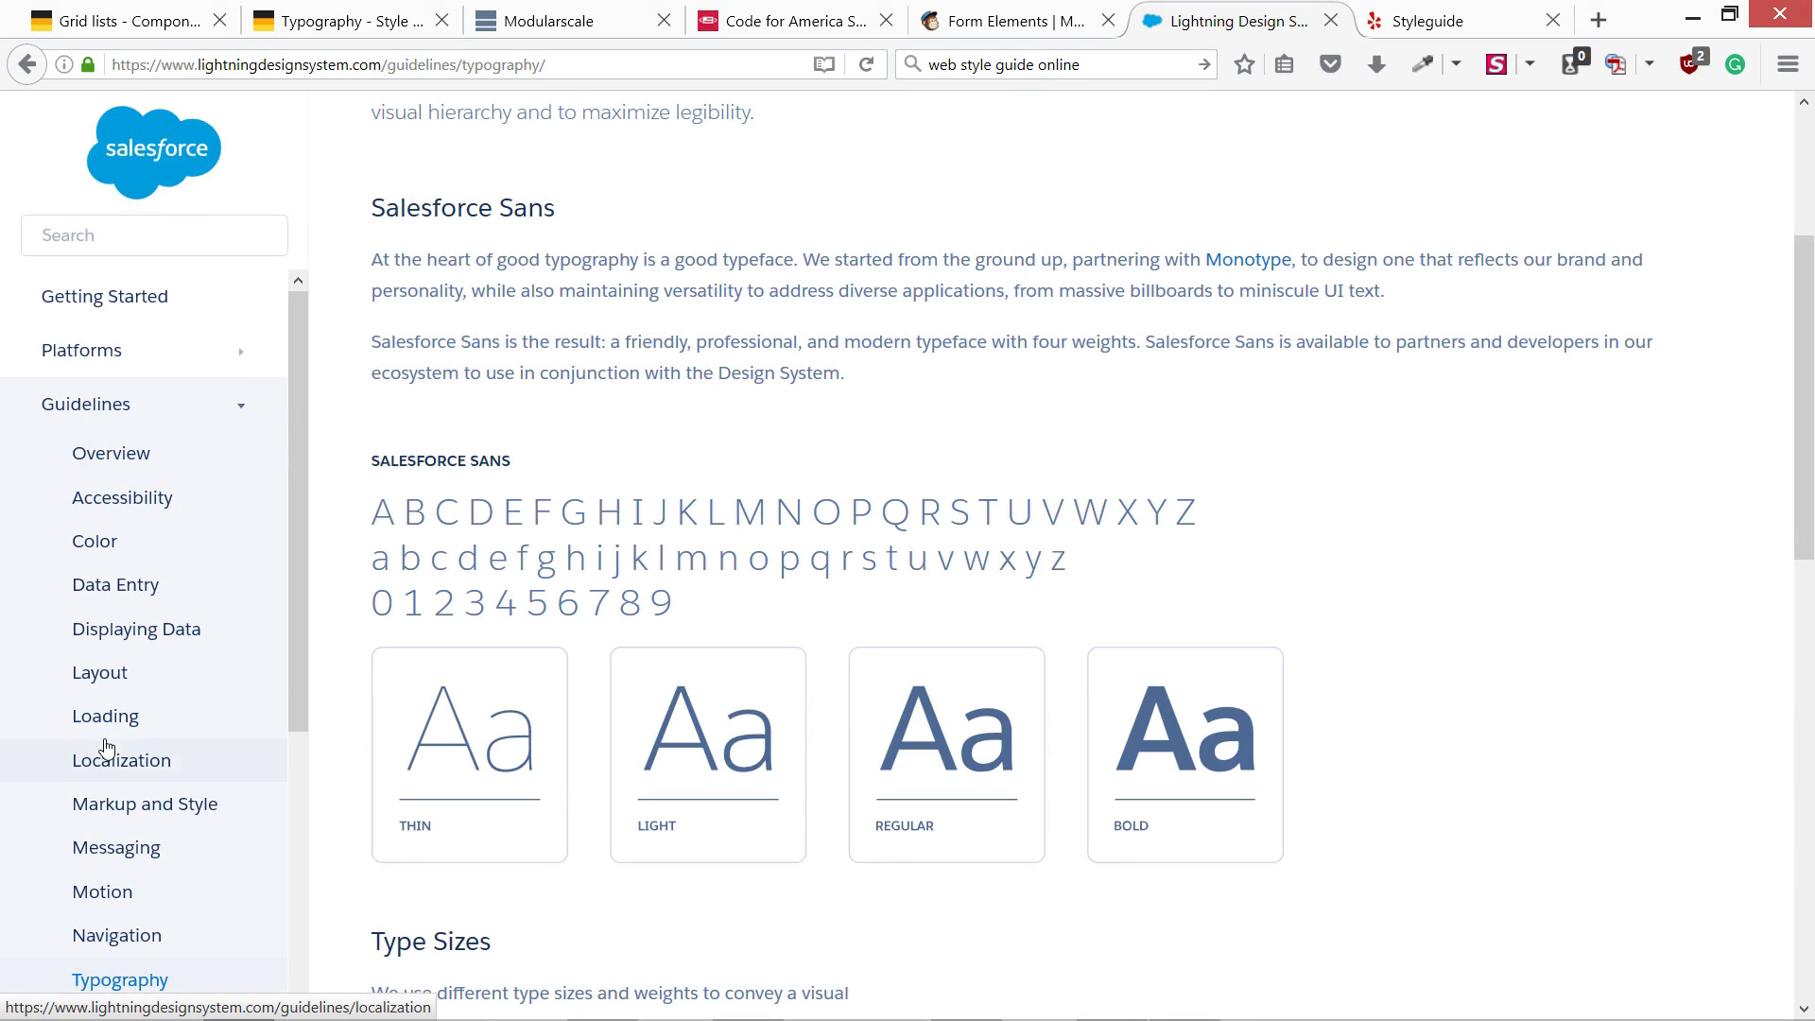
{"action": "mouse_move", "coordinate": [112, 643]}
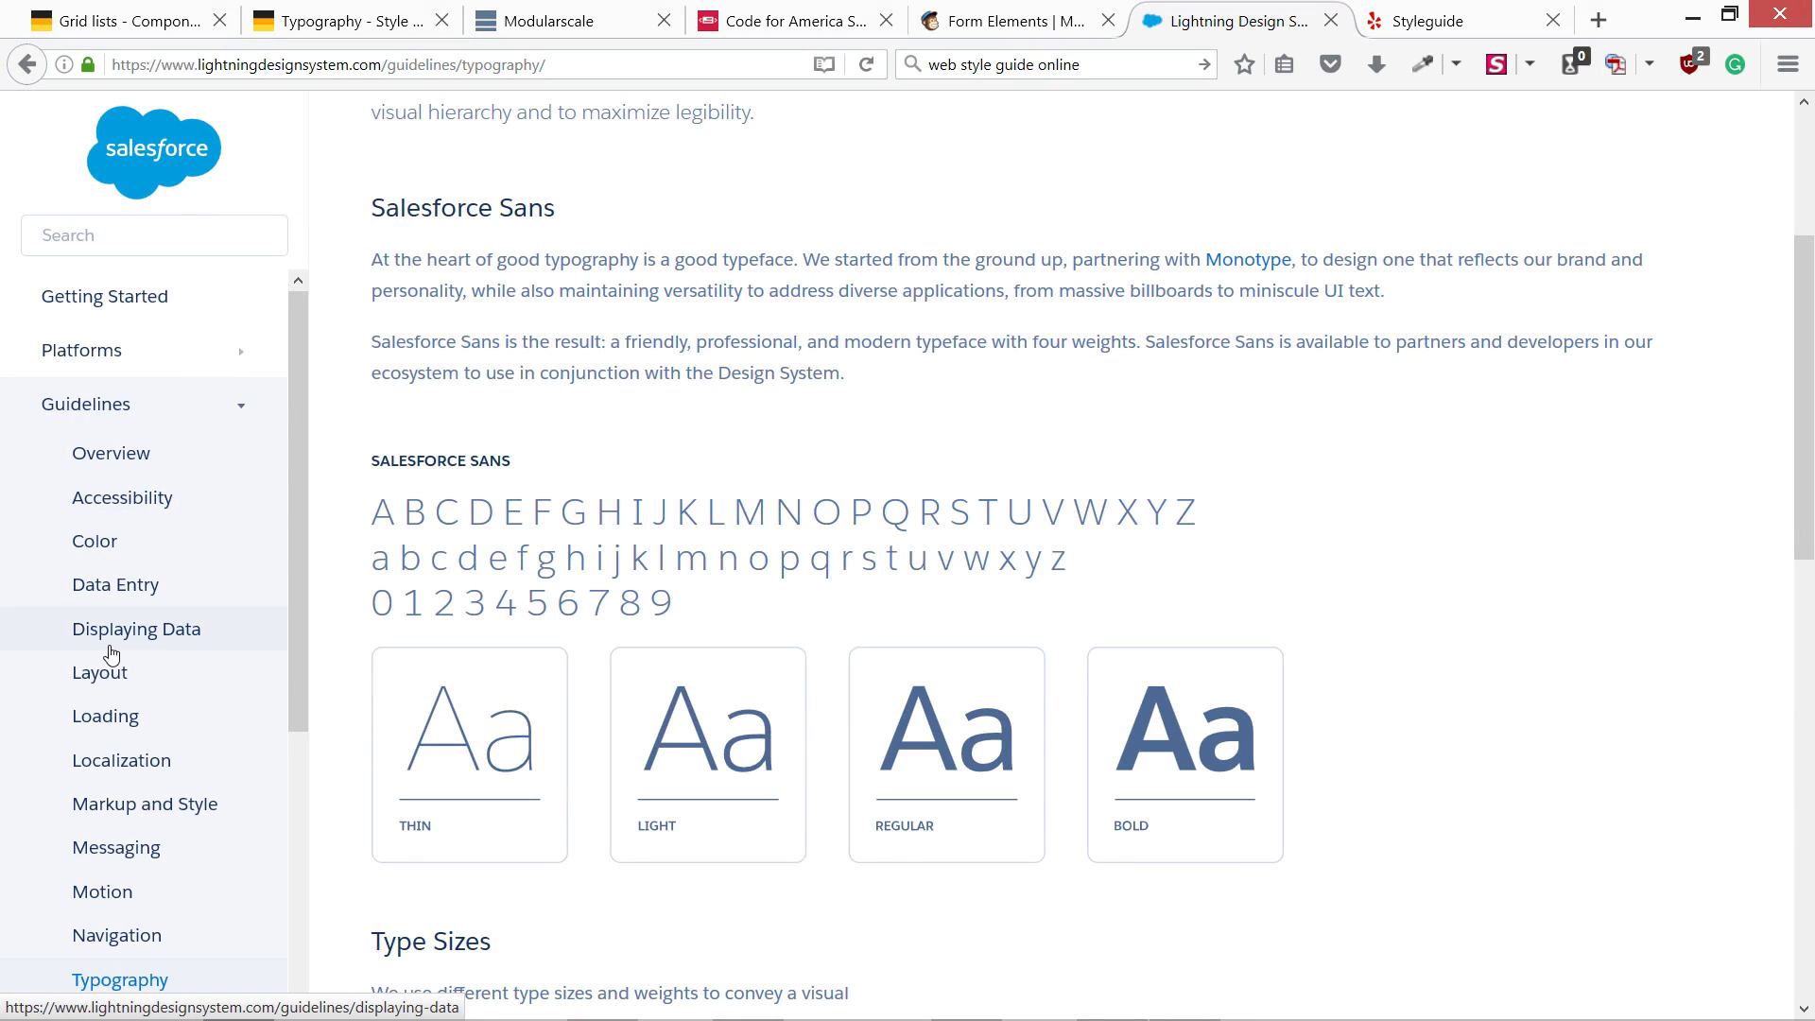
{"action": "mouse_move", "coordinate": [100, 673]}
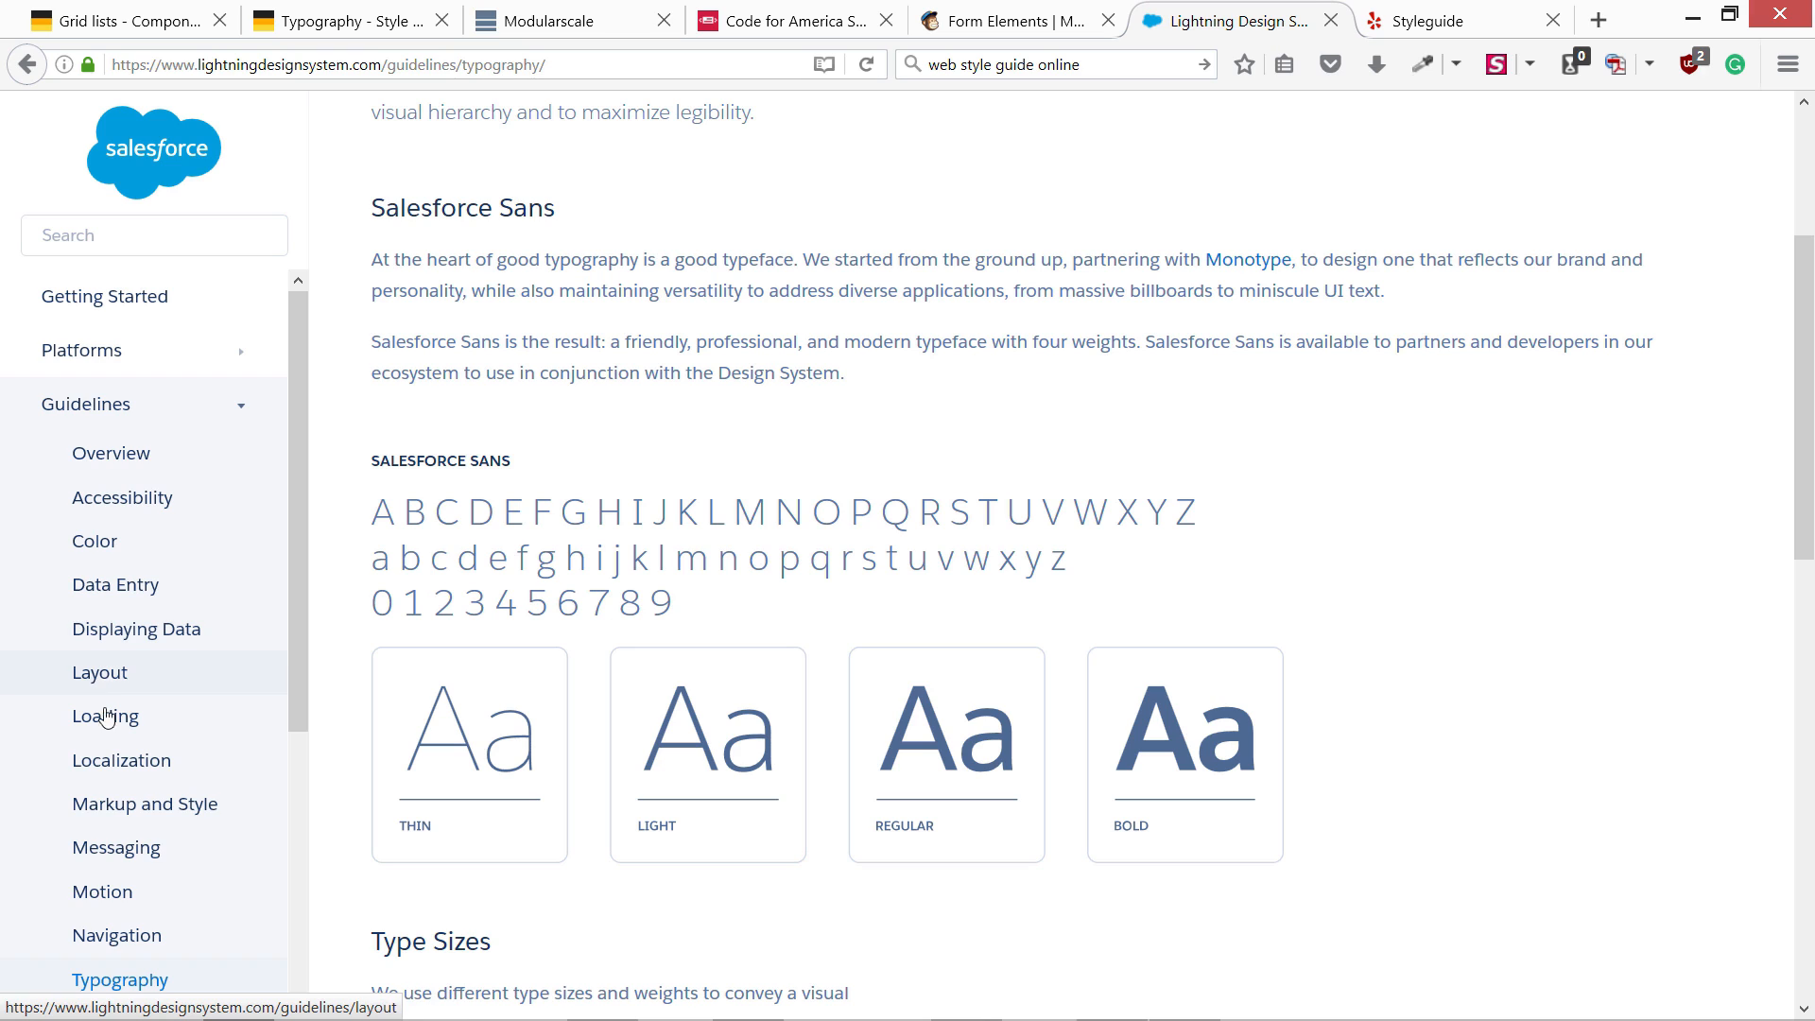
- Scroll through the Action Icons grid to its final entries, briefly checking back up
{"action": "scroll", "scroll_direction": "down", "scroll_amount": 3}
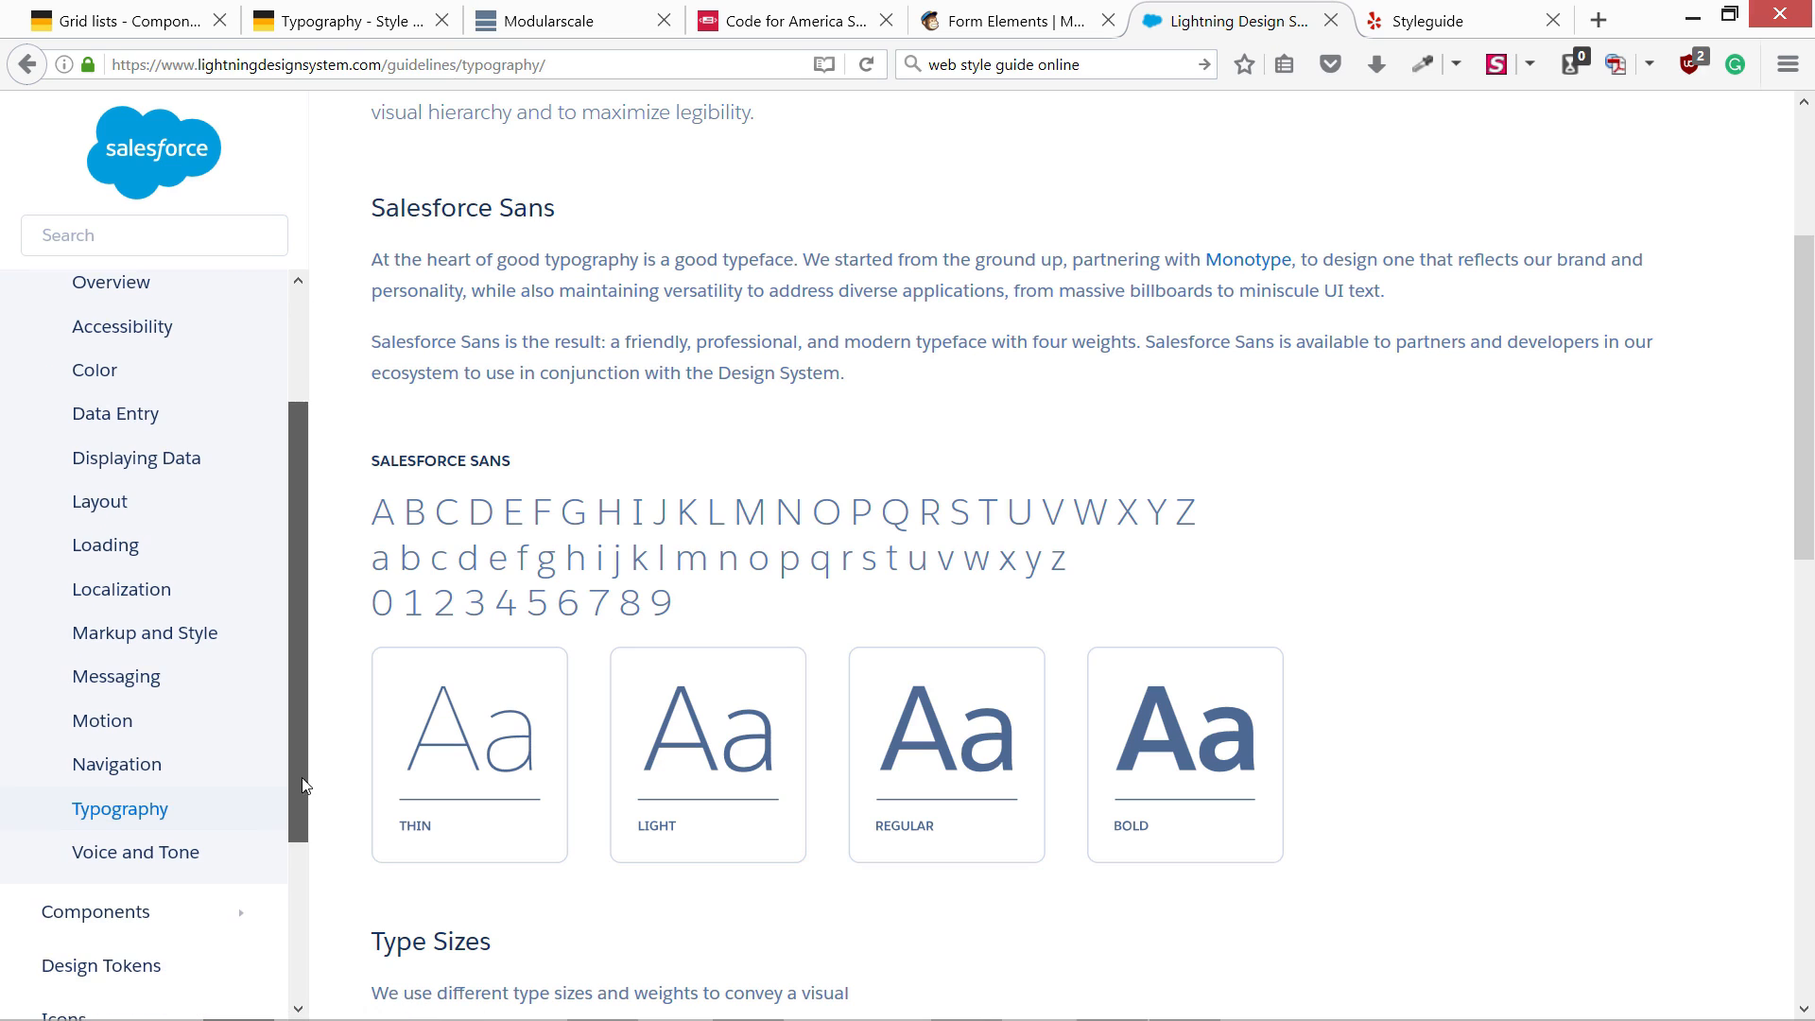
{"action": "mouse_move", "coordinate": [506, 798]}
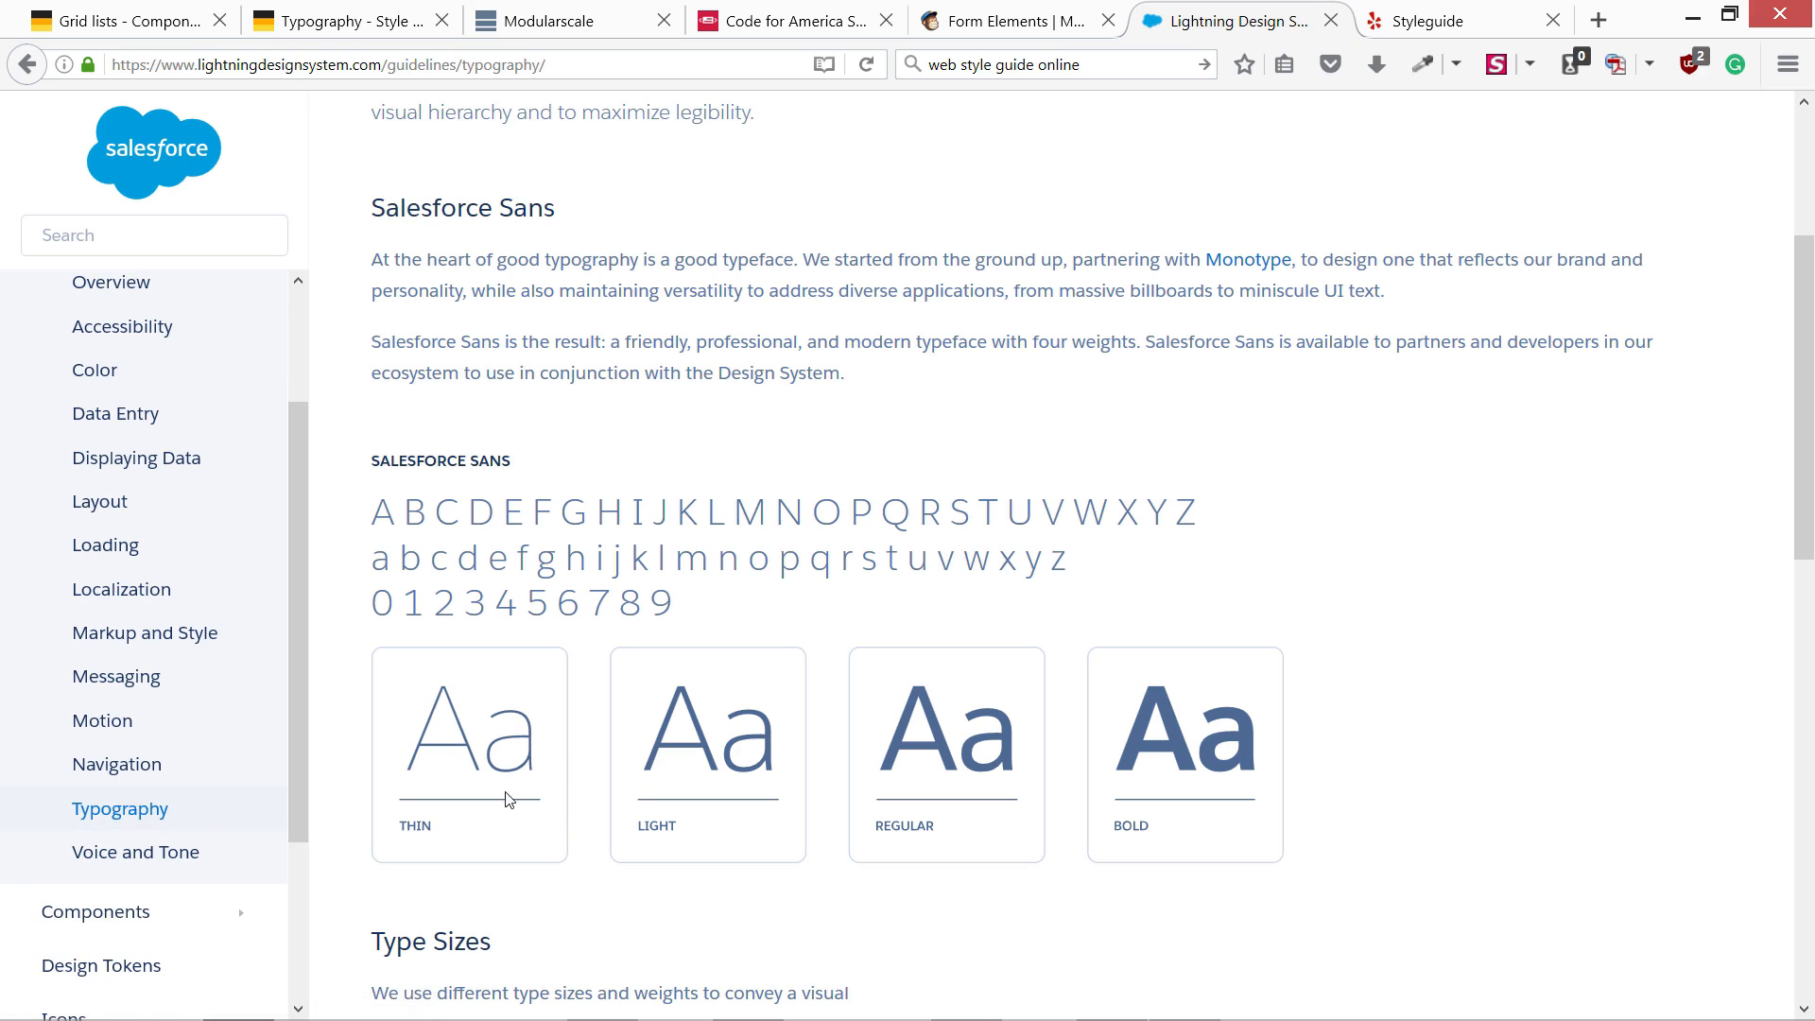
{"action": "scroll", "scroll_direction": "down", "scroll_amount": 3}
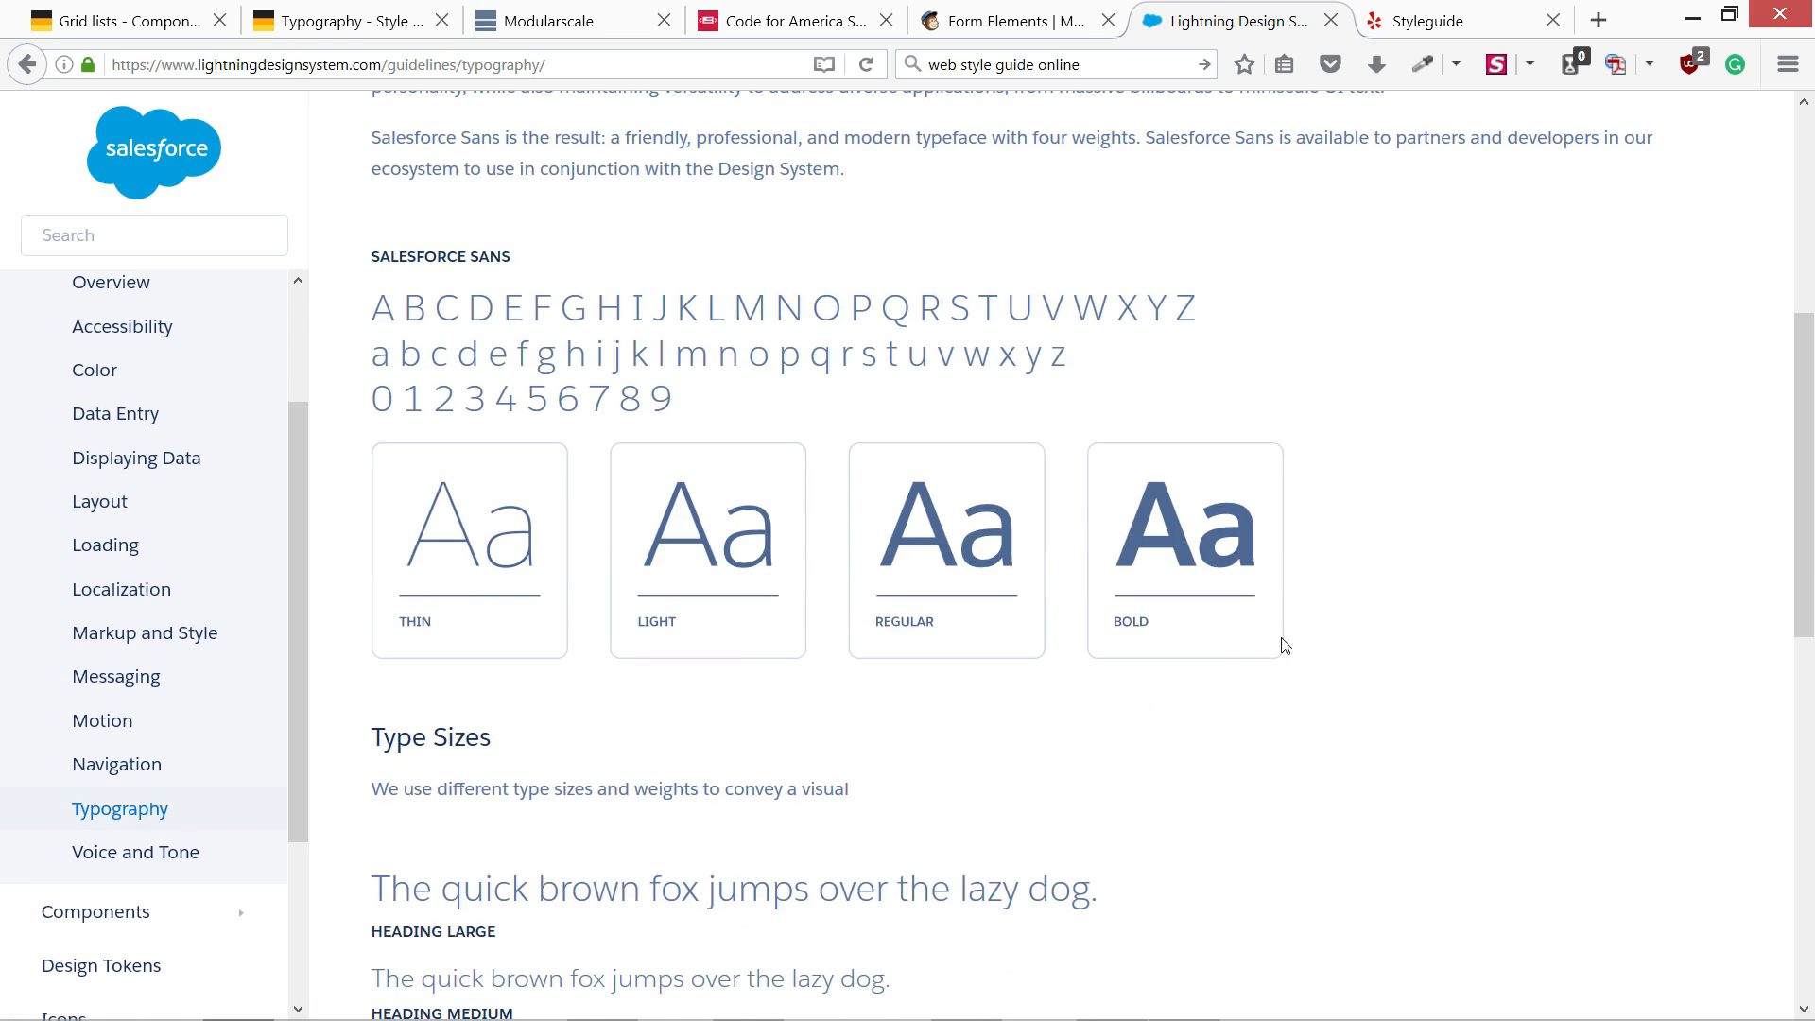
{"action": "mouse_move", "coordinate": [370, 264]}
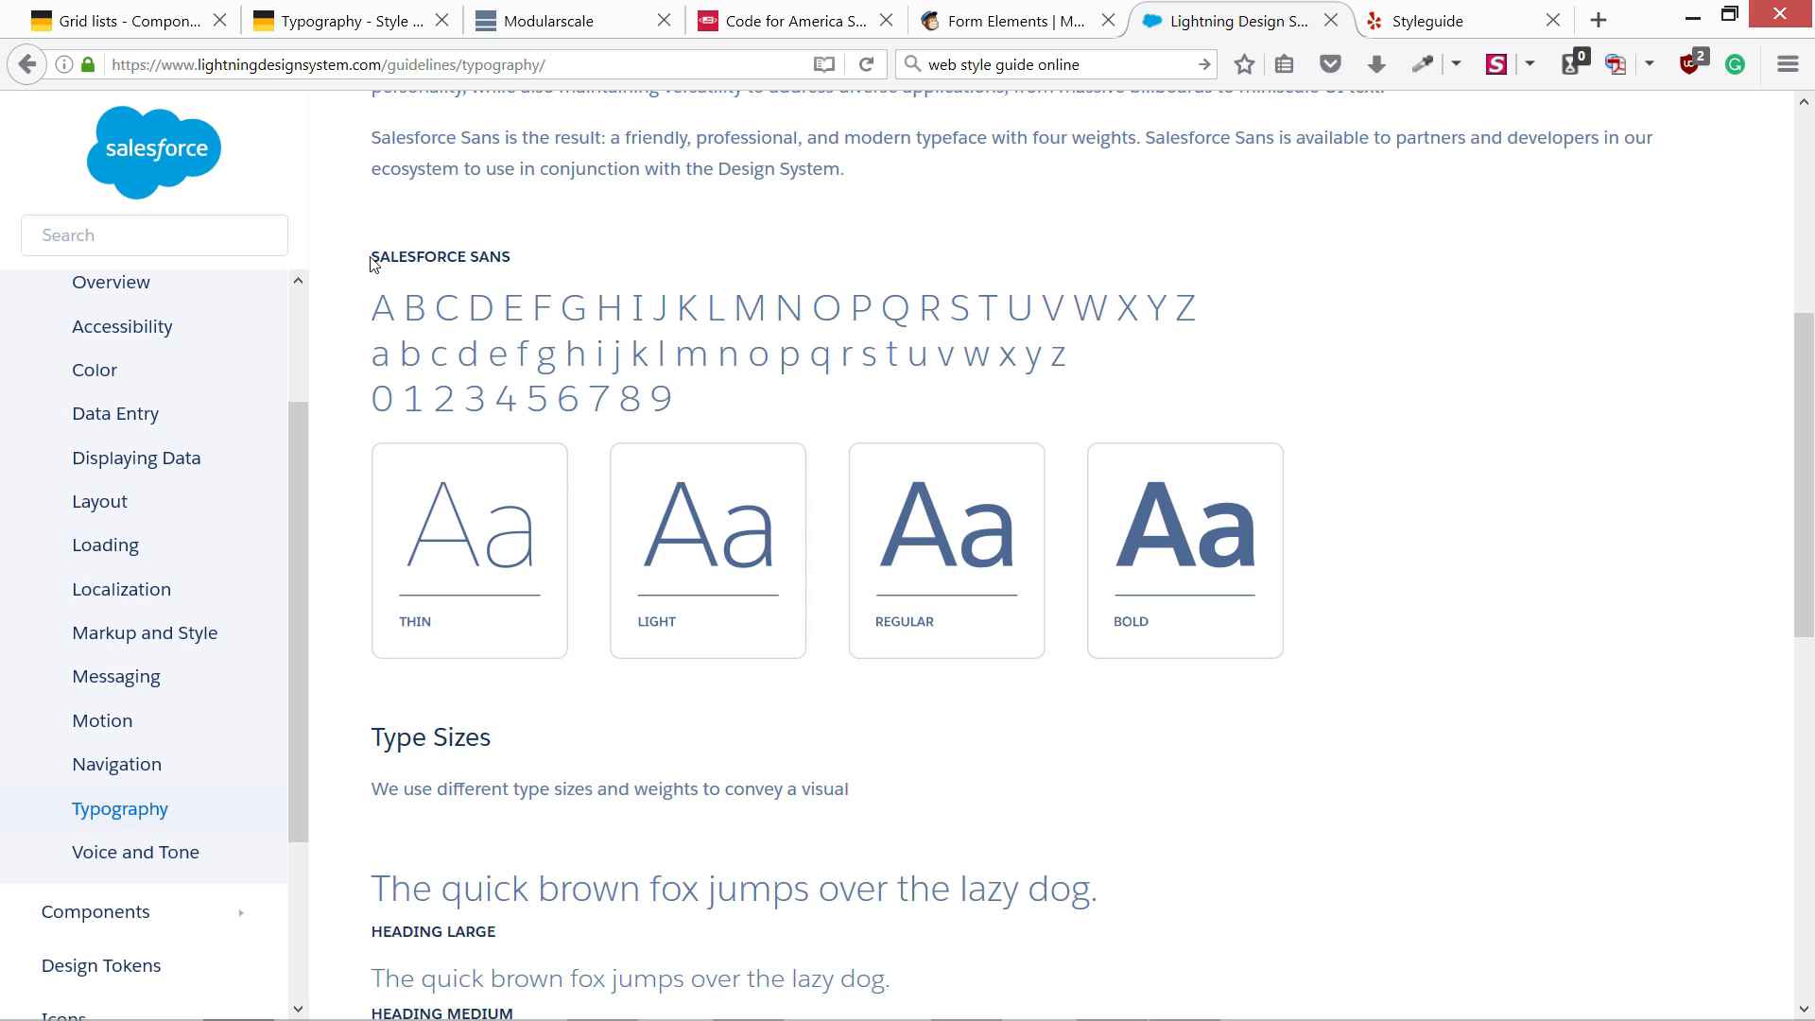
{"action": "scroll", "scroll_direction": "down", "scroll_amount": 3}
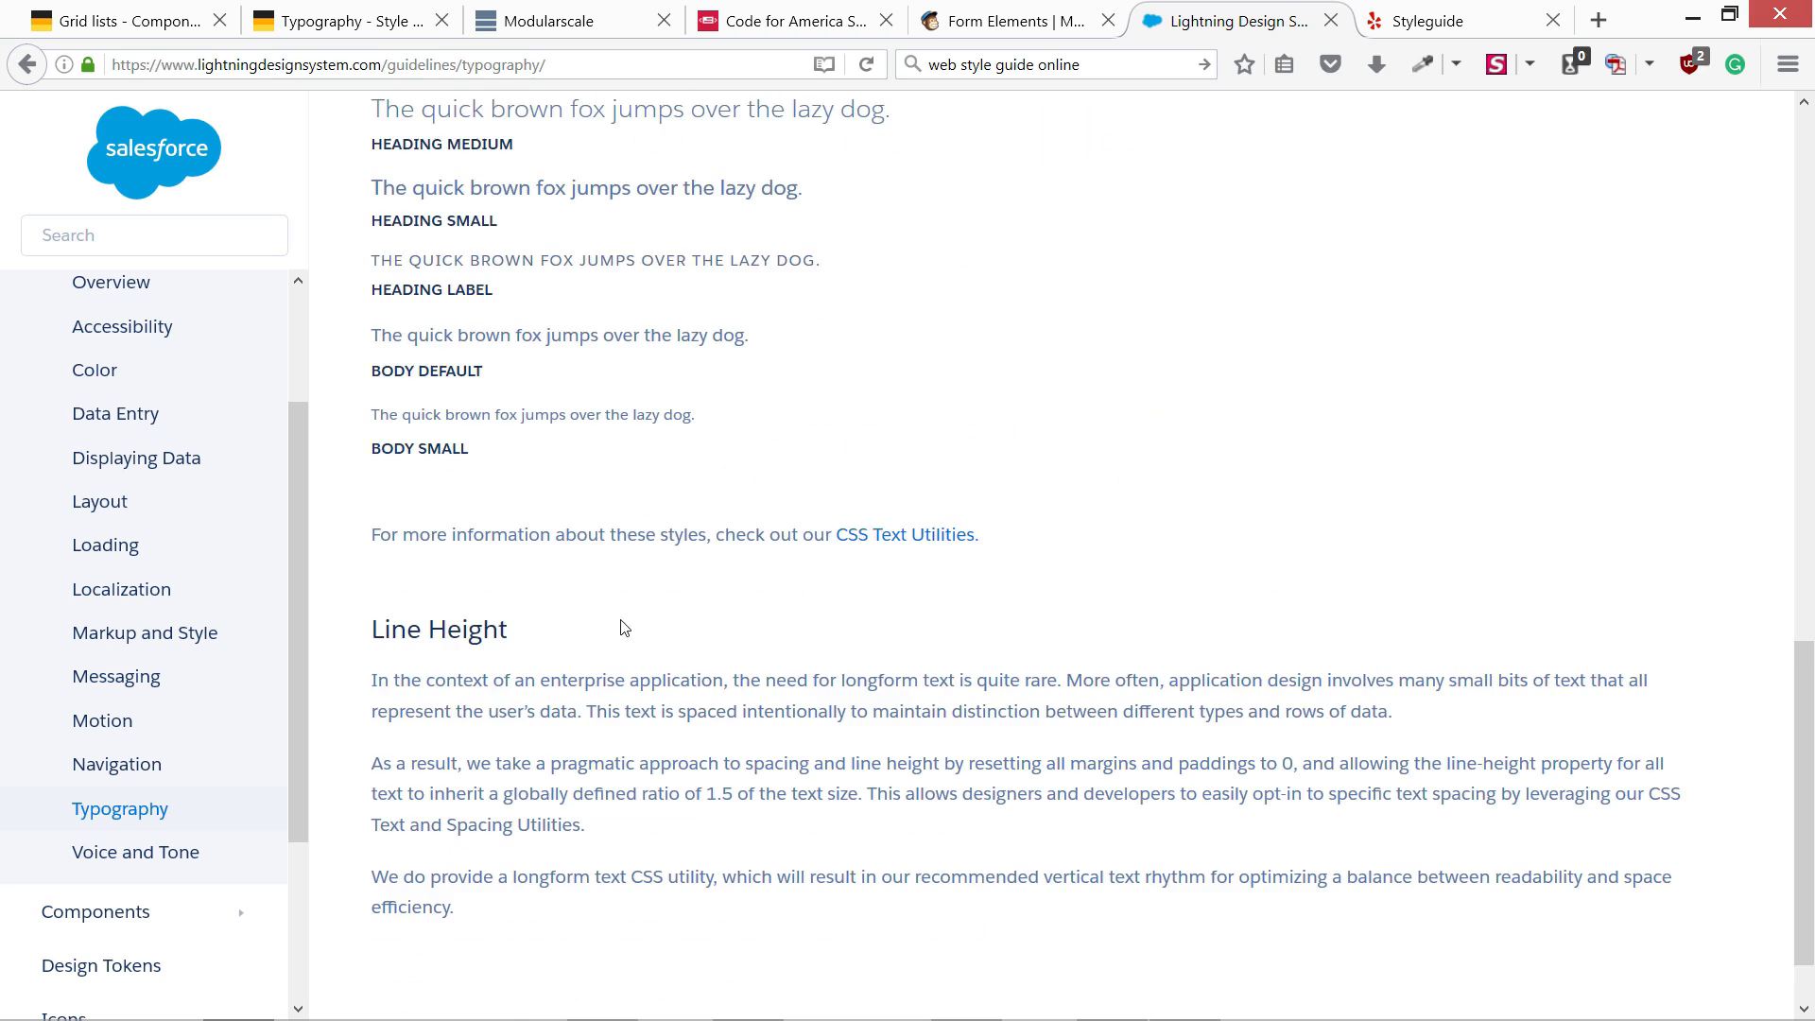
{"action": "scroll", "scroll_direction": "down", "scroll_amount": 3}
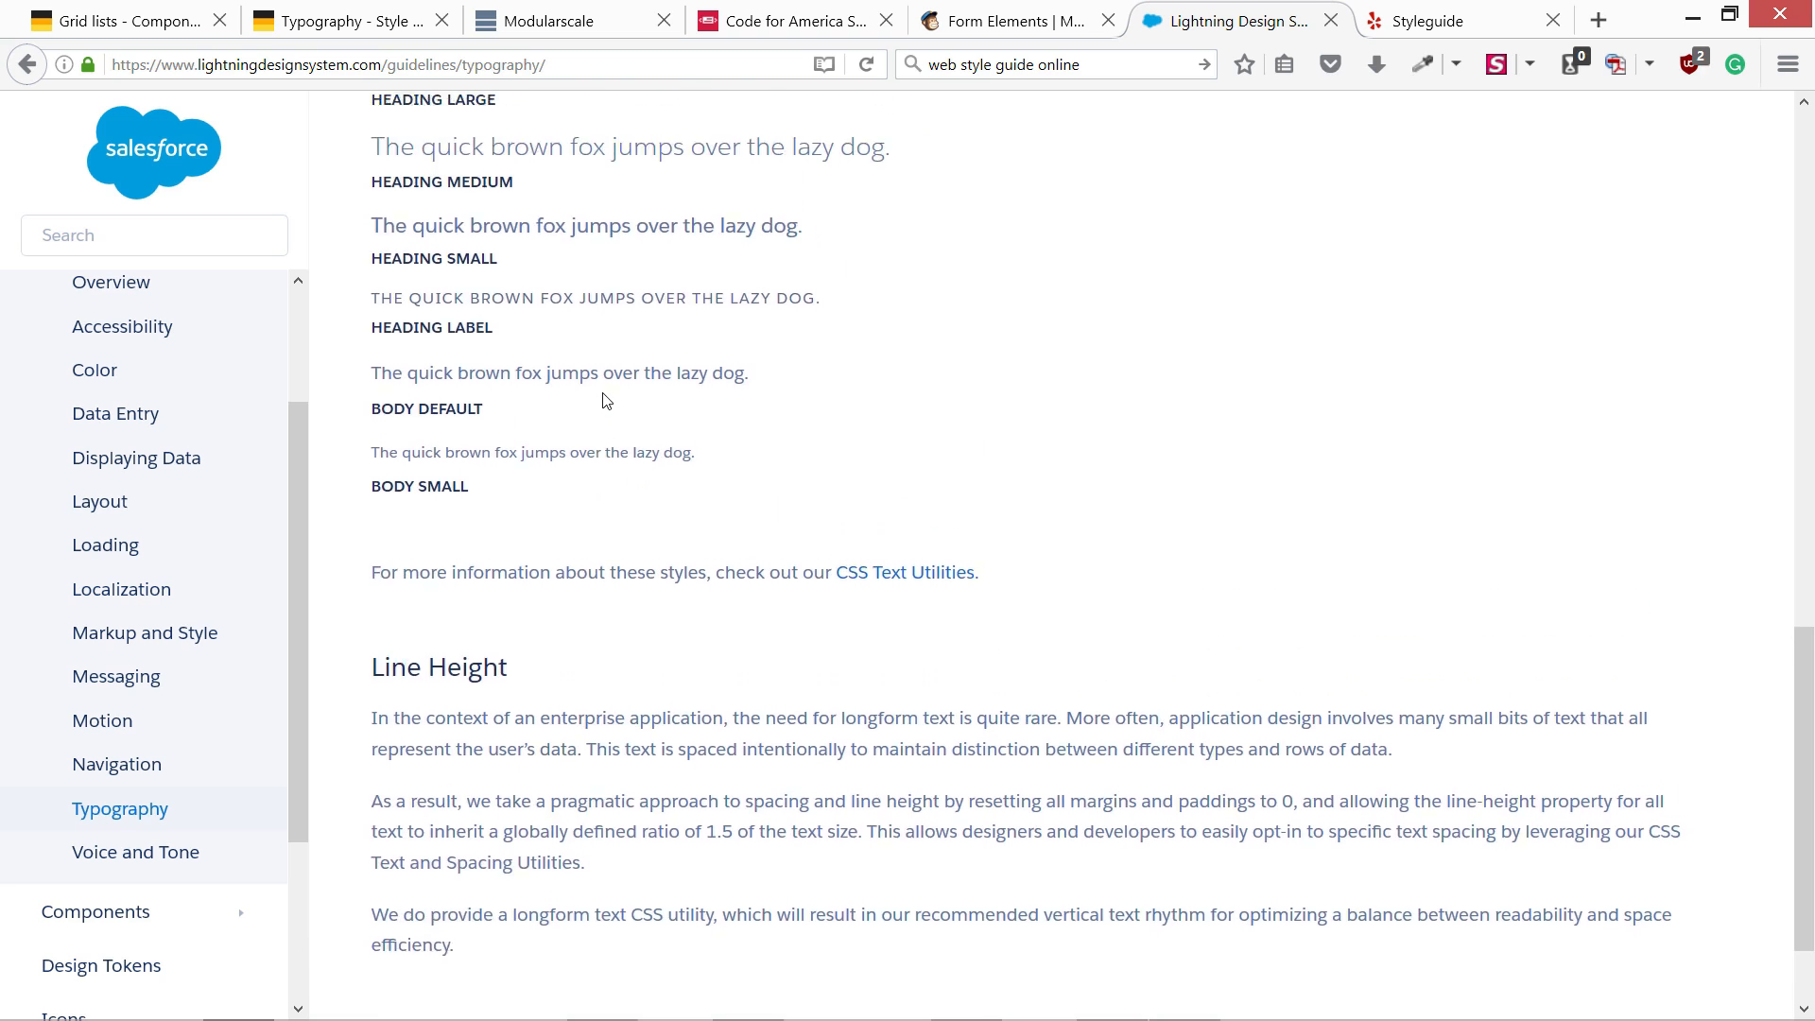
{"action": "scroll", "scroll_direction": "up", "scroll_amount": 3}
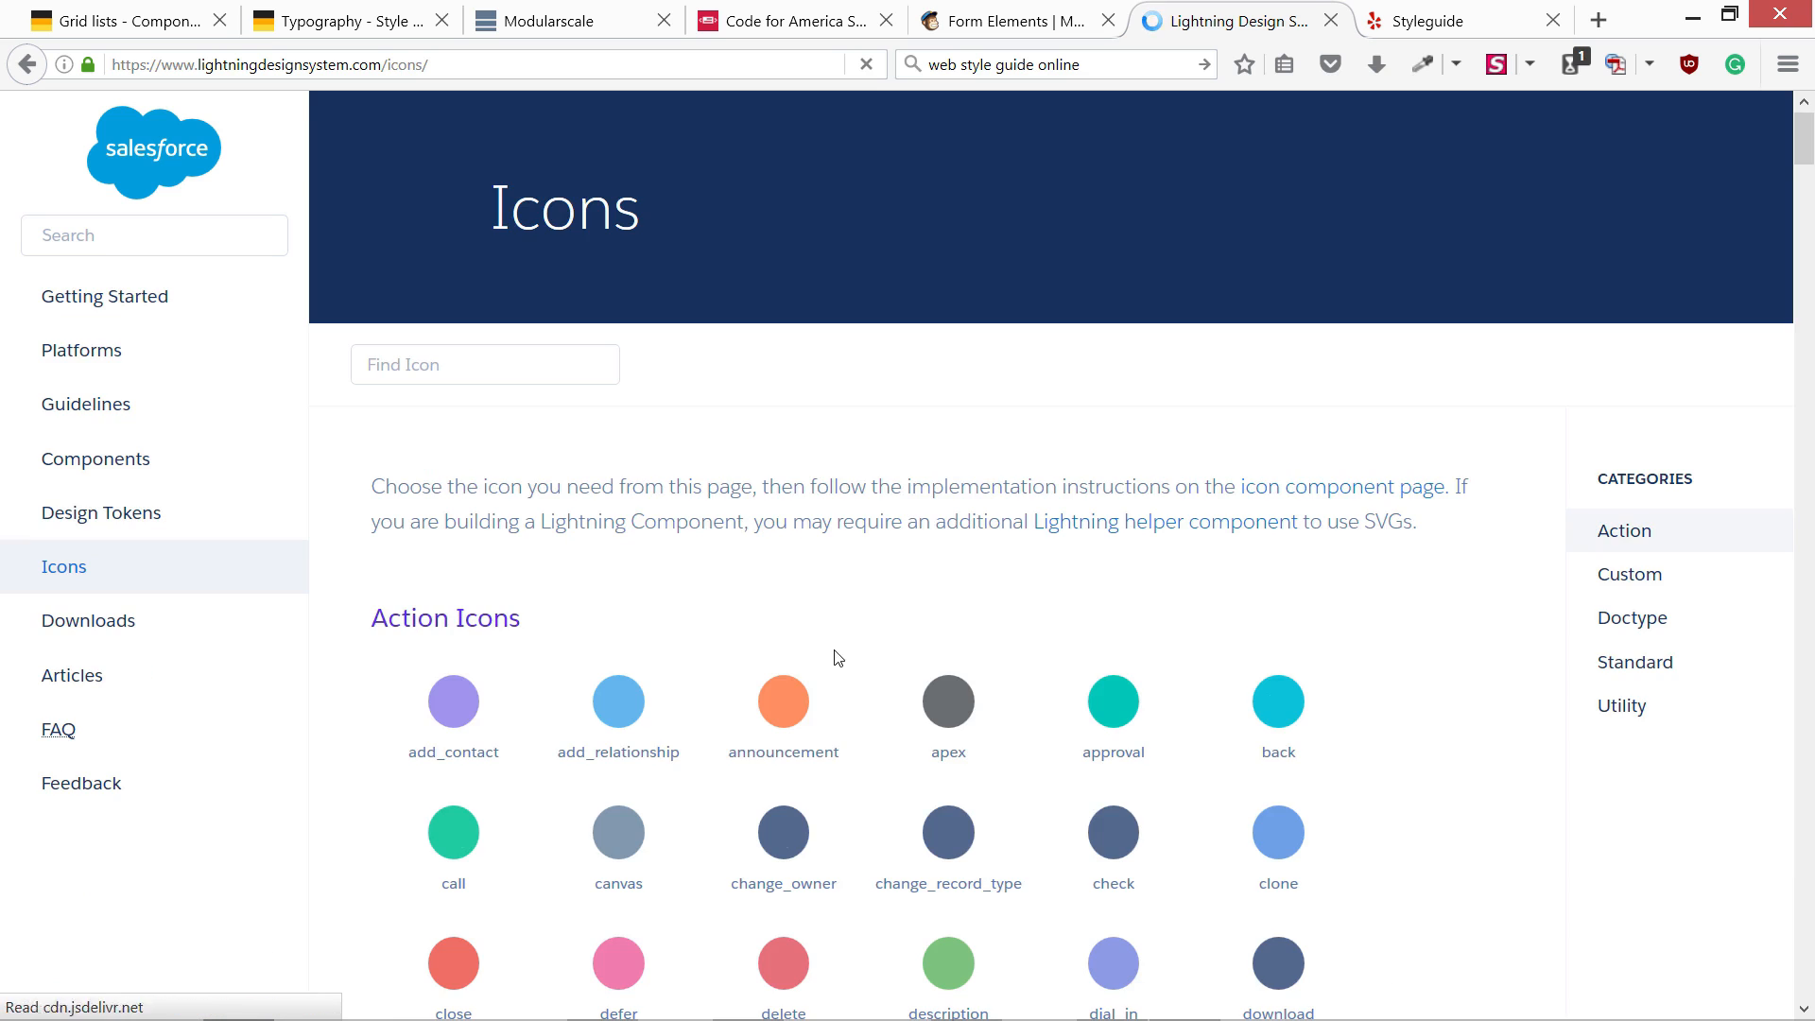
{"action": "scroll", "scroll_direction": "down", "scroll_amount": 3}
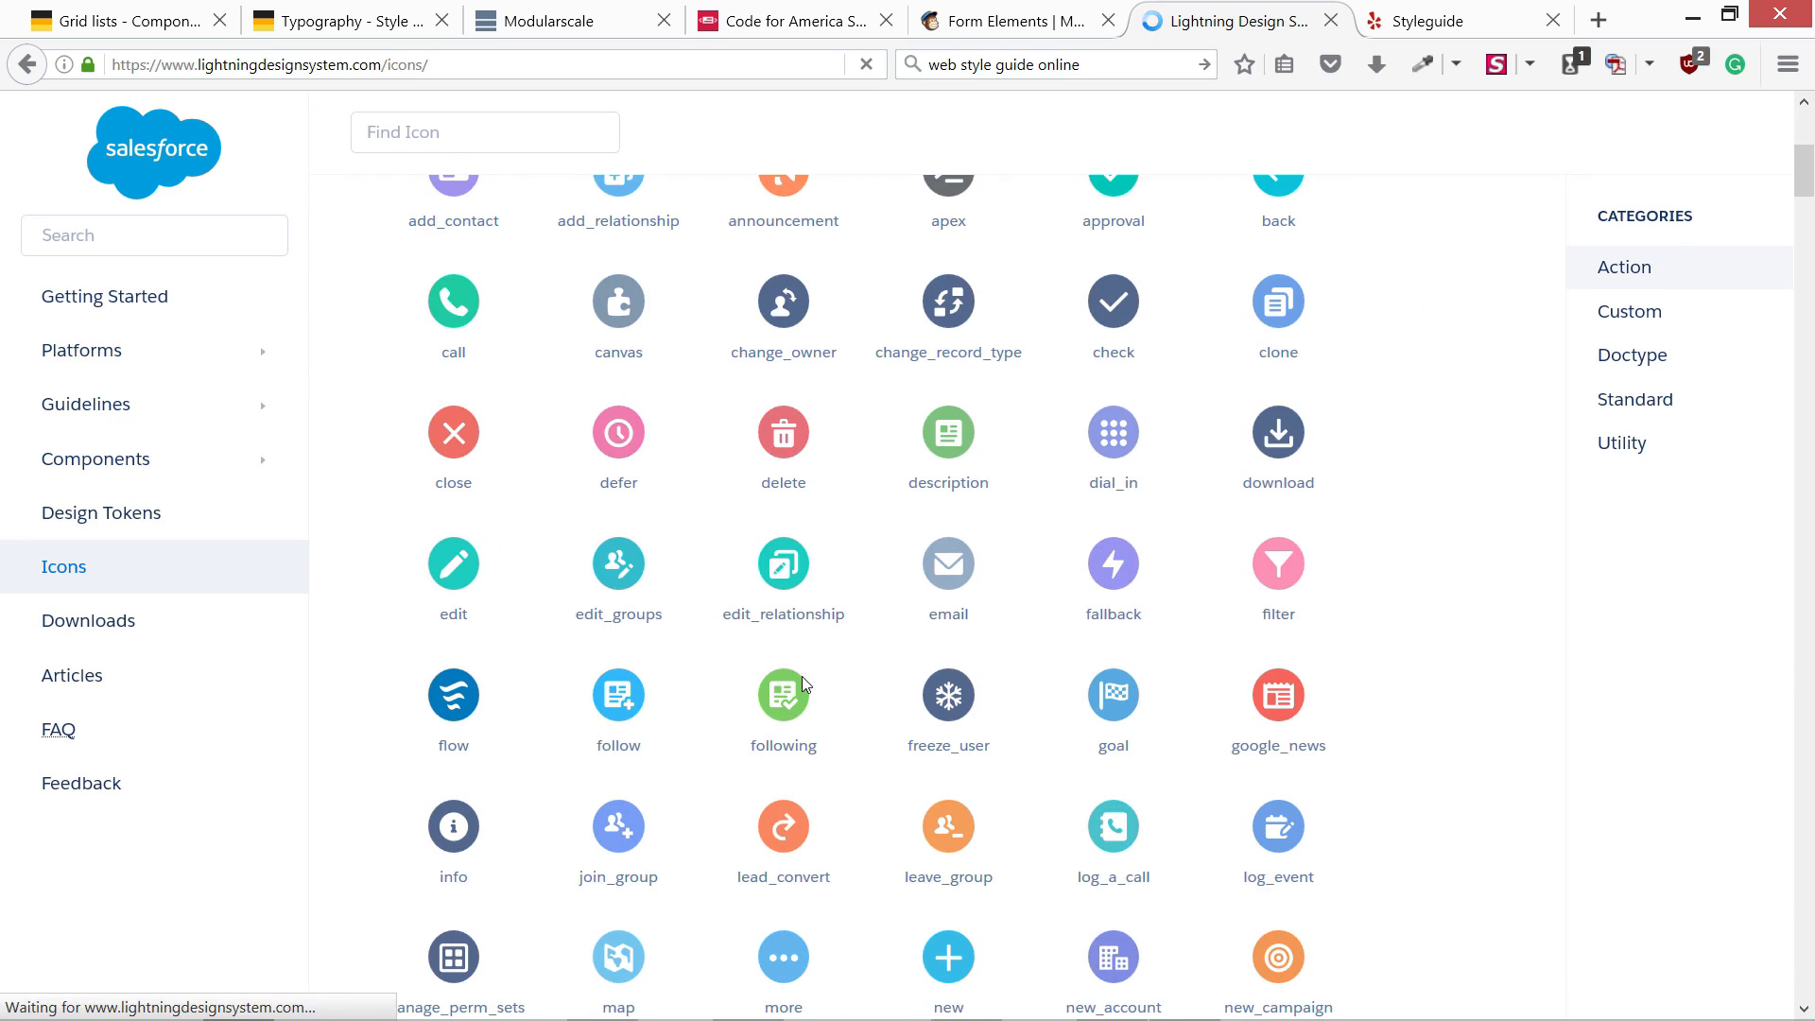
{"action": "scroll", "scroll_direction": "down", "scroll_amount": 3}
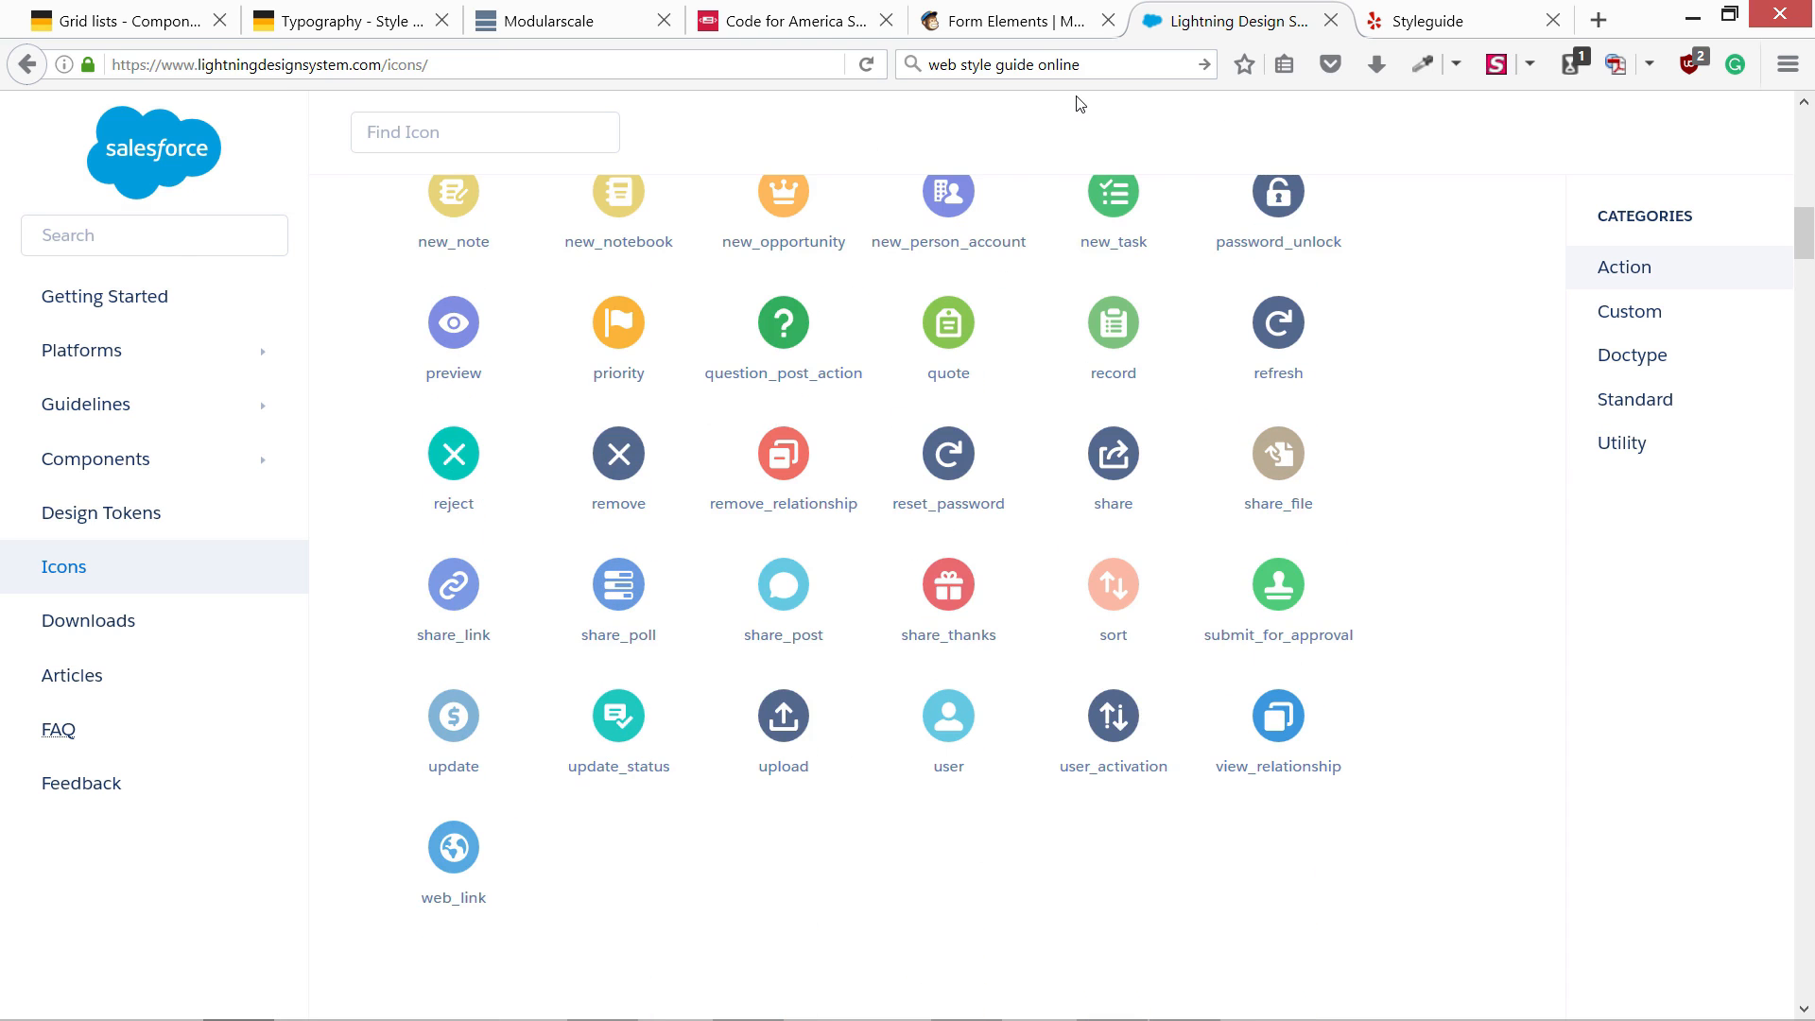
{"action": "mouse_move", "coordinate": [1018, 20]}
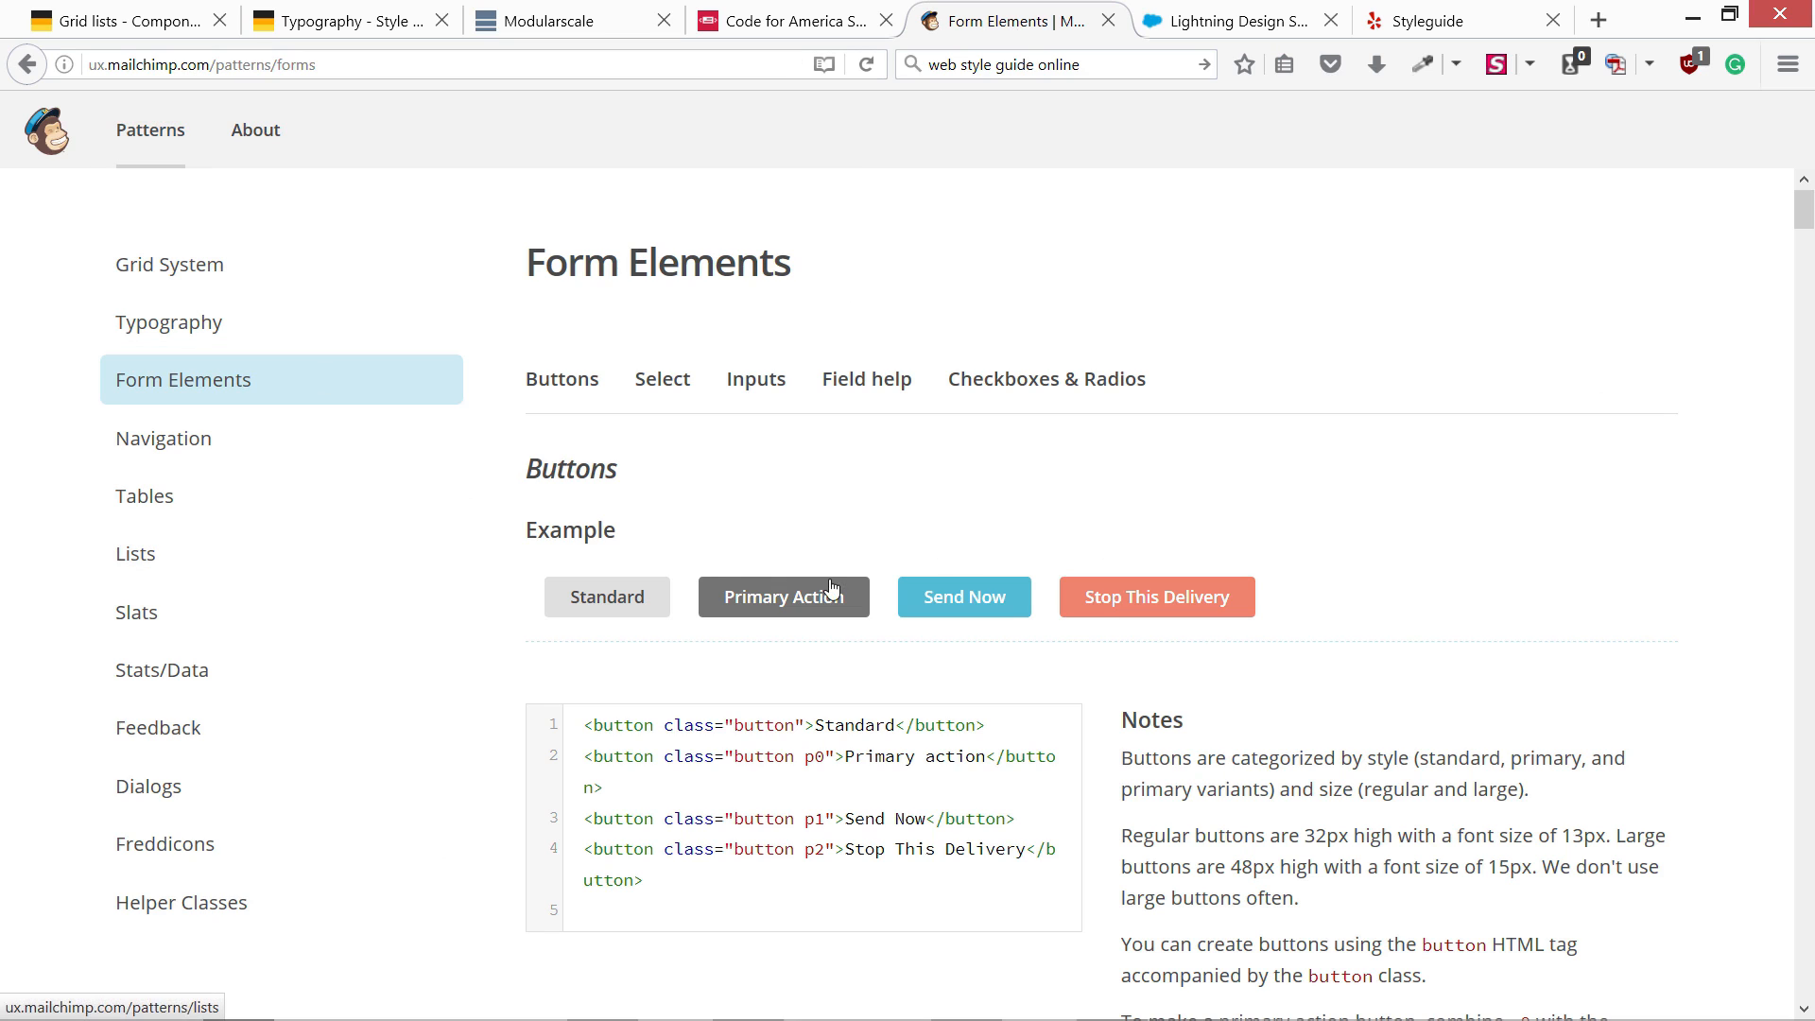
{"action": "mouse_move", "coordinate": [363, 647]}
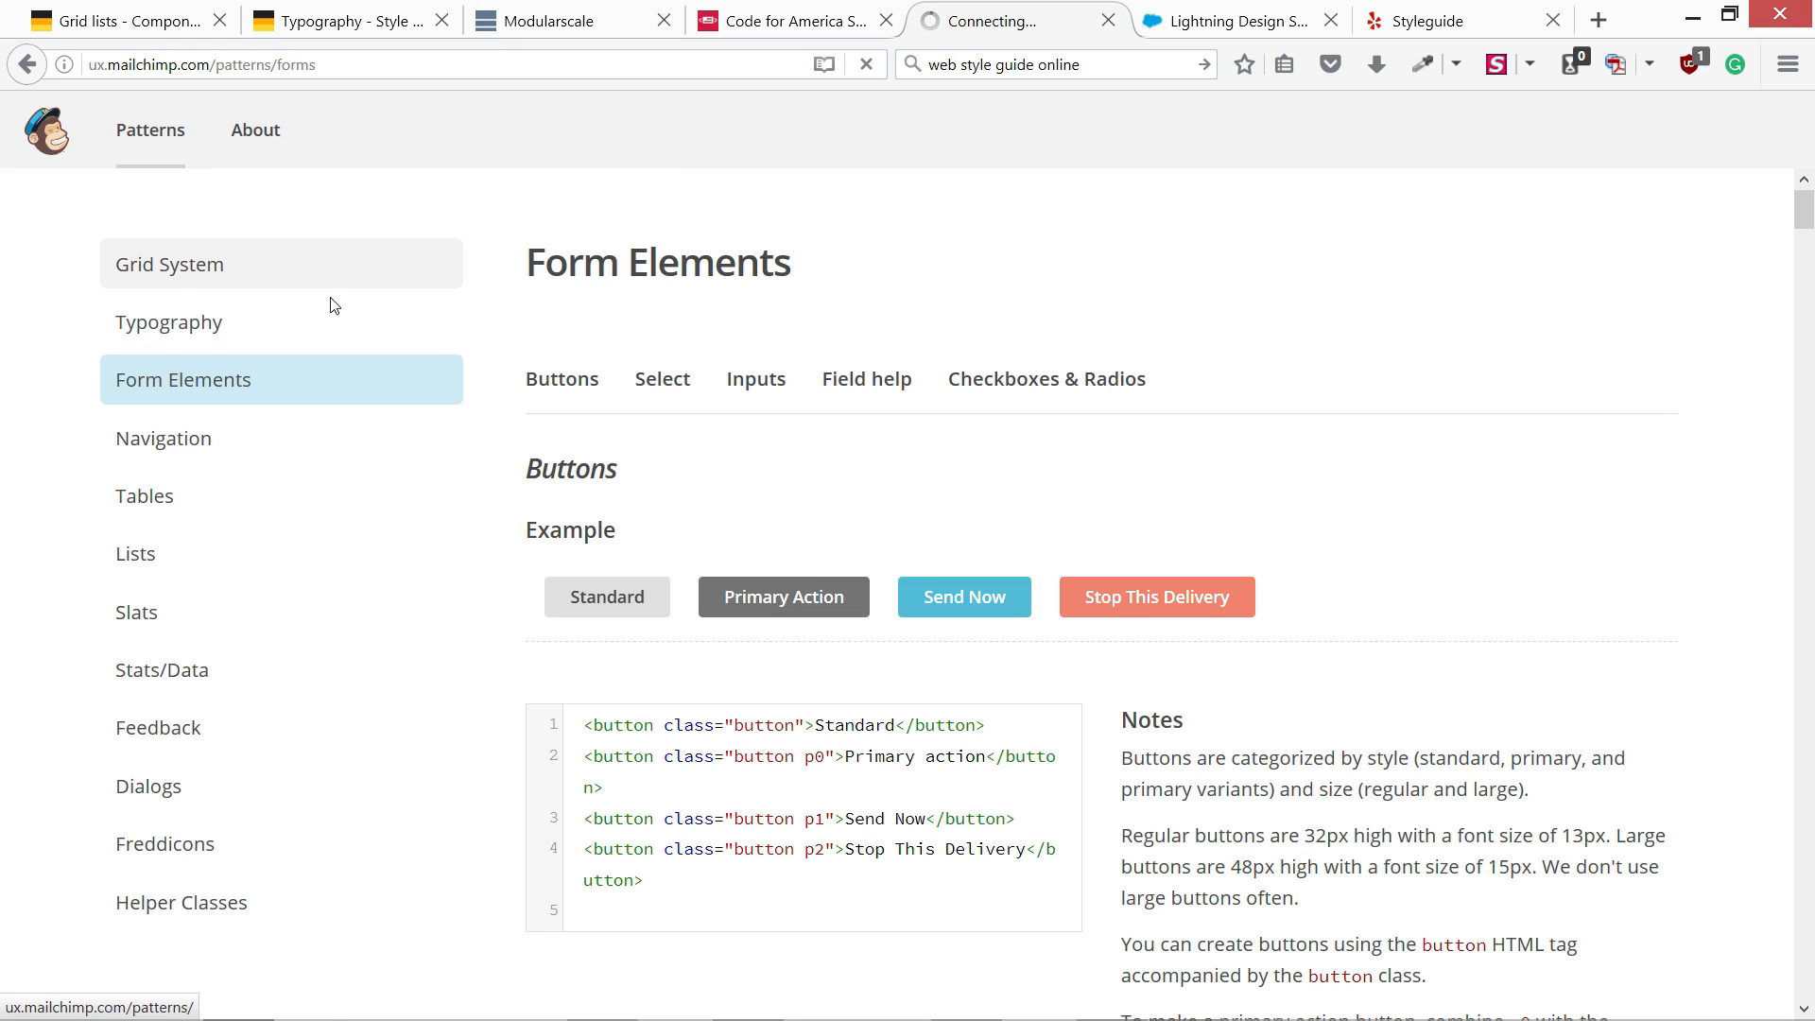
- View the Grid System pattern page, then head to Typography from the sidebar
{"action": "left_click", "coordinate": [169, 265]}
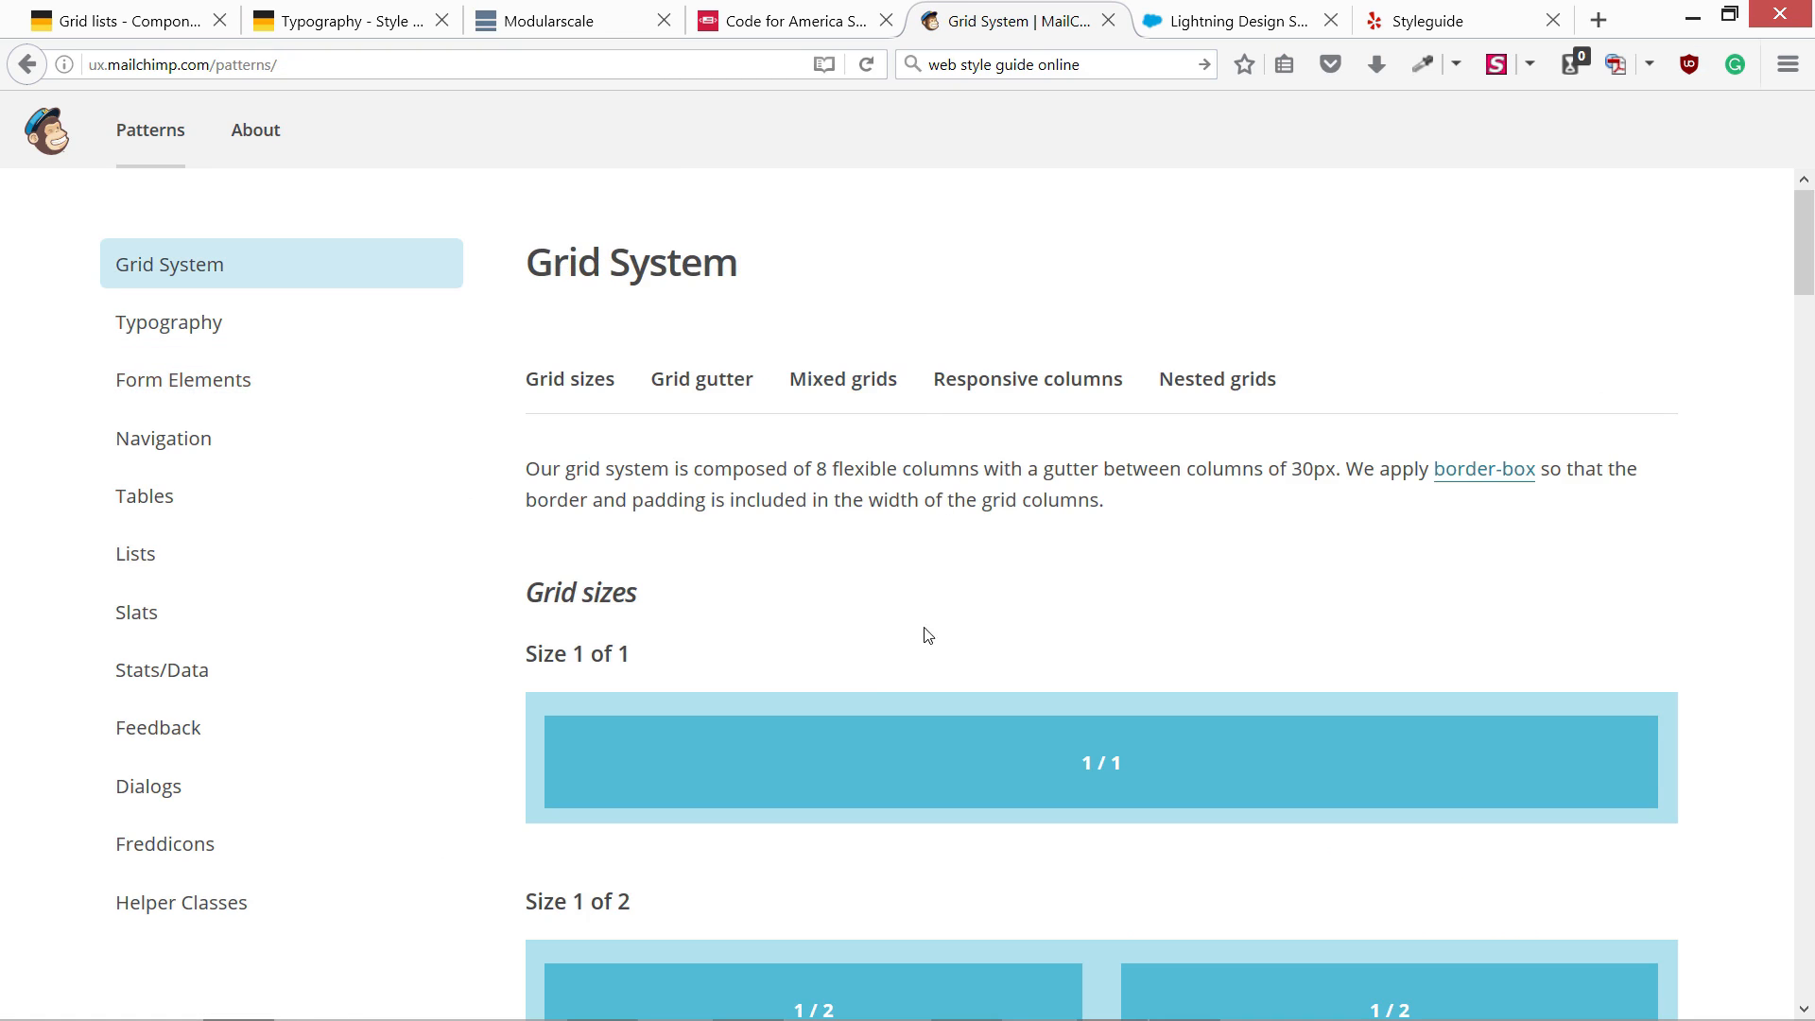
{"action": "scroll", "scroll_direction": "down", "scroll_amount": 3}
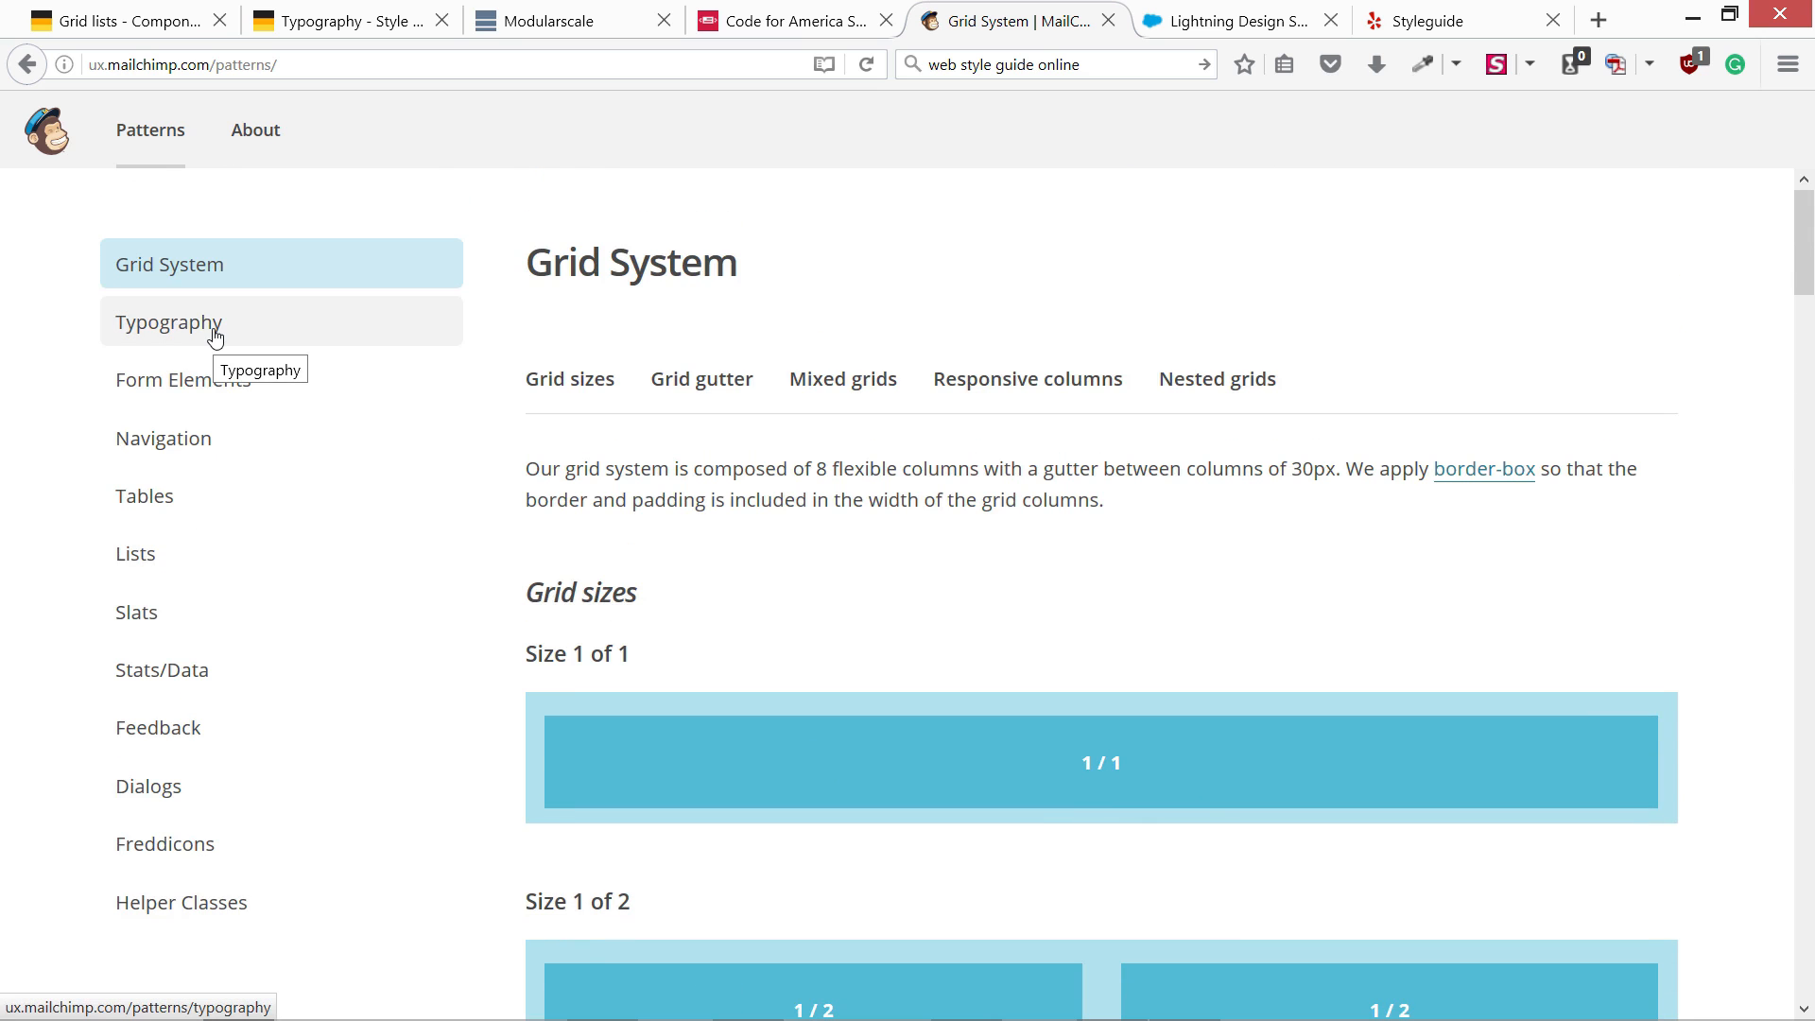
{"action": "left_click", "coordinate": [168, 321]}
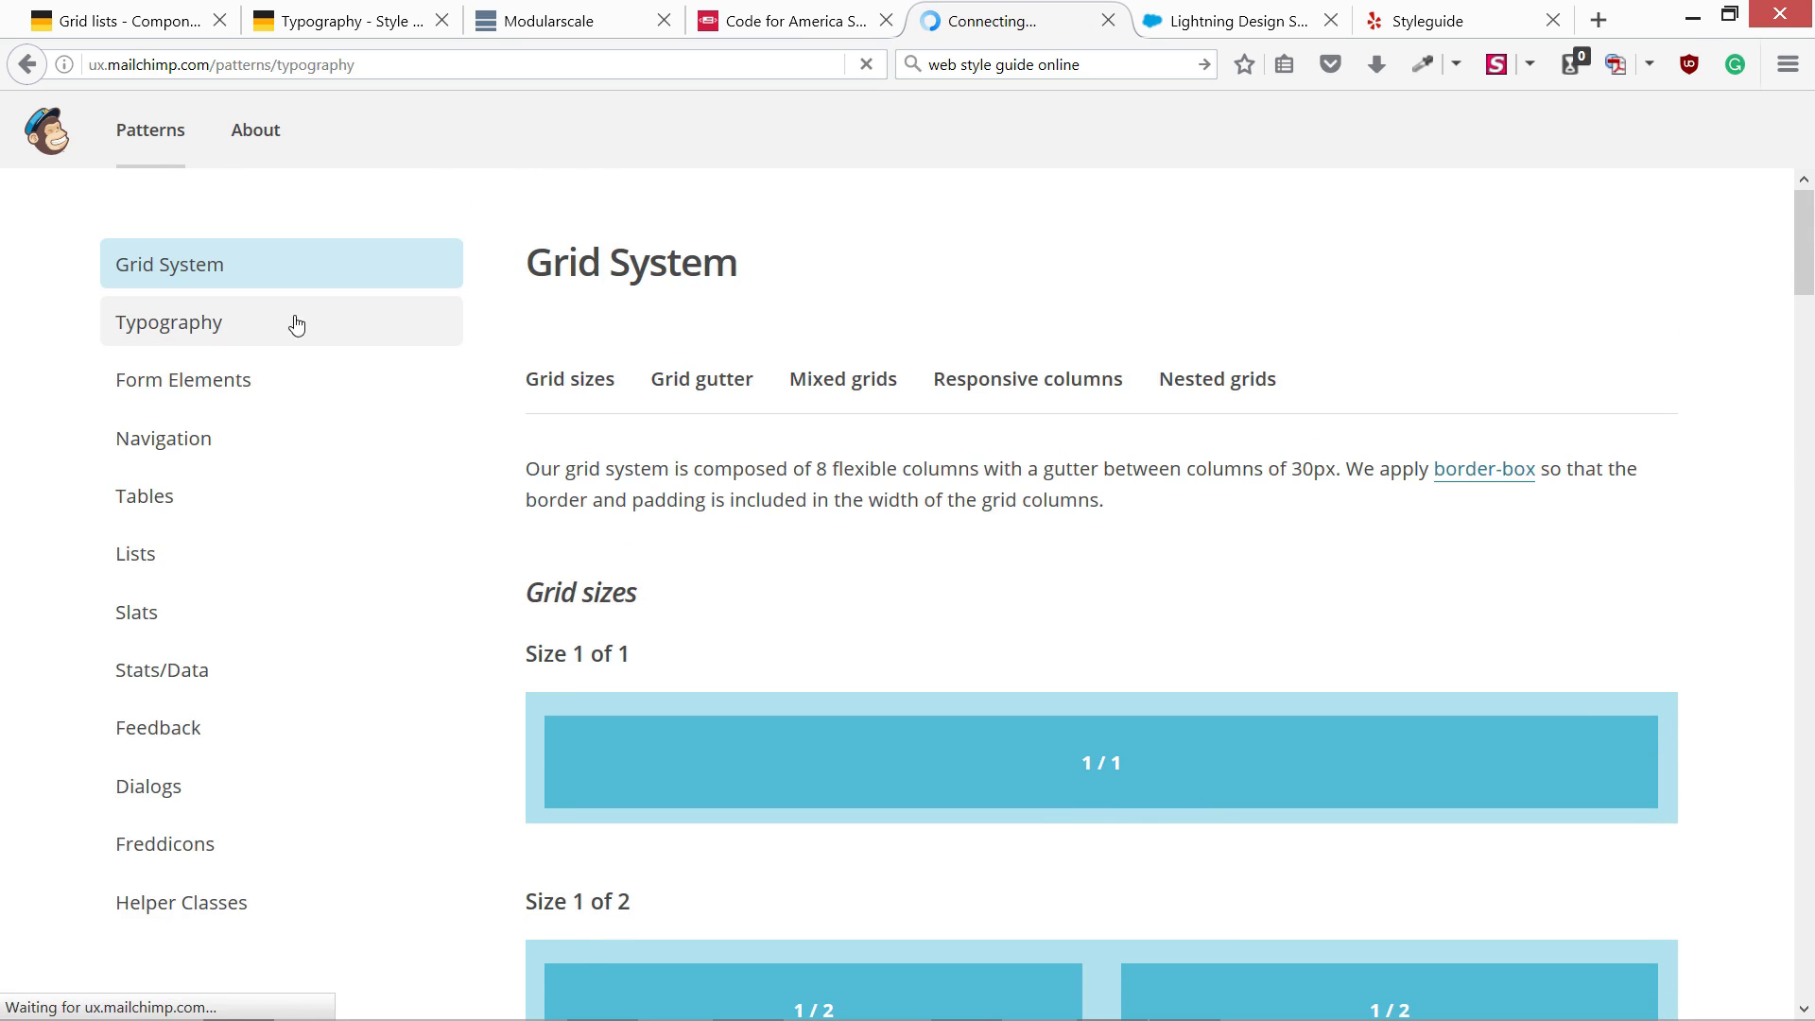
- Review Typography headings, picking out the 48px Main Heading line height and 25px subpage title size
{"action": "left_click", "coordinate": [168, 321]}
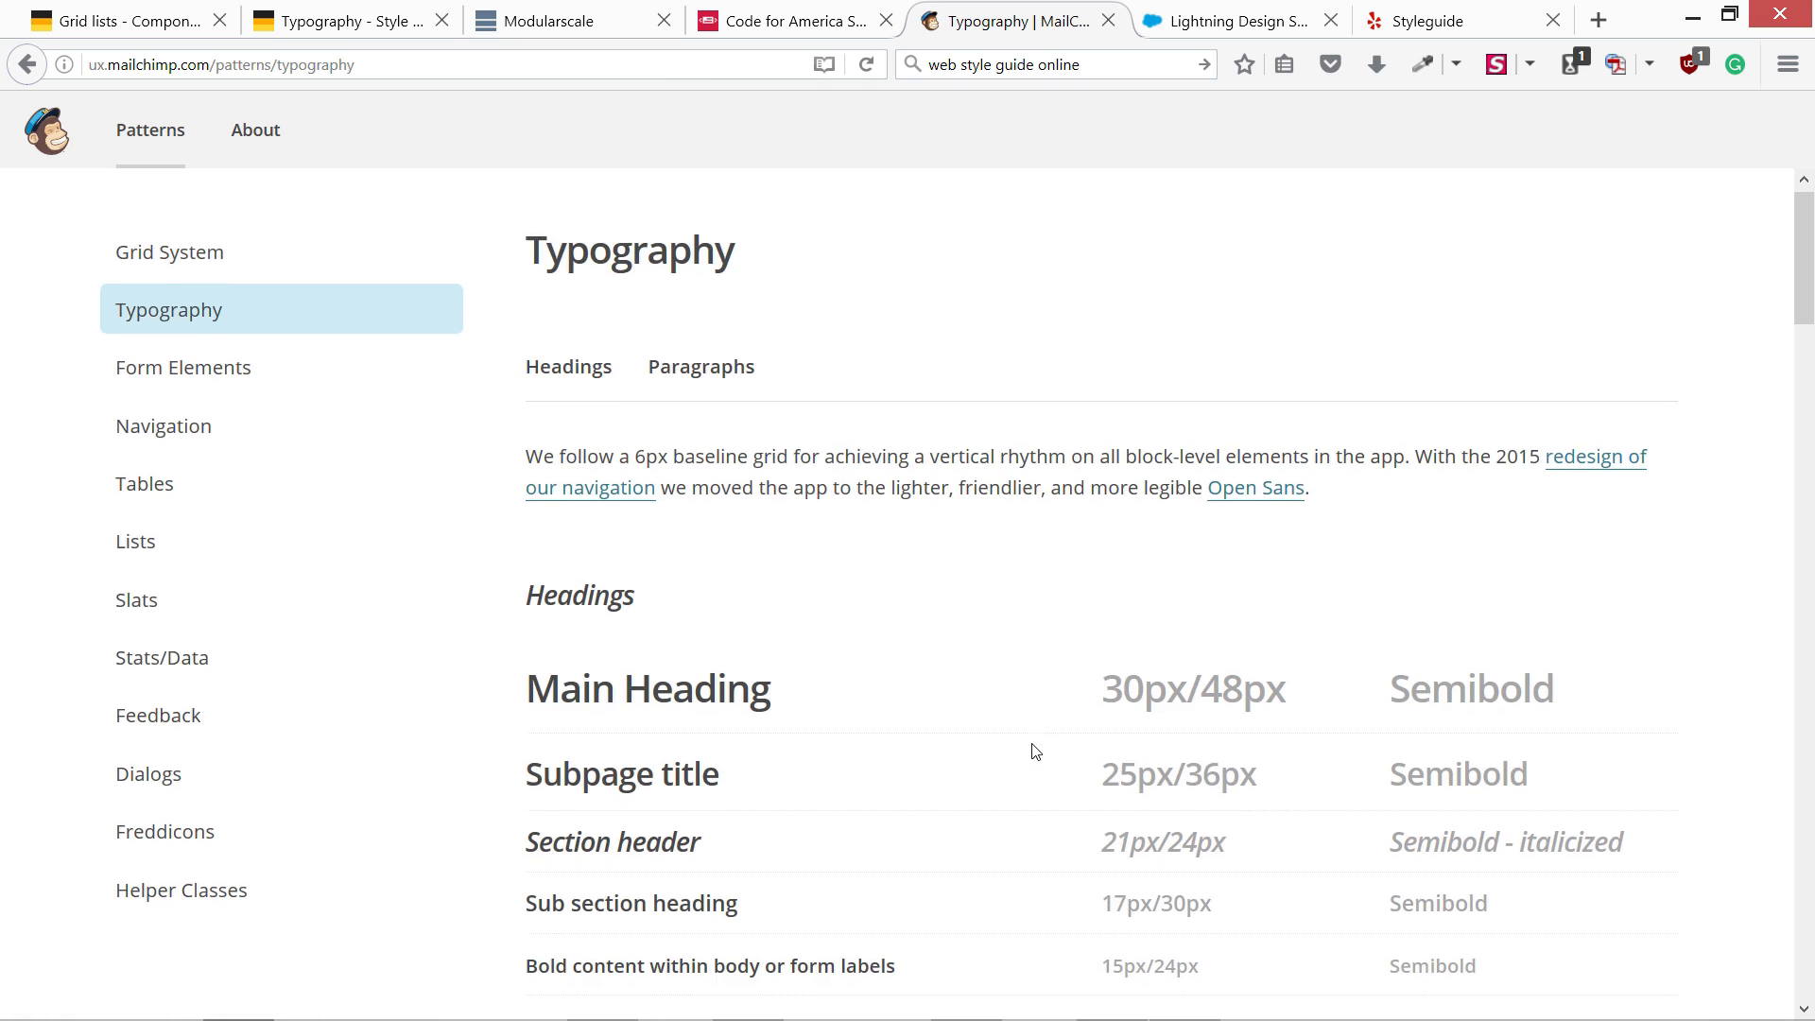
{"action": "scroll", "scroll_direction": "down", "scroll_amount": 3}
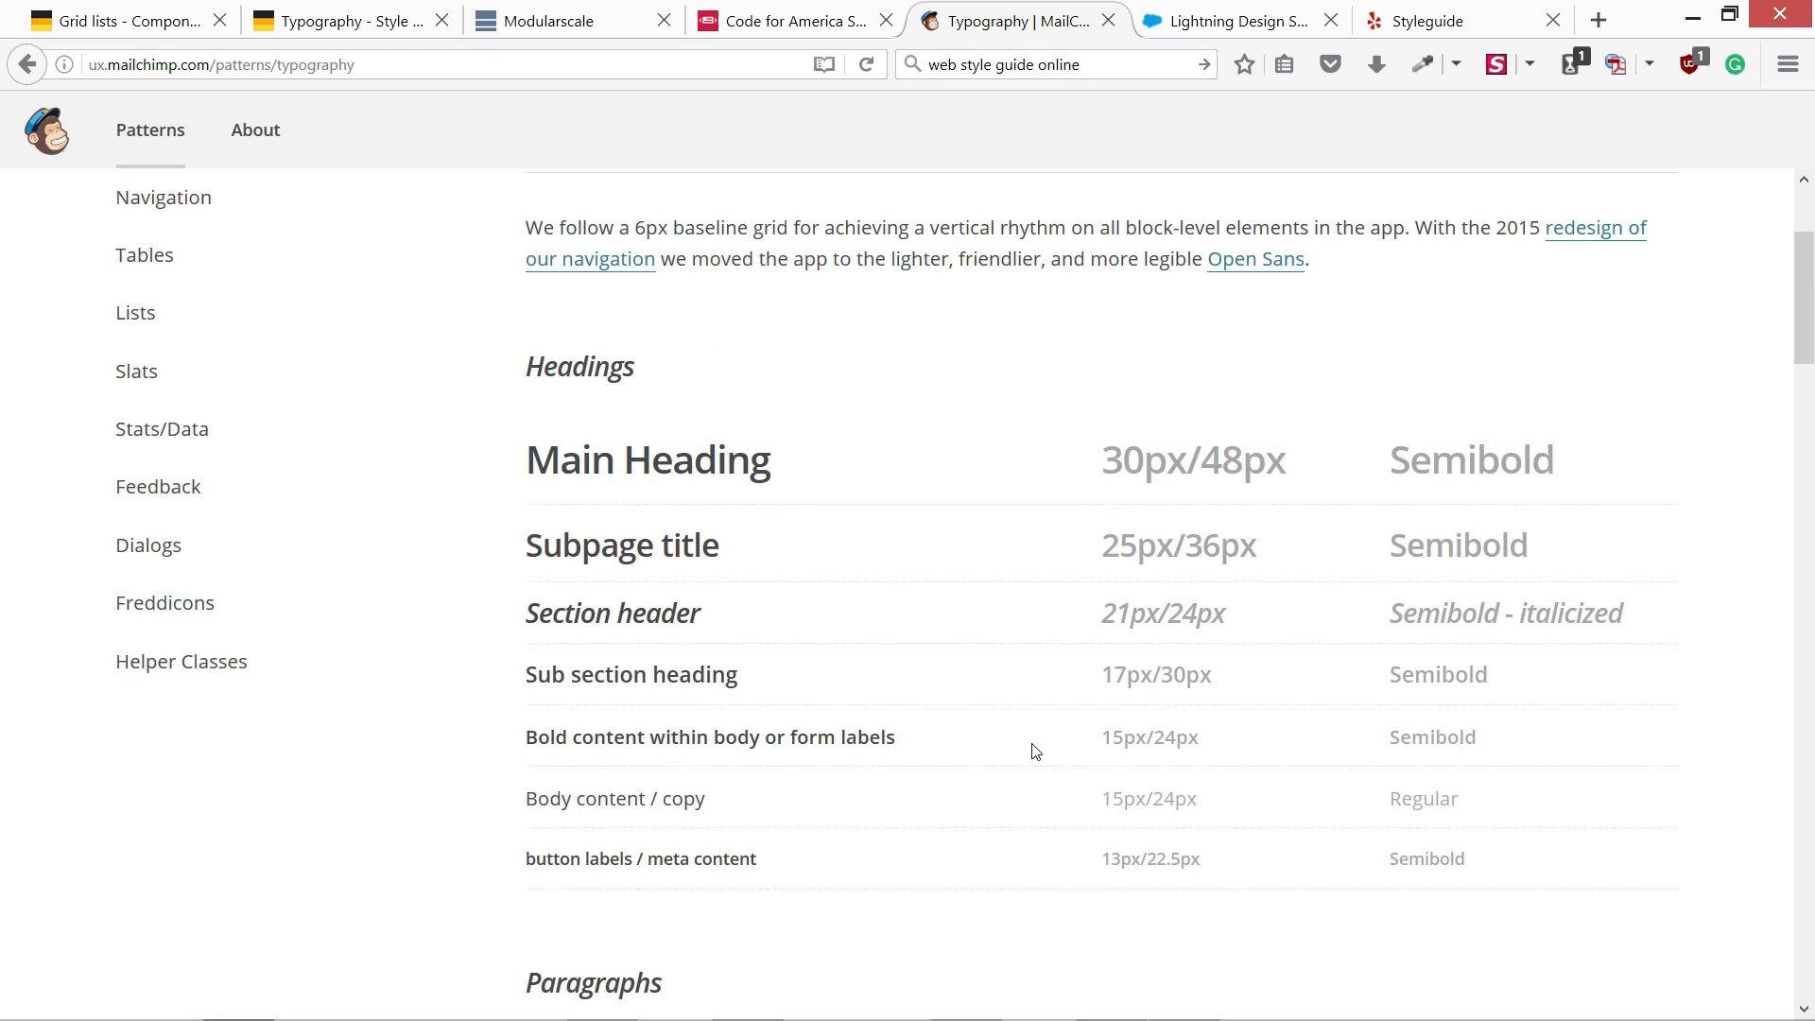
{"action": "mouse_move", "coordinate": [998, 701]}
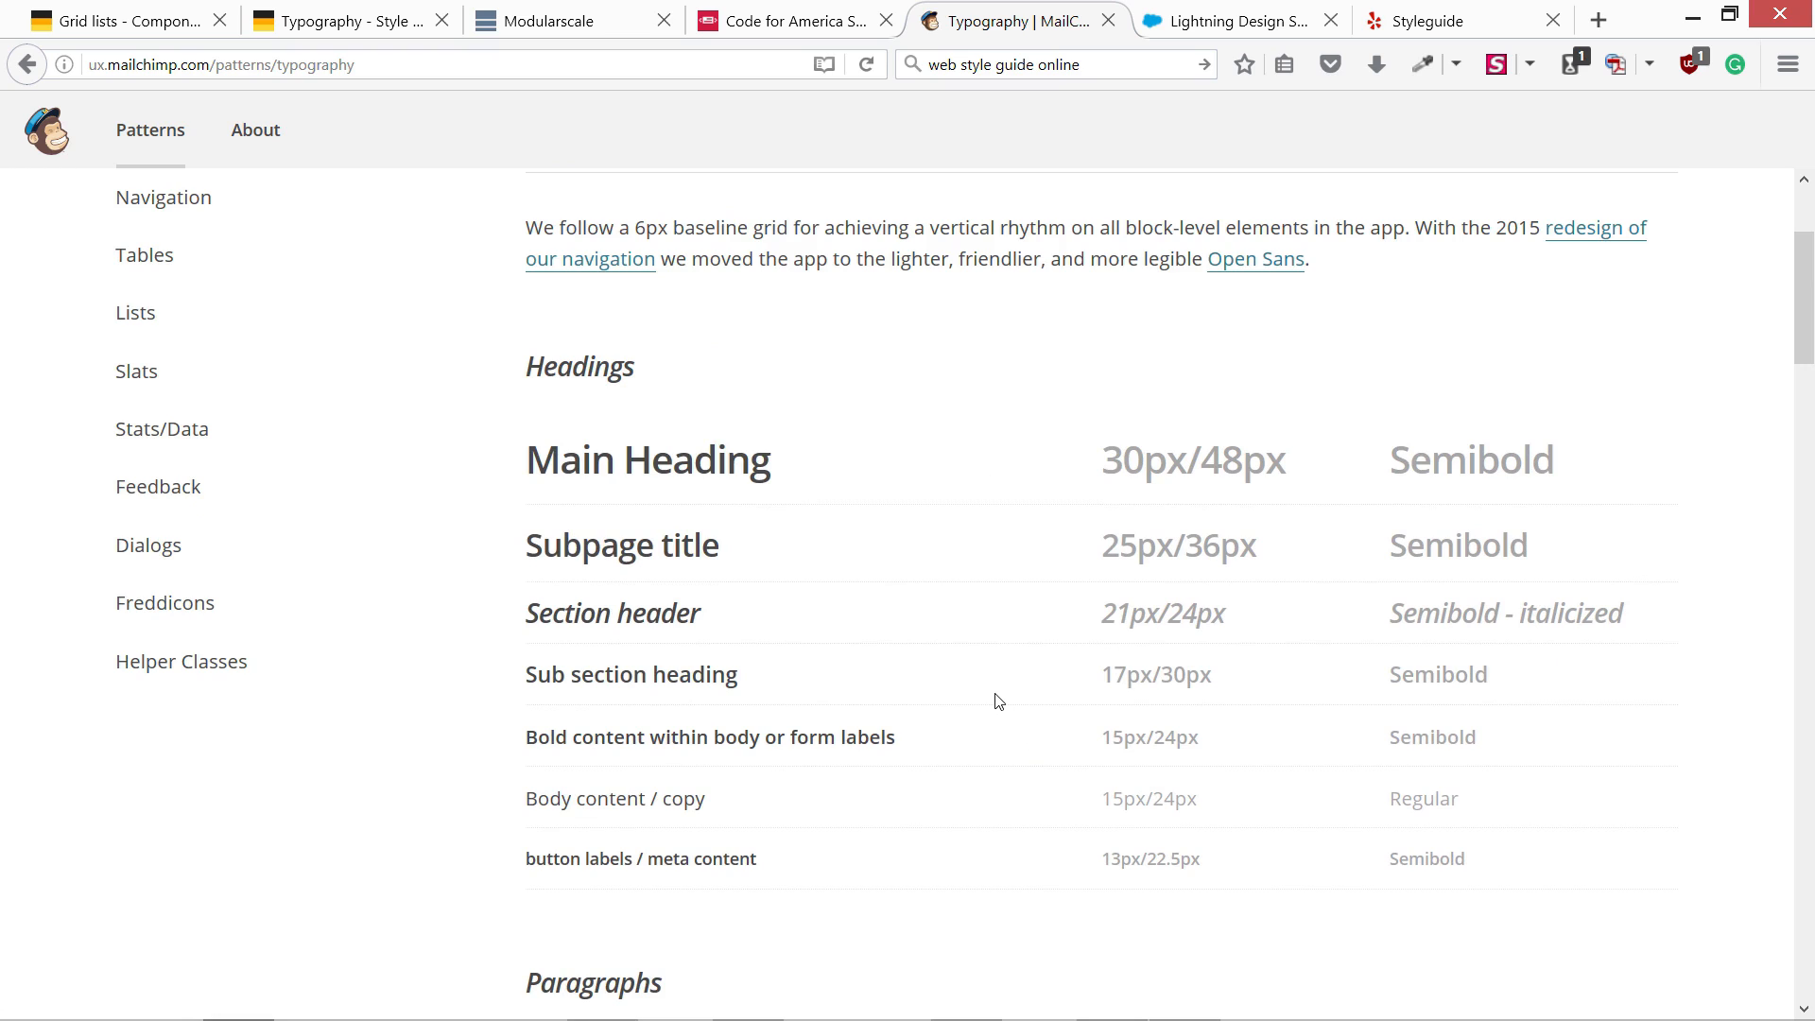
{"action": "mouse_move", "coordinate": [898, 739]}
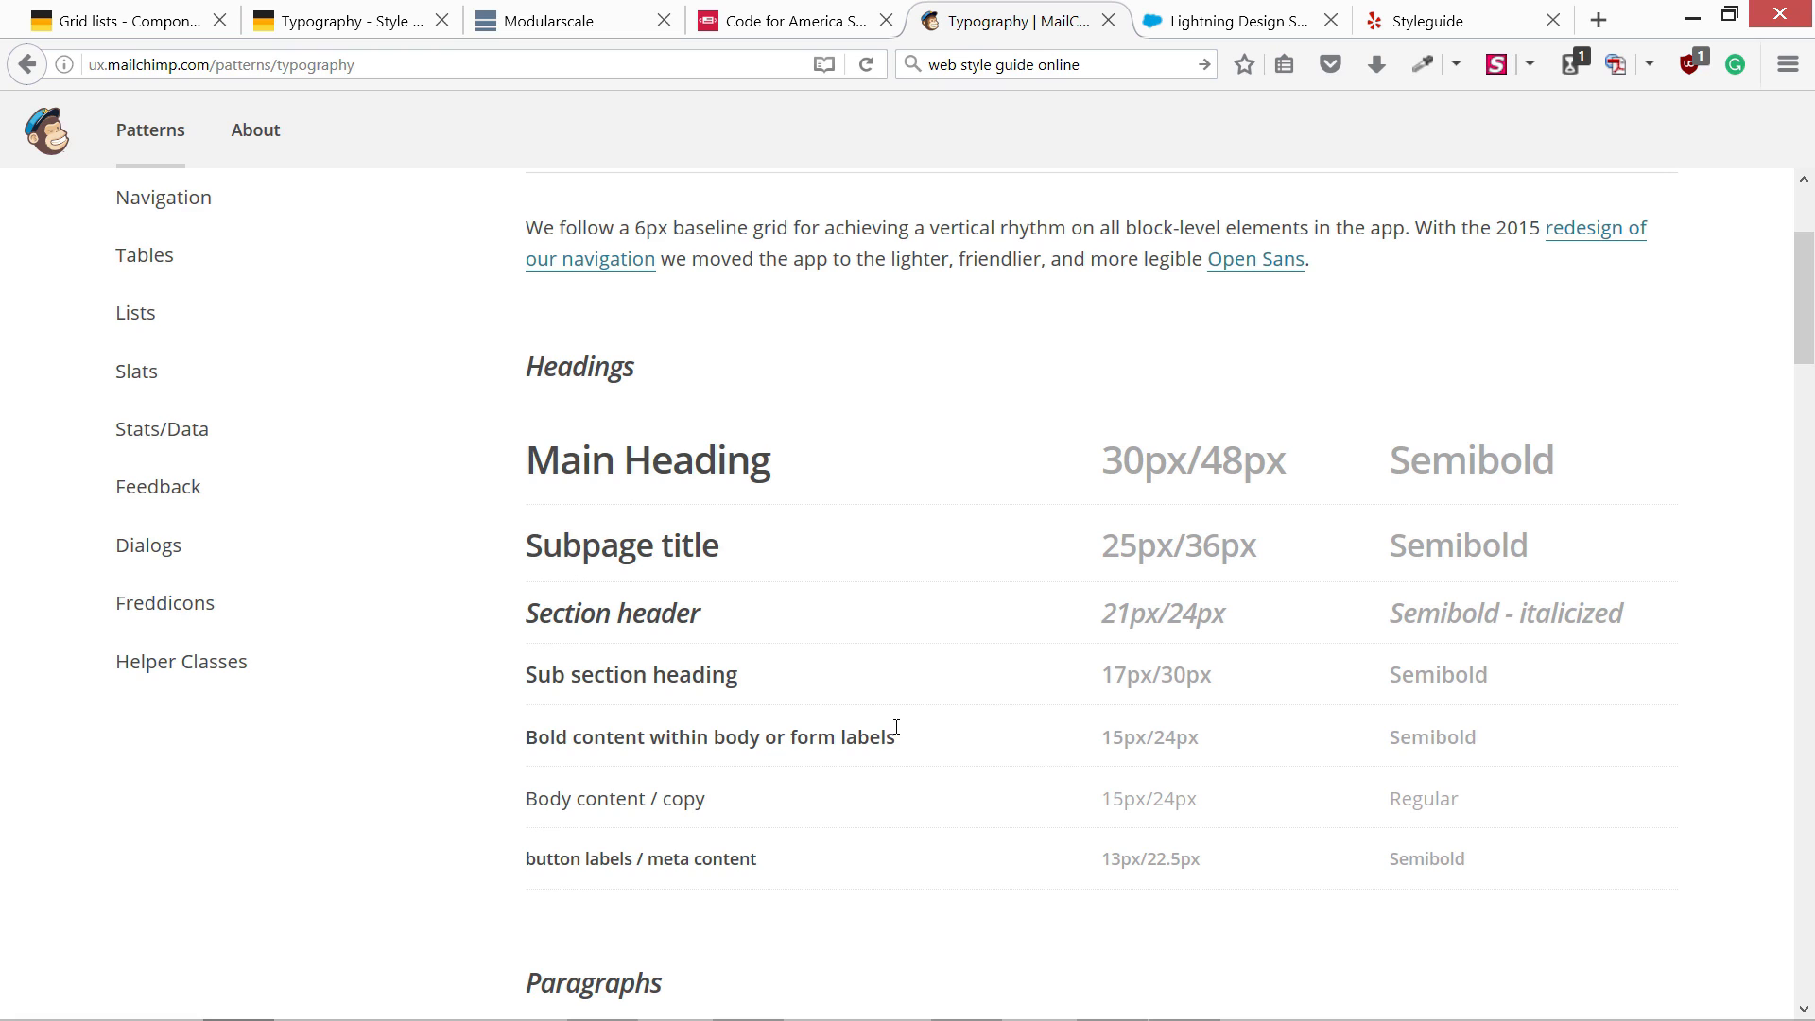
{"action": "mouse_move", "coordinate": [1106, 459]}
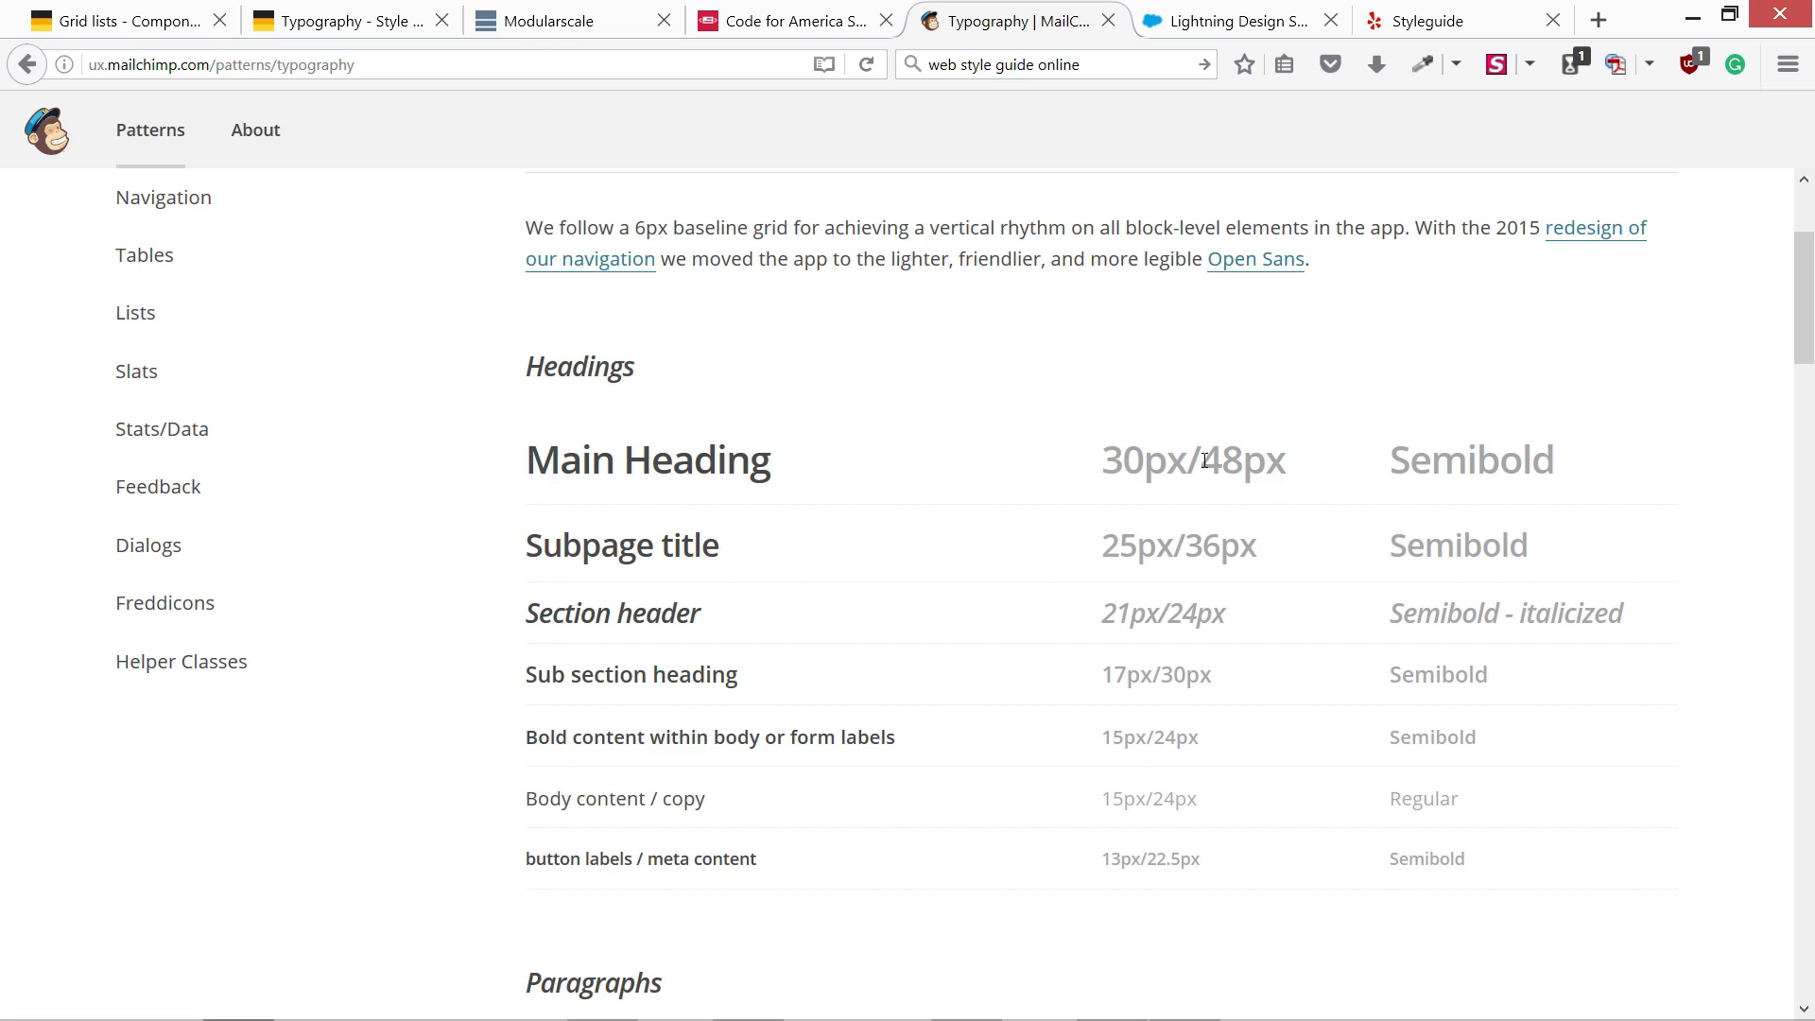
{"action": "double_click", "coordinate": [1117, 460]}
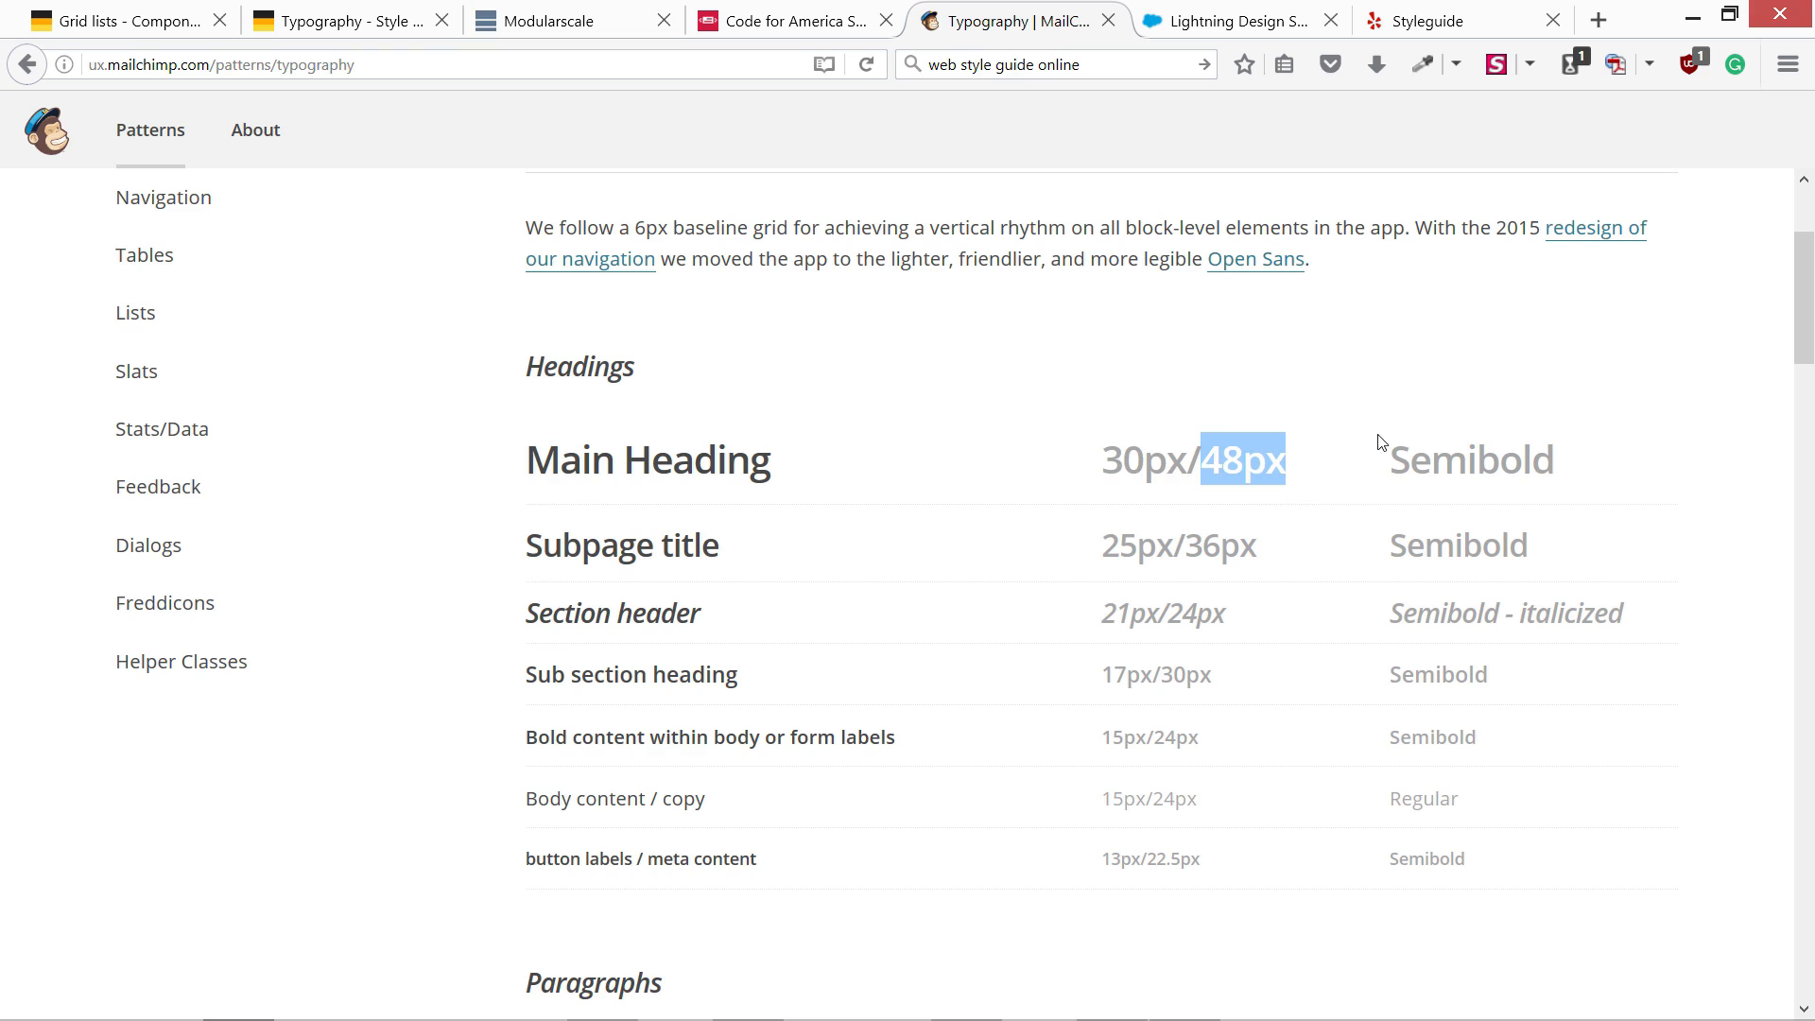
{"action": "left_click", "coordinate": [1120, 544]}
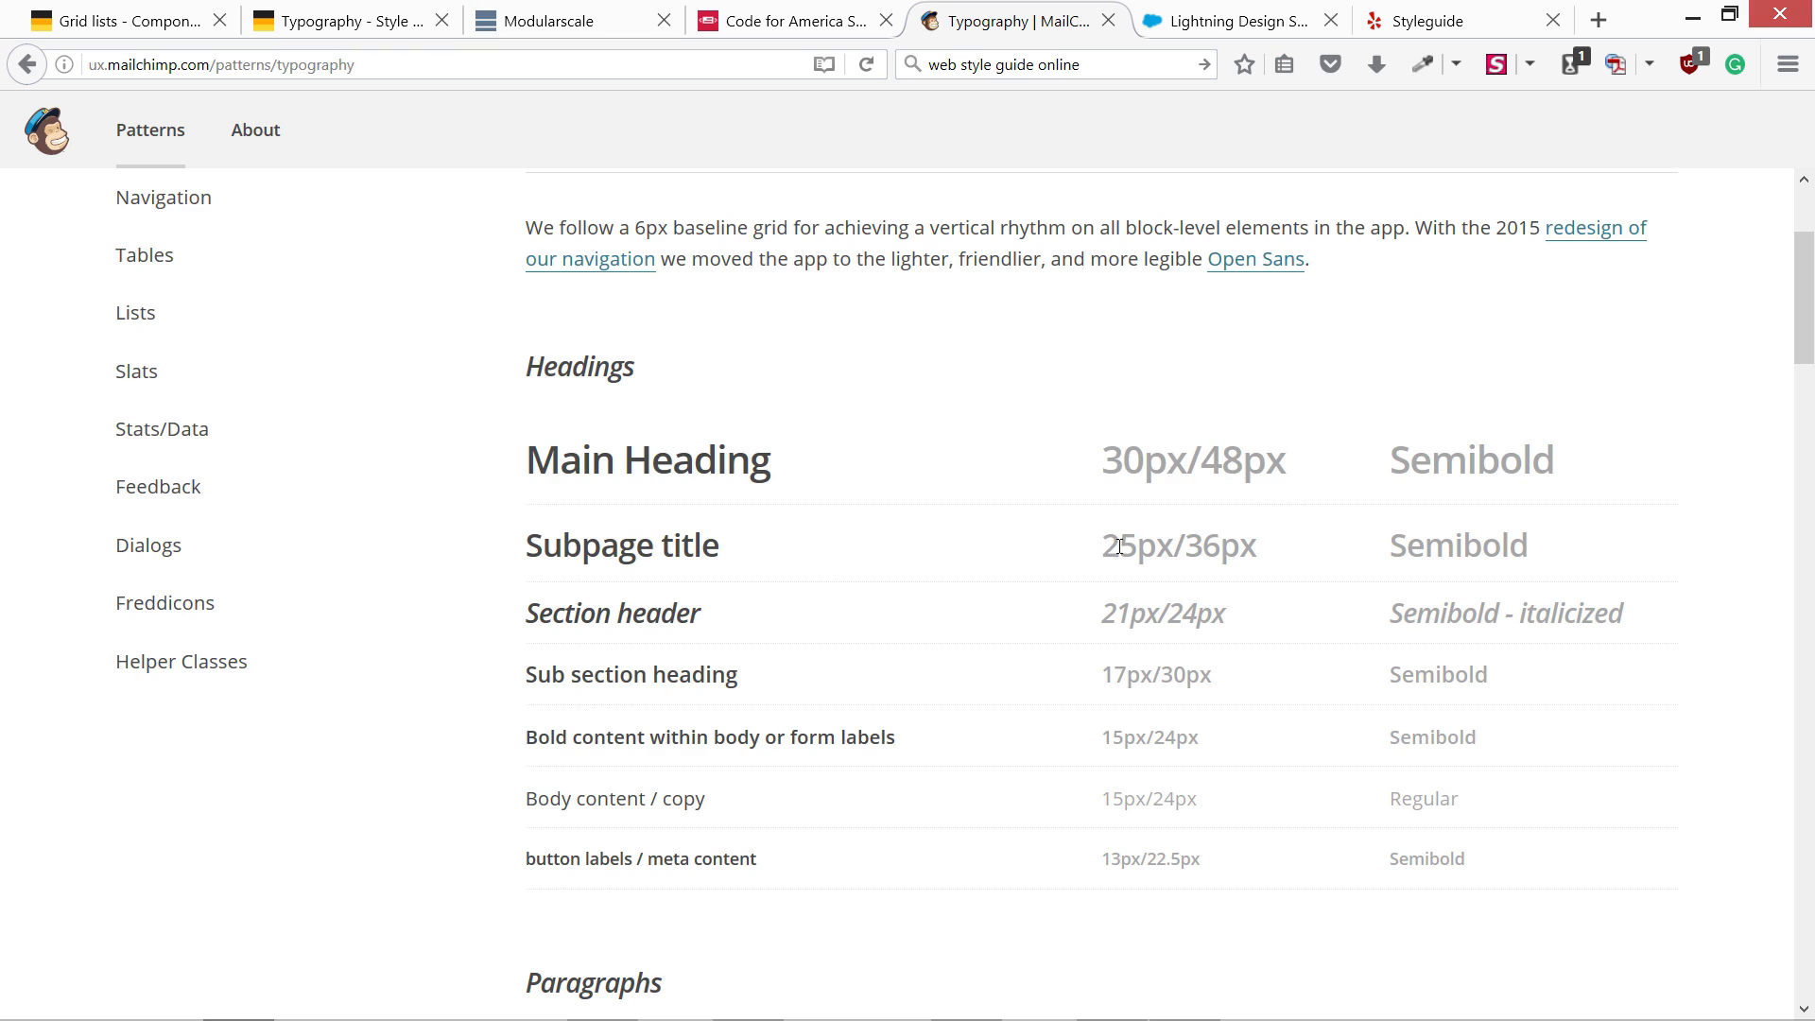
{"action": "double_click", "coordinate": [1136, 544]}
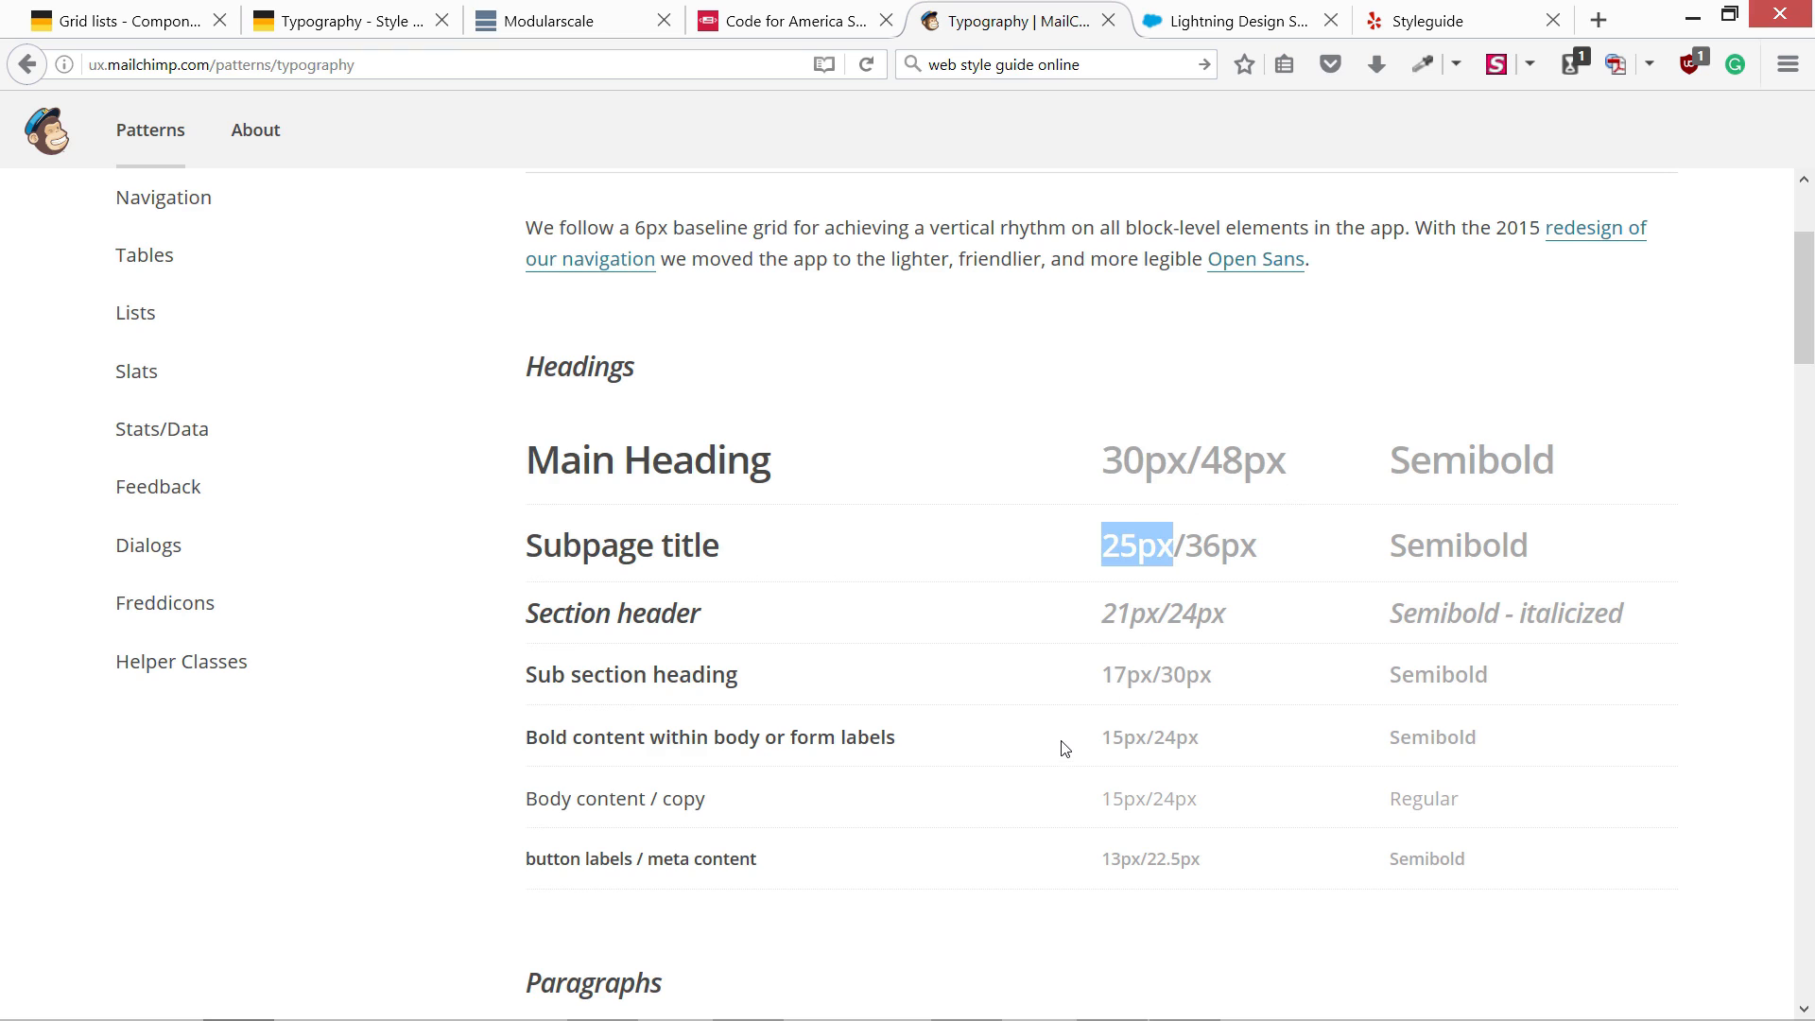
- Continue down the paragraph text styles toward the Tables pattern page
{"action": "scroll", "scroll_direction": "down", "scroll_amount": 3}
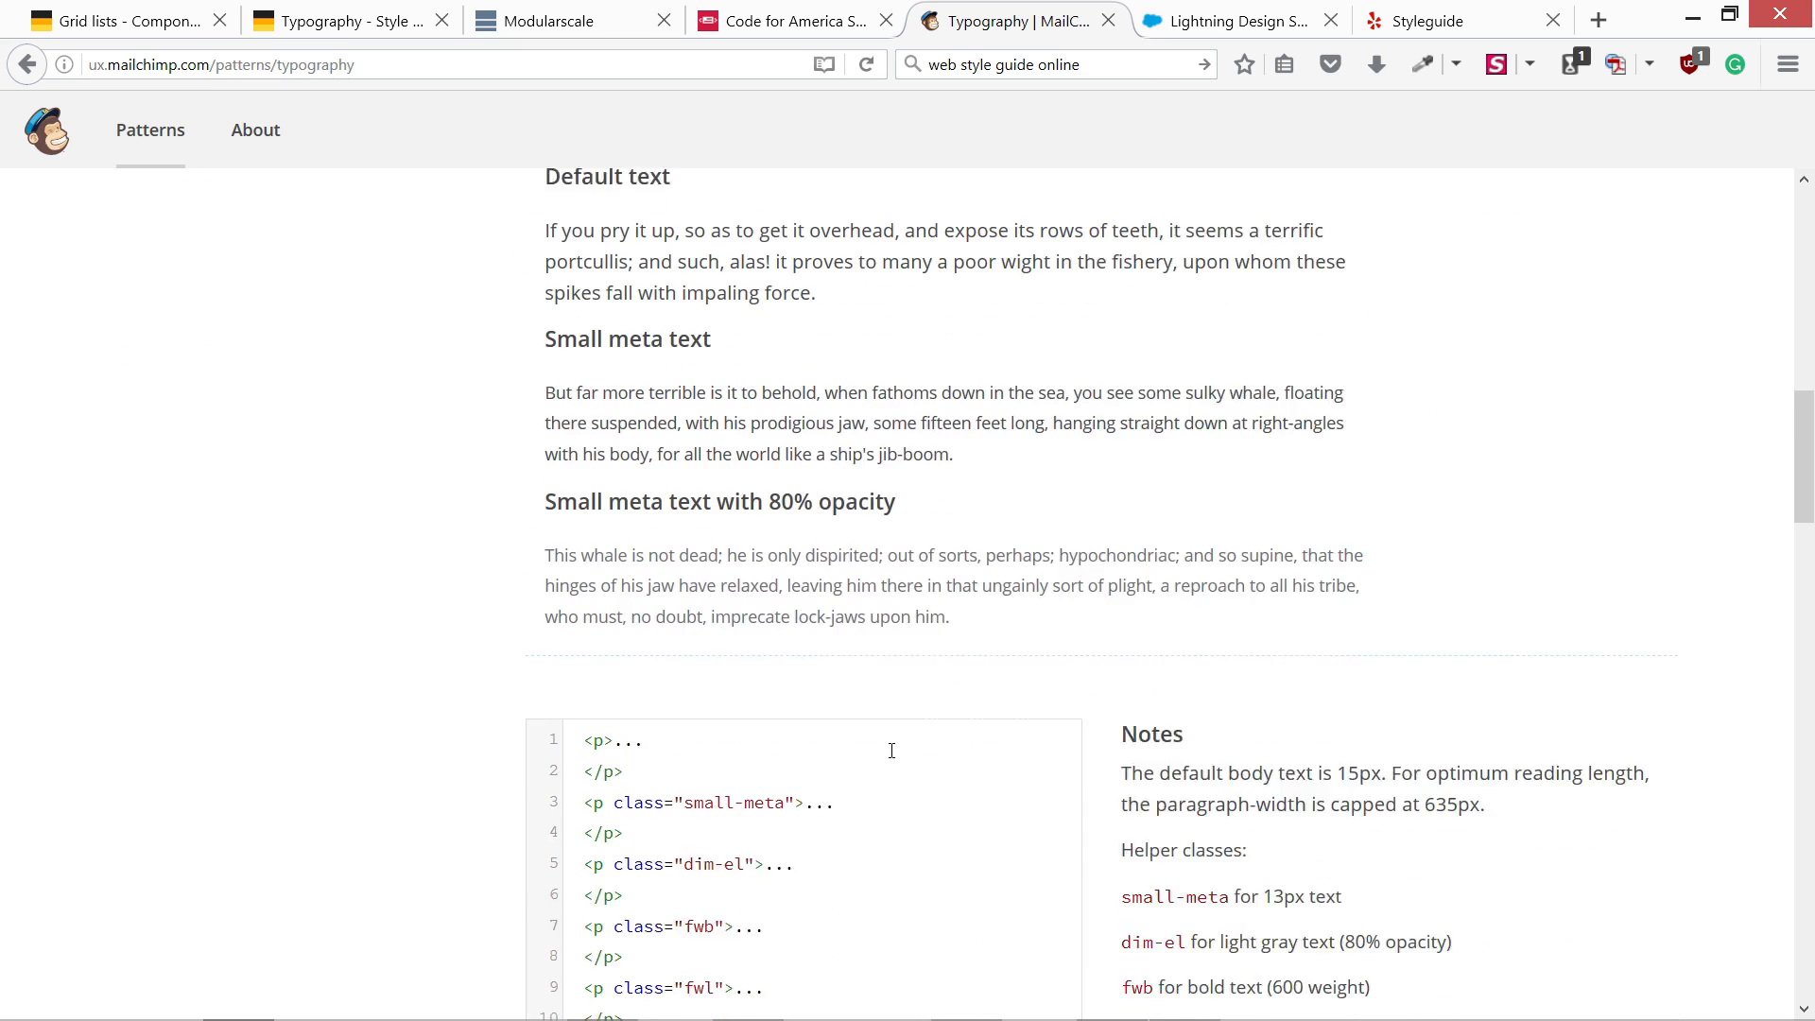
{"action": "scroll", "scroll_direction": "down", "scroll_amount": 3}
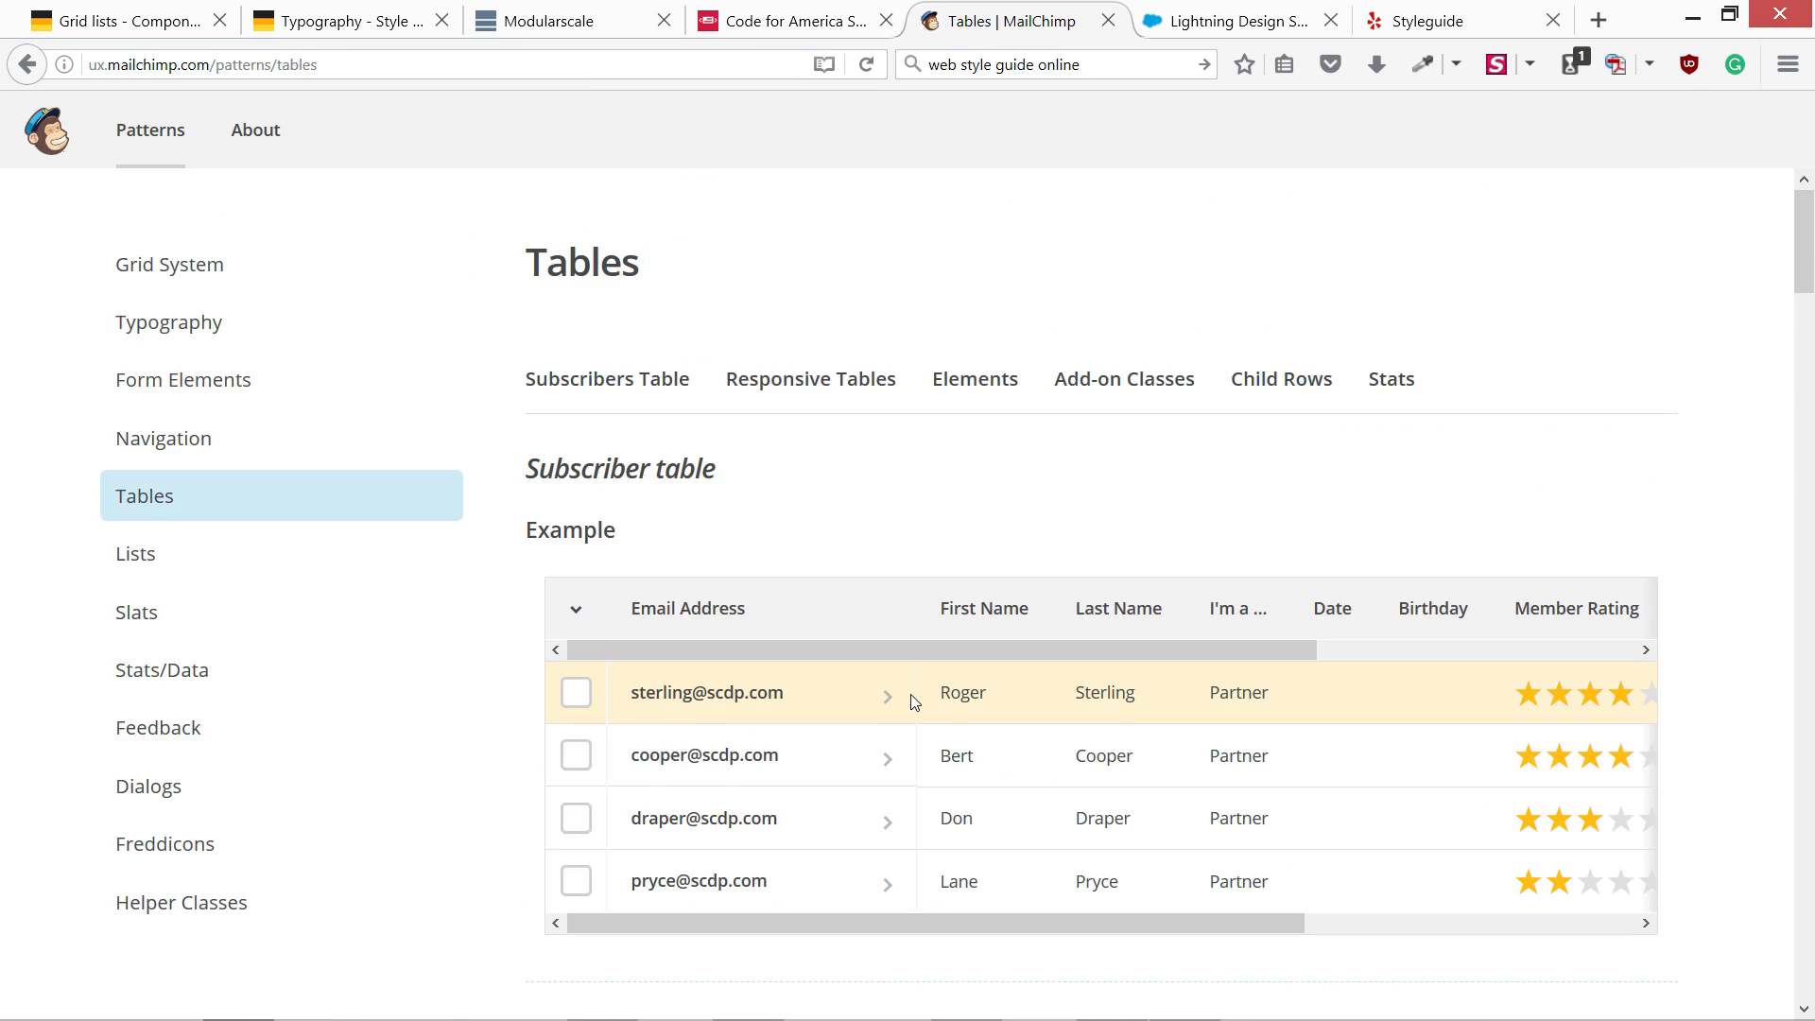
- Review the Tables subscriber table example and code notes, then switch to the Code for America tab
{"action": "scroll", "scroll_direction": "down", "scroll_amount": 3}
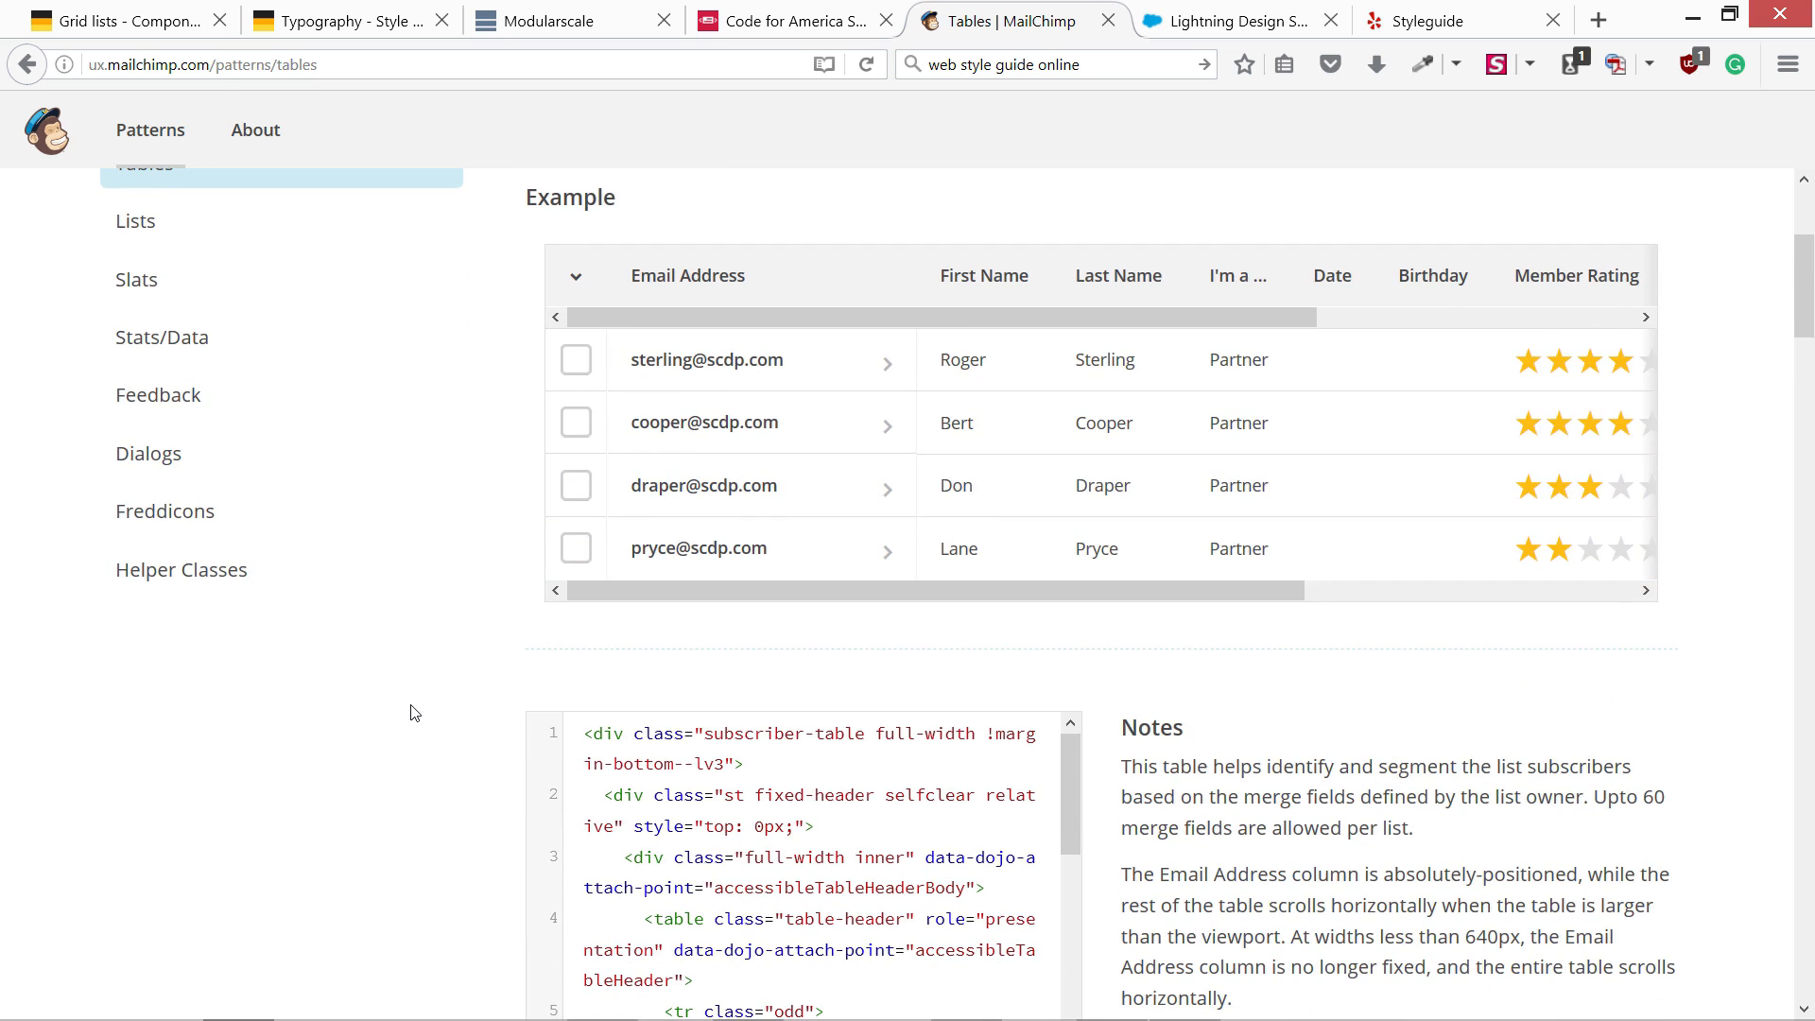
{"action": "scroll", "scroll_direction": "down", "scroll_amount": 3}
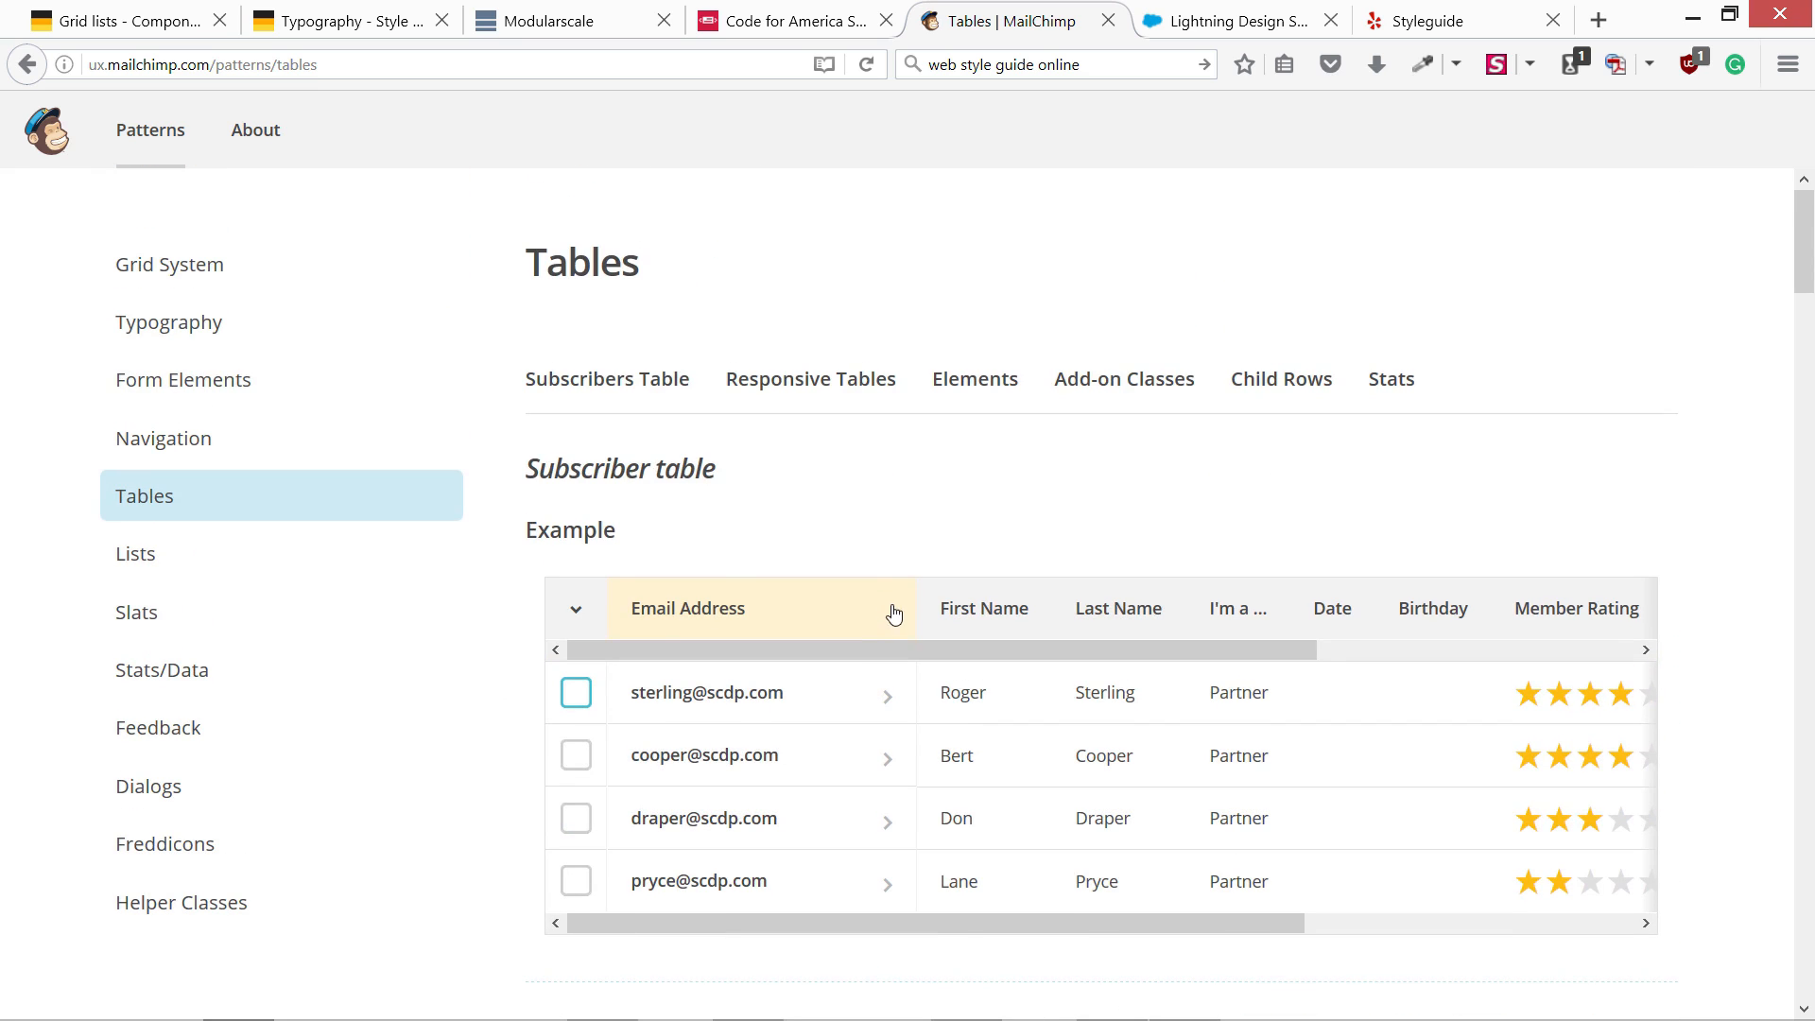
{"action": "left_click", "coordinate": [1238, 20]}
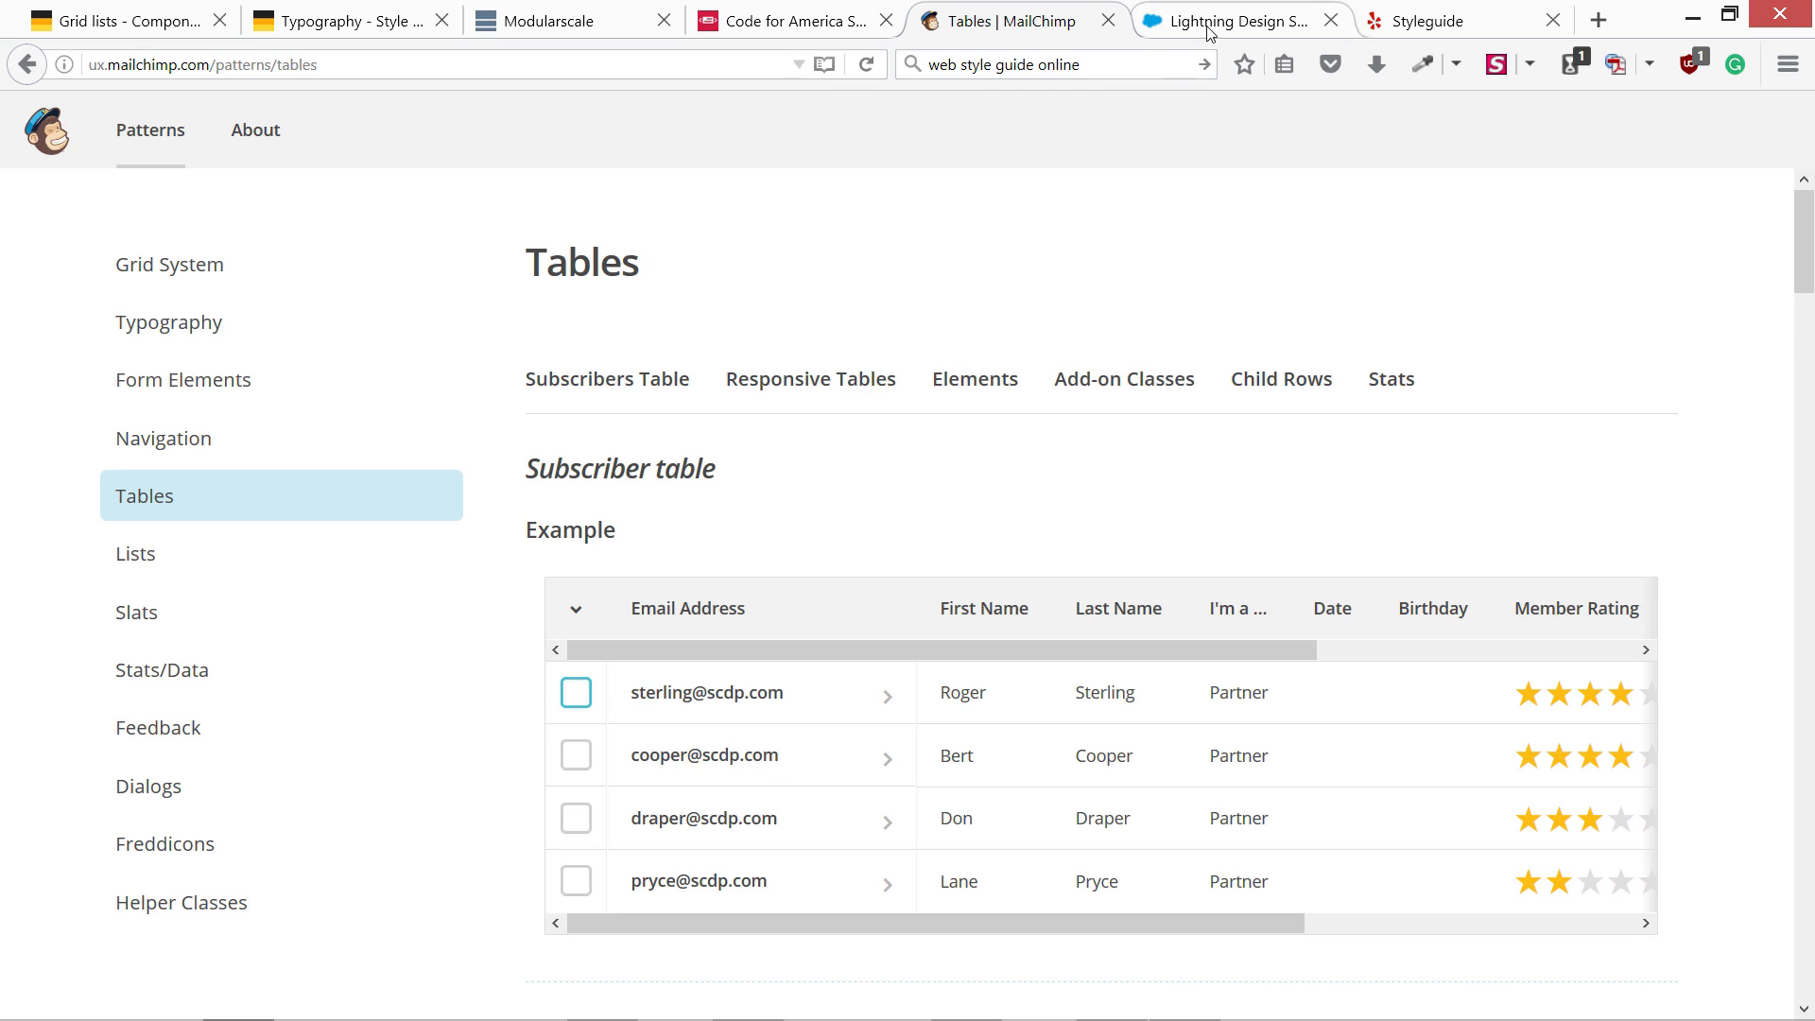
{"action": "left_click", "coordinate": [792, 21]}
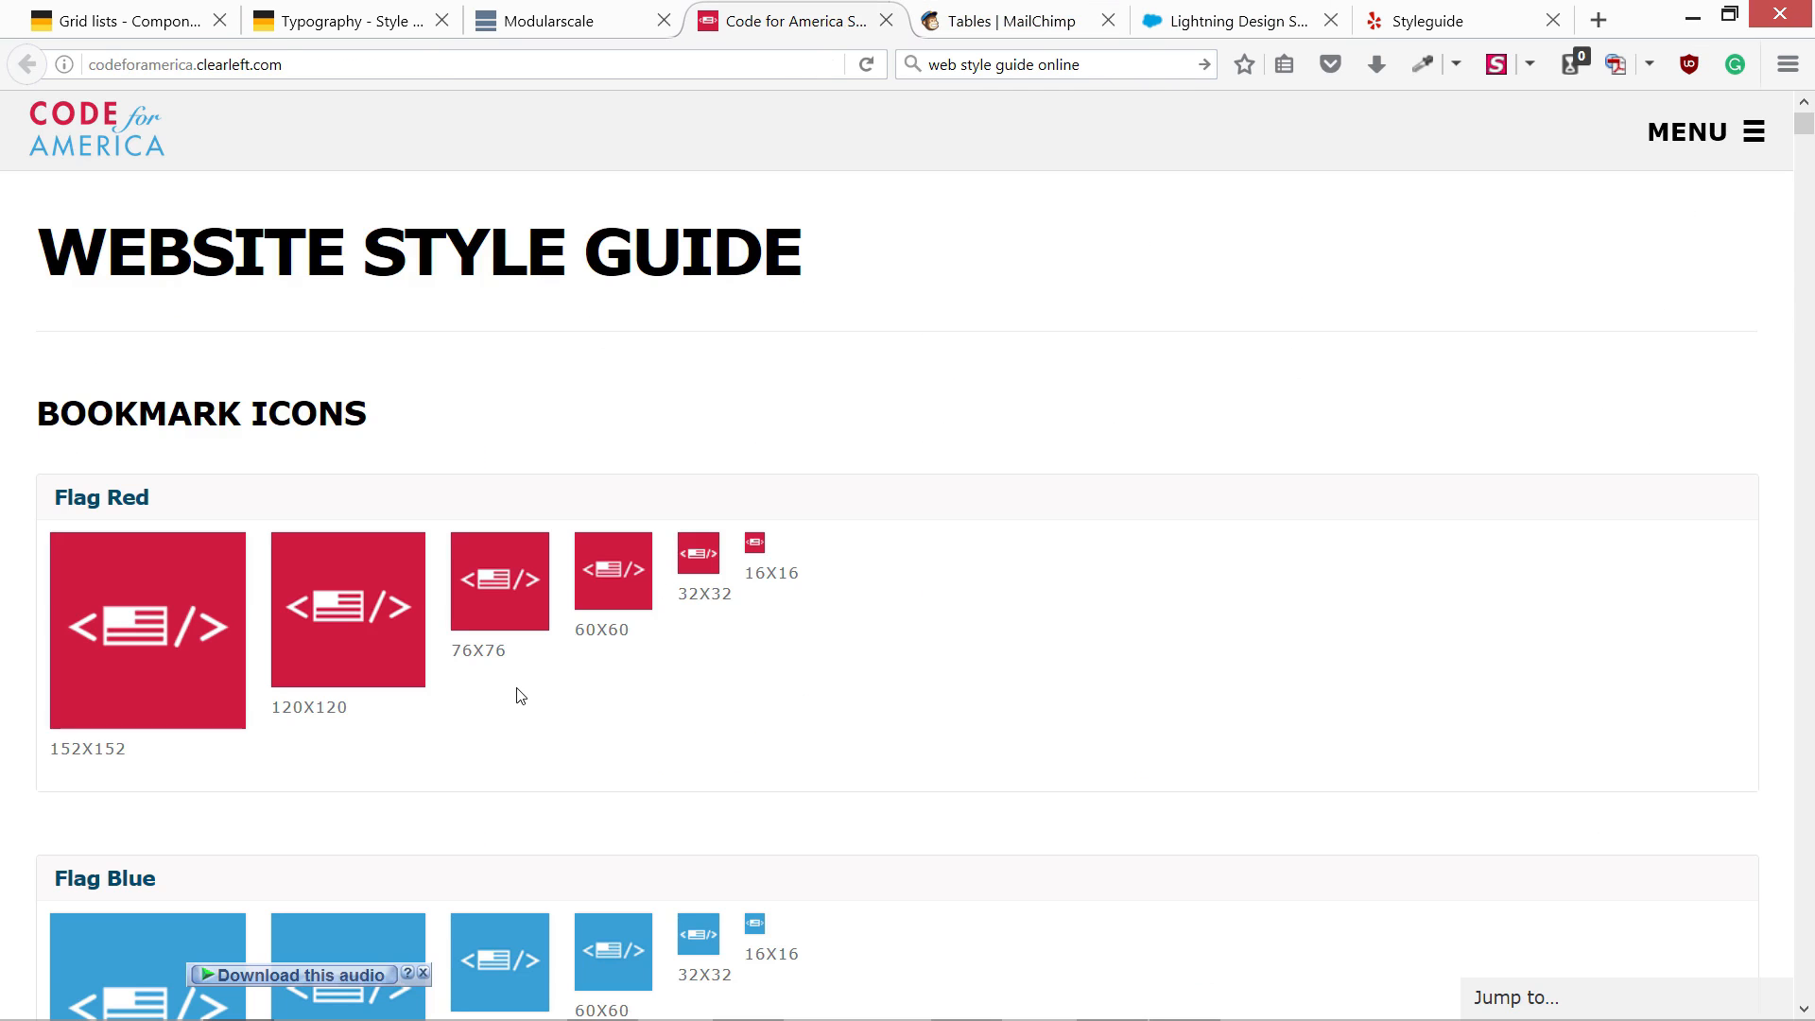
{"action": "scroll", "scroll_direction": "down", "scroll_amount": 3}
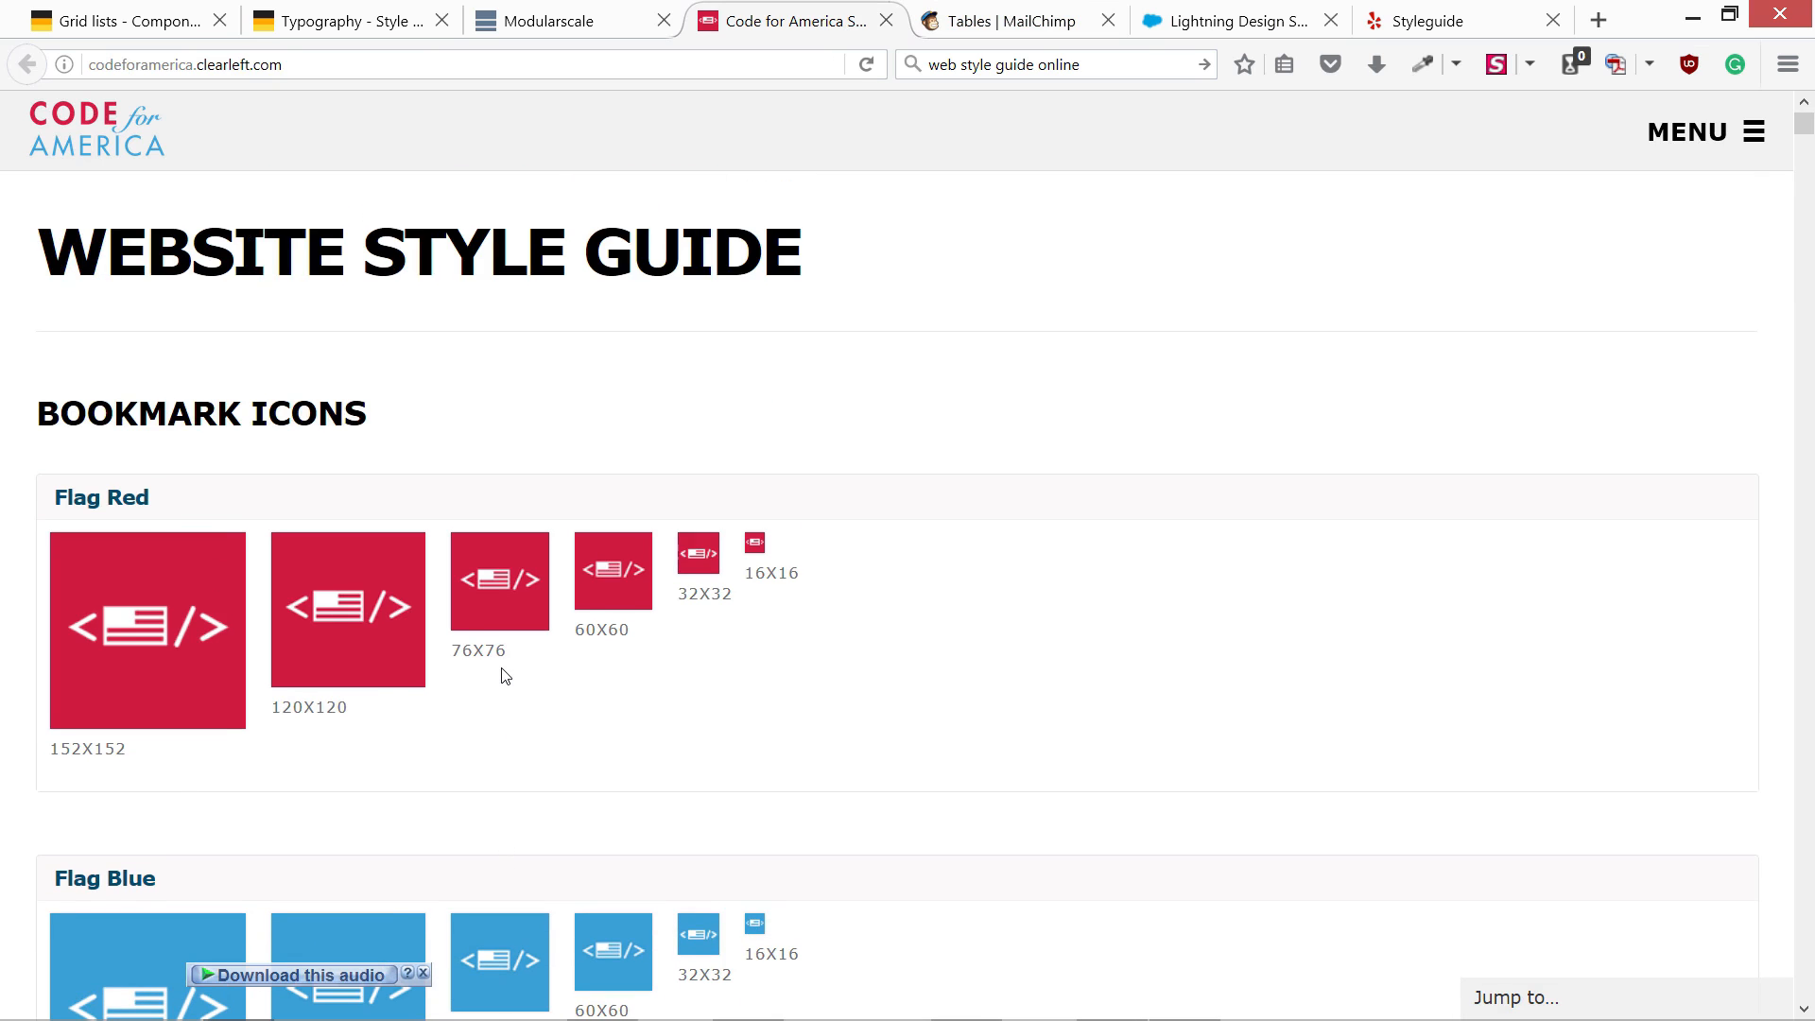
{"action": "scroll", "scroll_direction": "down", "scroll_amount": 3}
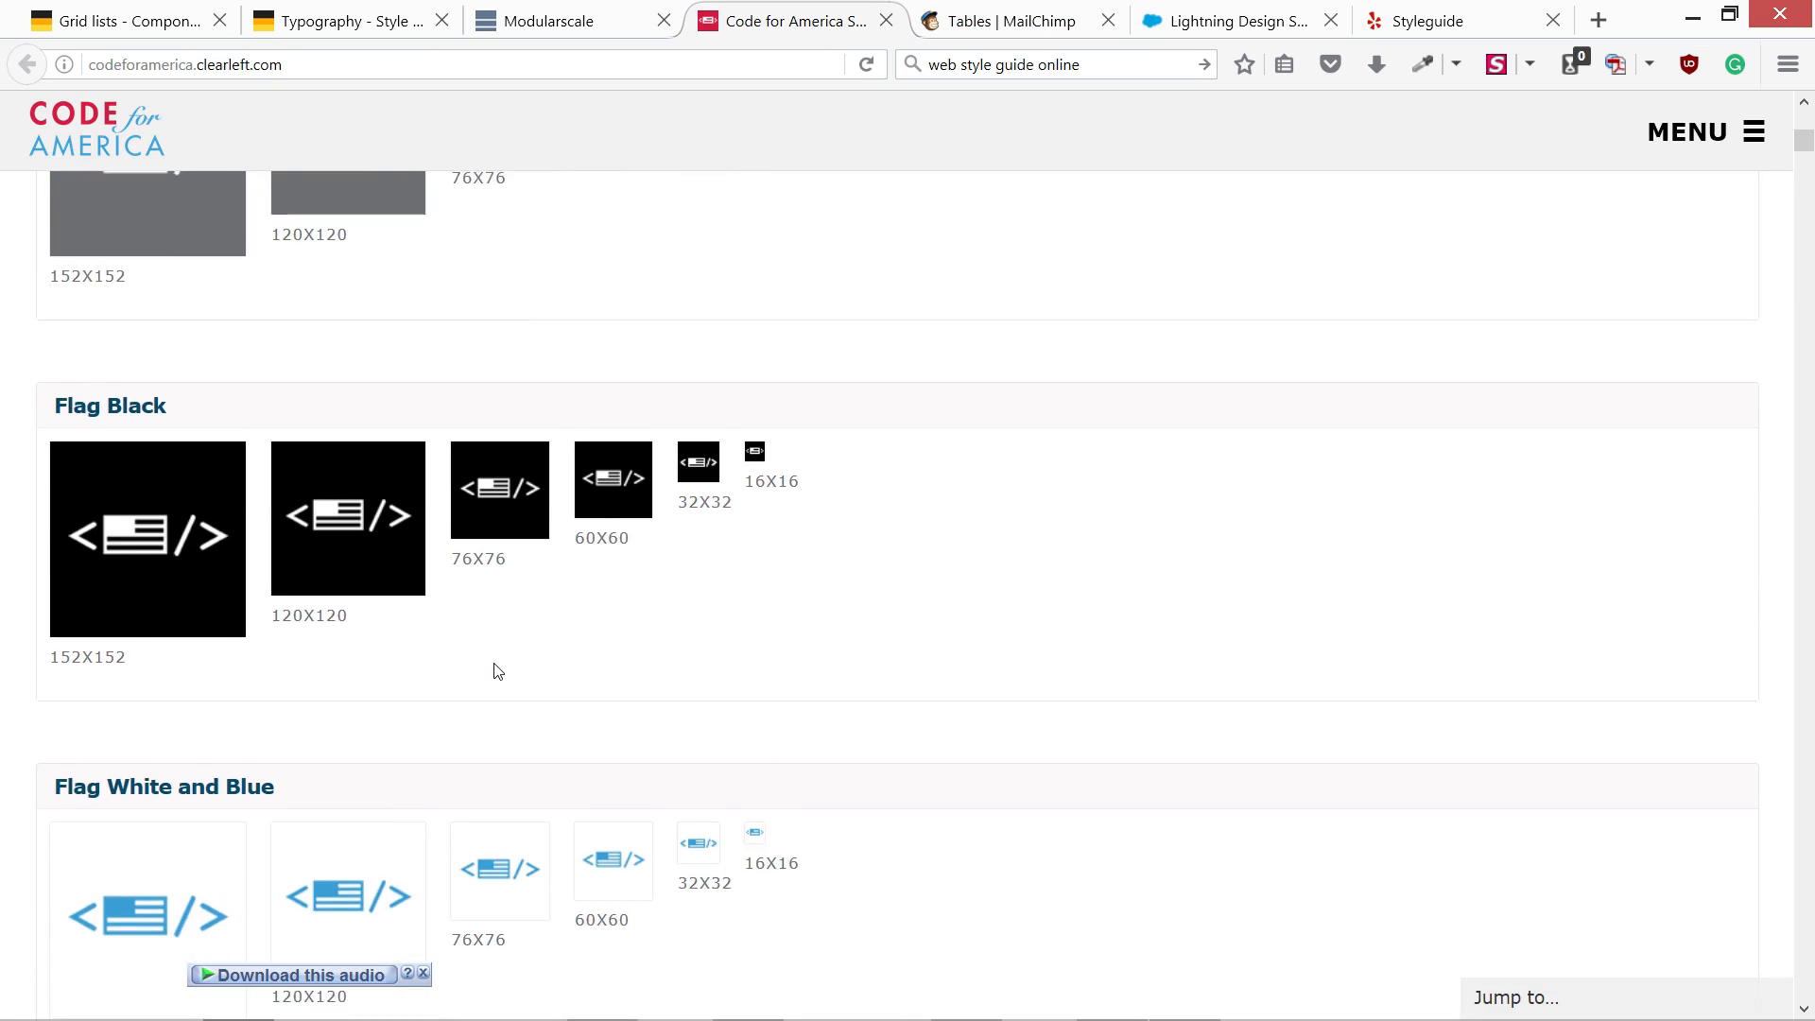
{"action": "scroll", "scroll_direction": "down", "scroll_amount": 3}
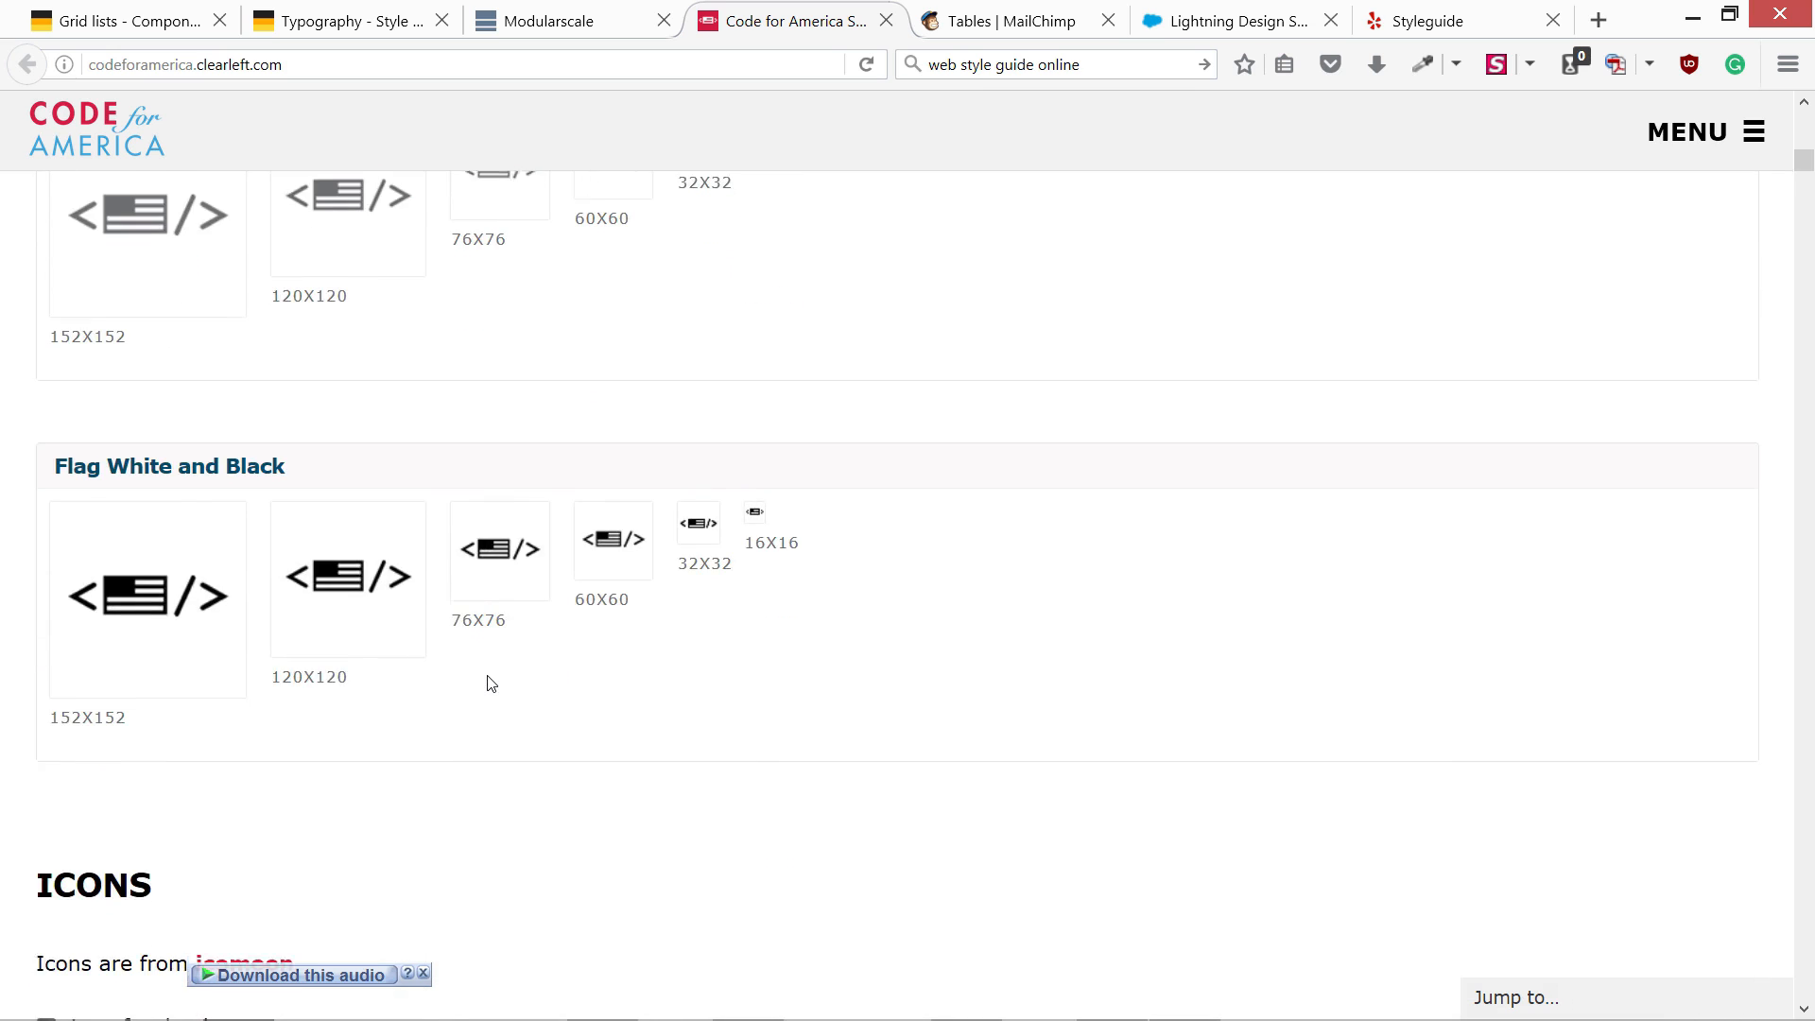
{"action": "scroll", "scroll_direction": "down", "scroll_amount": 3}
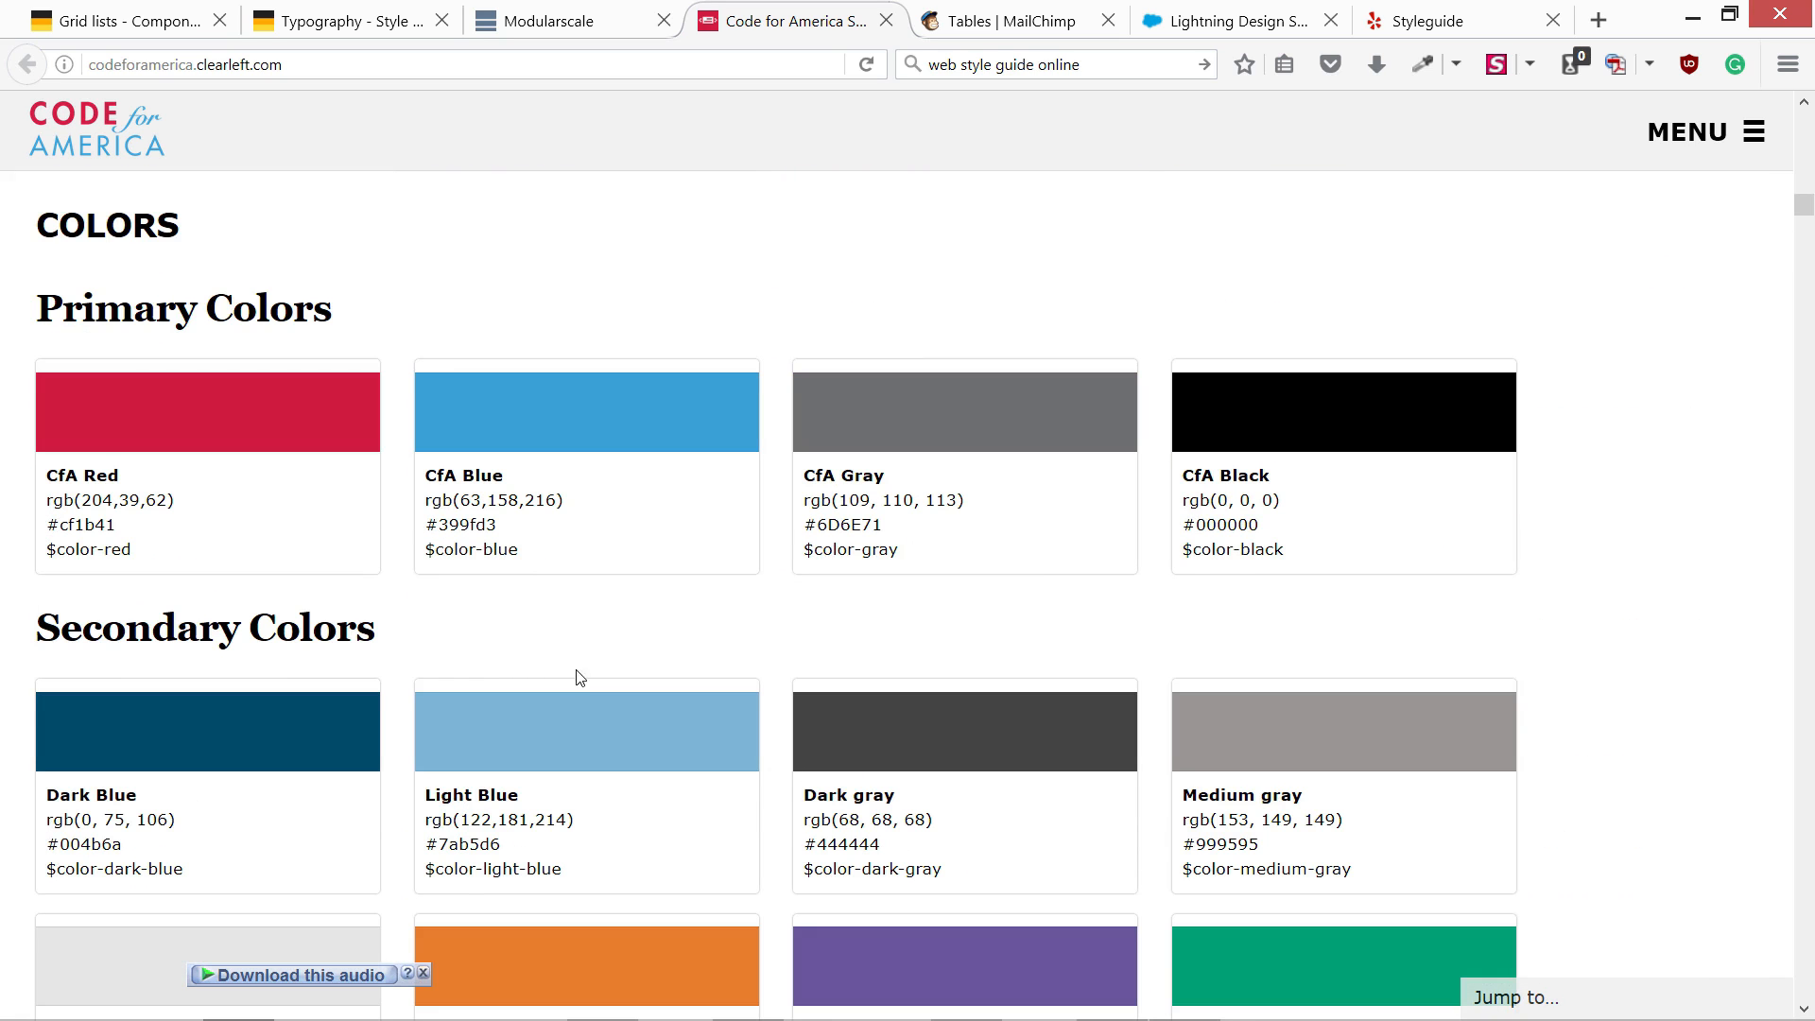
{"action": "scroll", "scroll_direction": "down", "scroll_amount": 3}
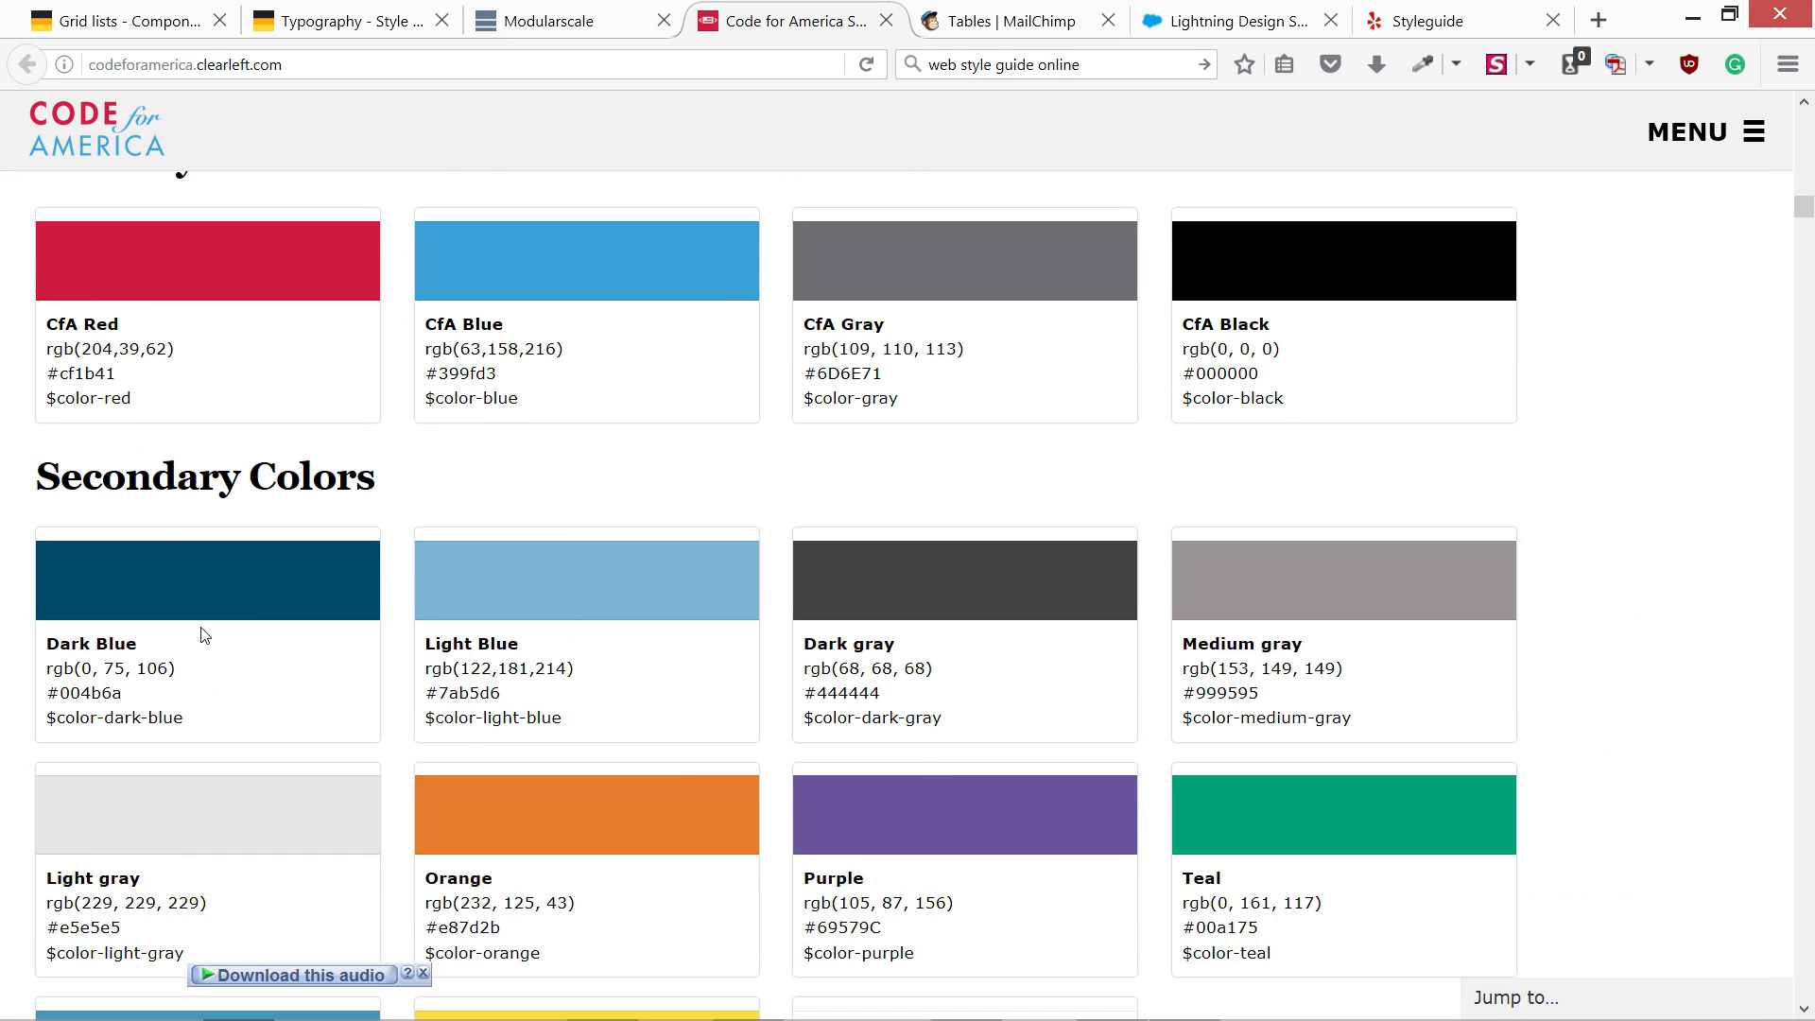
{"action": "scroll", "scroll_direction": "down", "scroll_amount": 3}
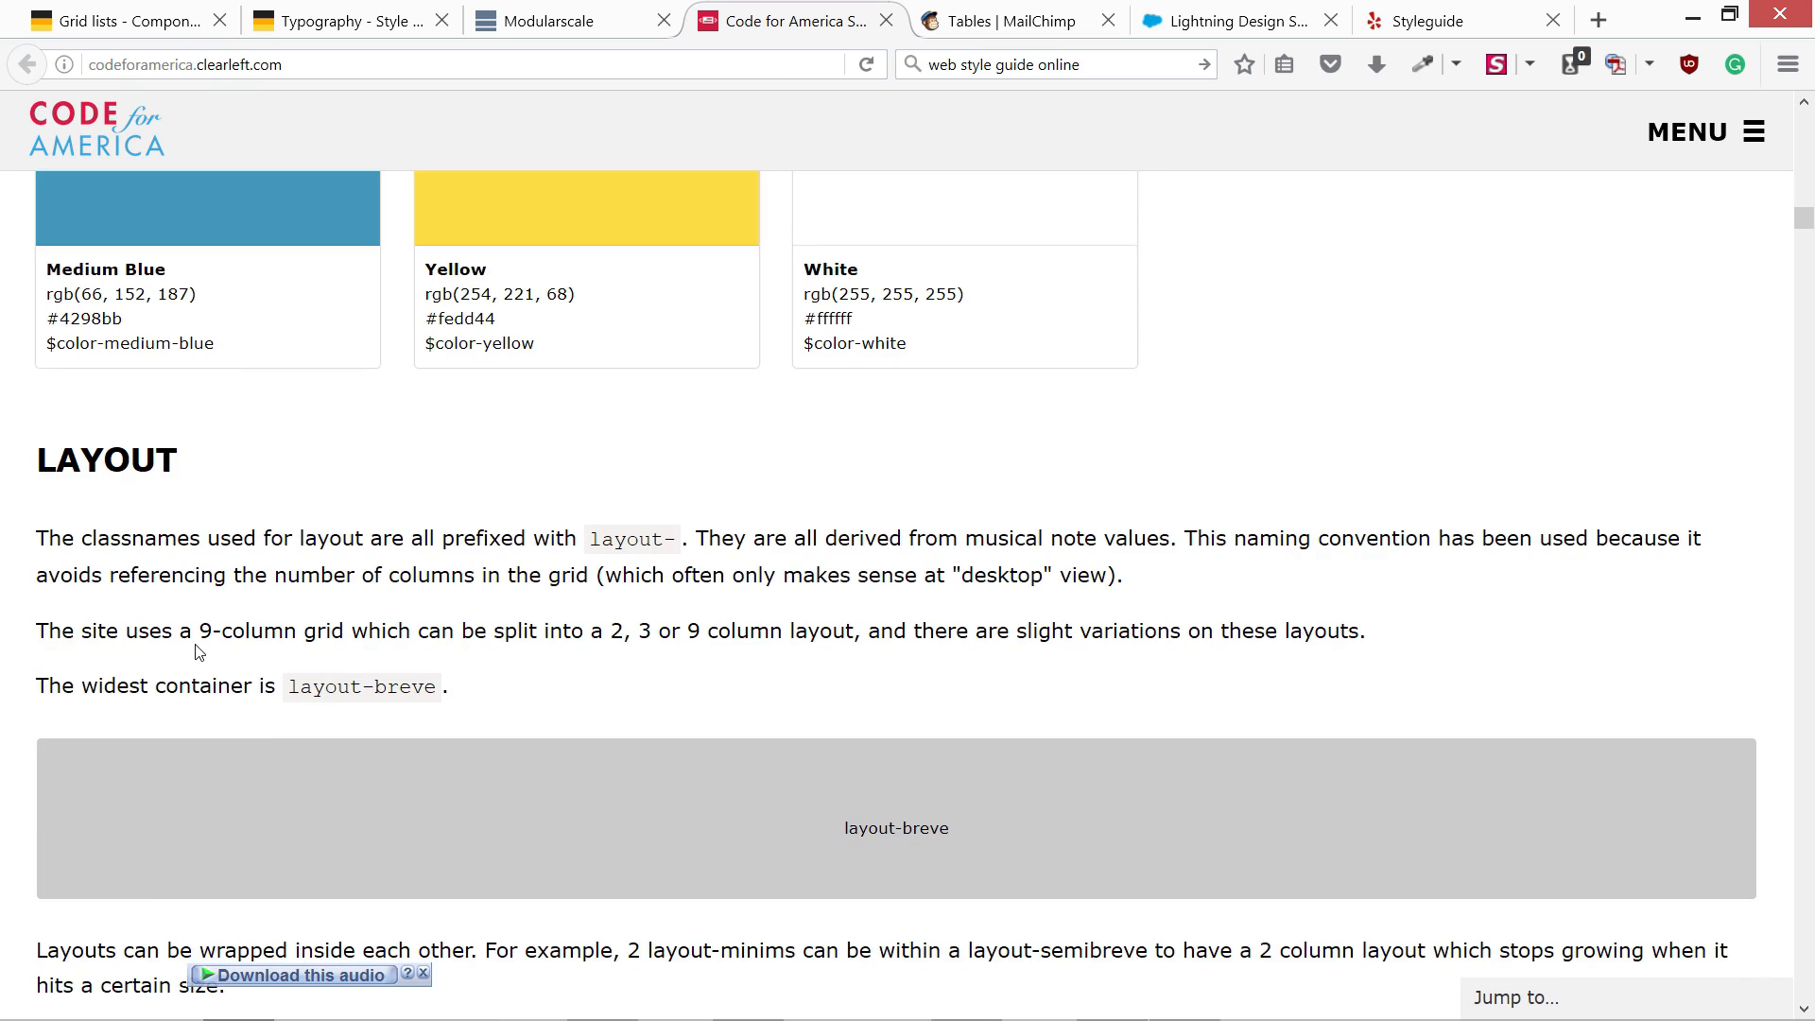
{"action": "scroll", "scroll_direction": "down", "scroll_amount": 3}
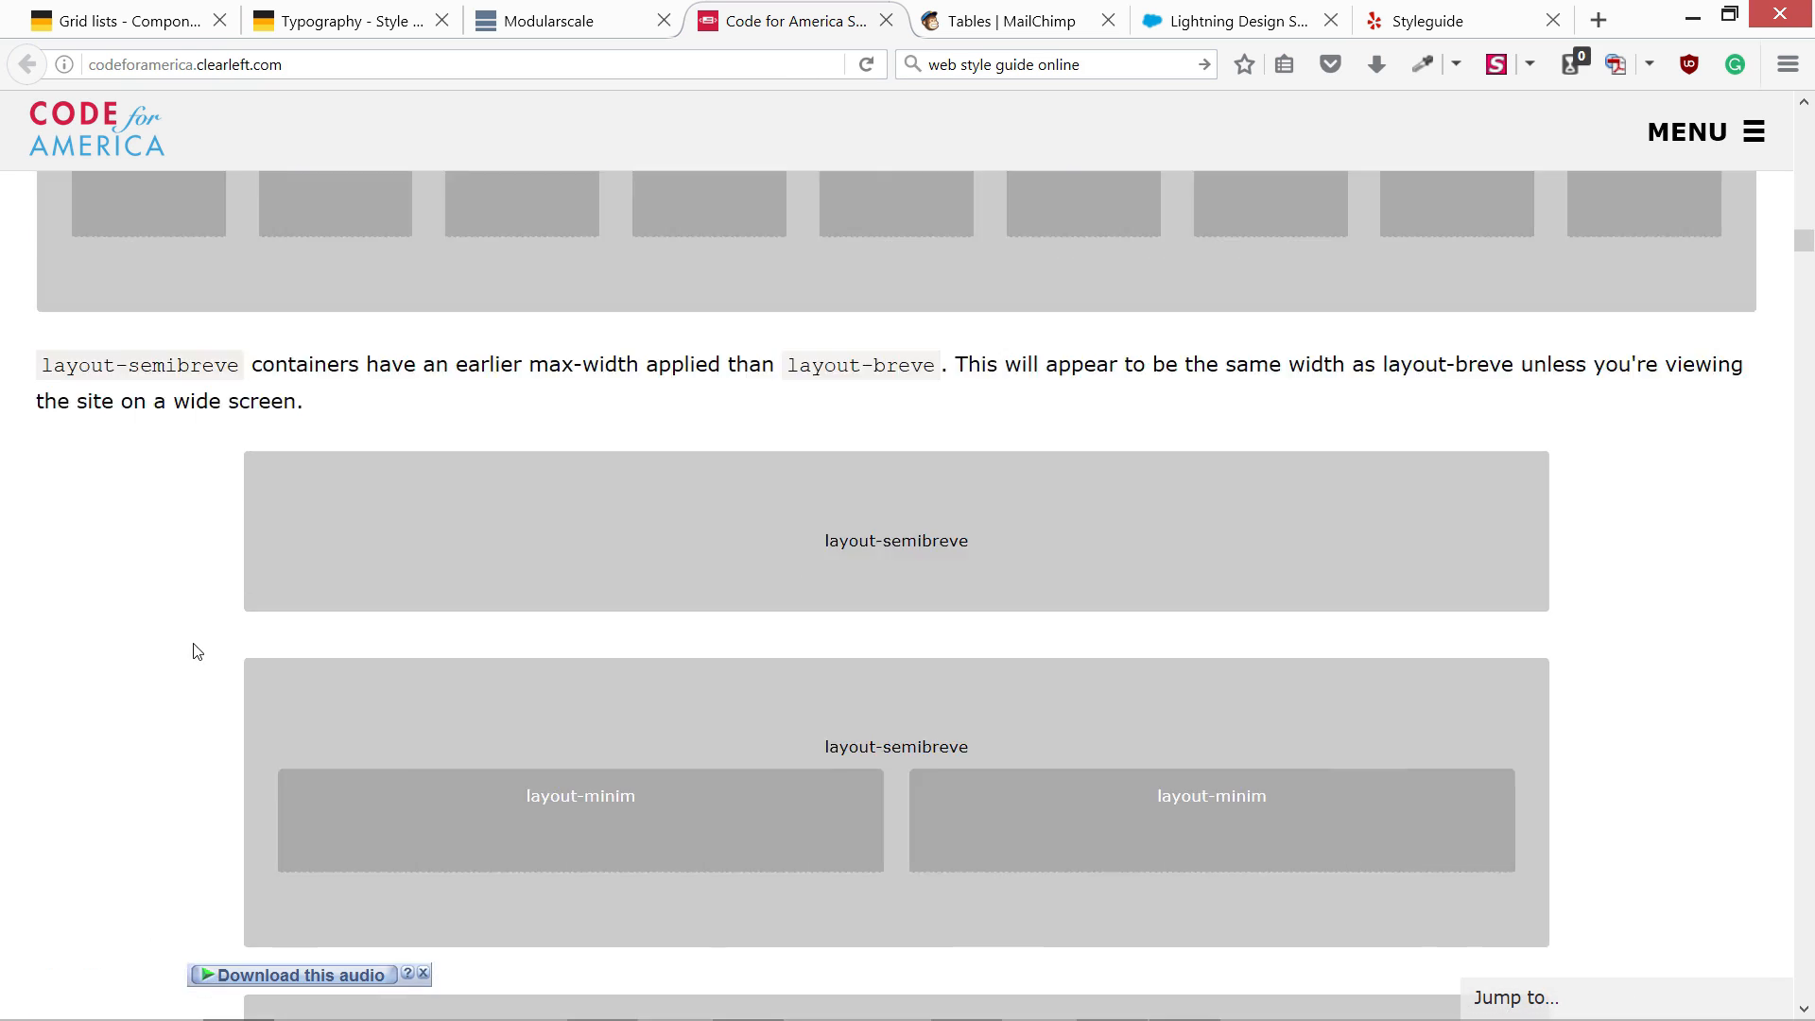
{"action": "scroll", "scroll_direction": "down", "scroll_amount": 3}
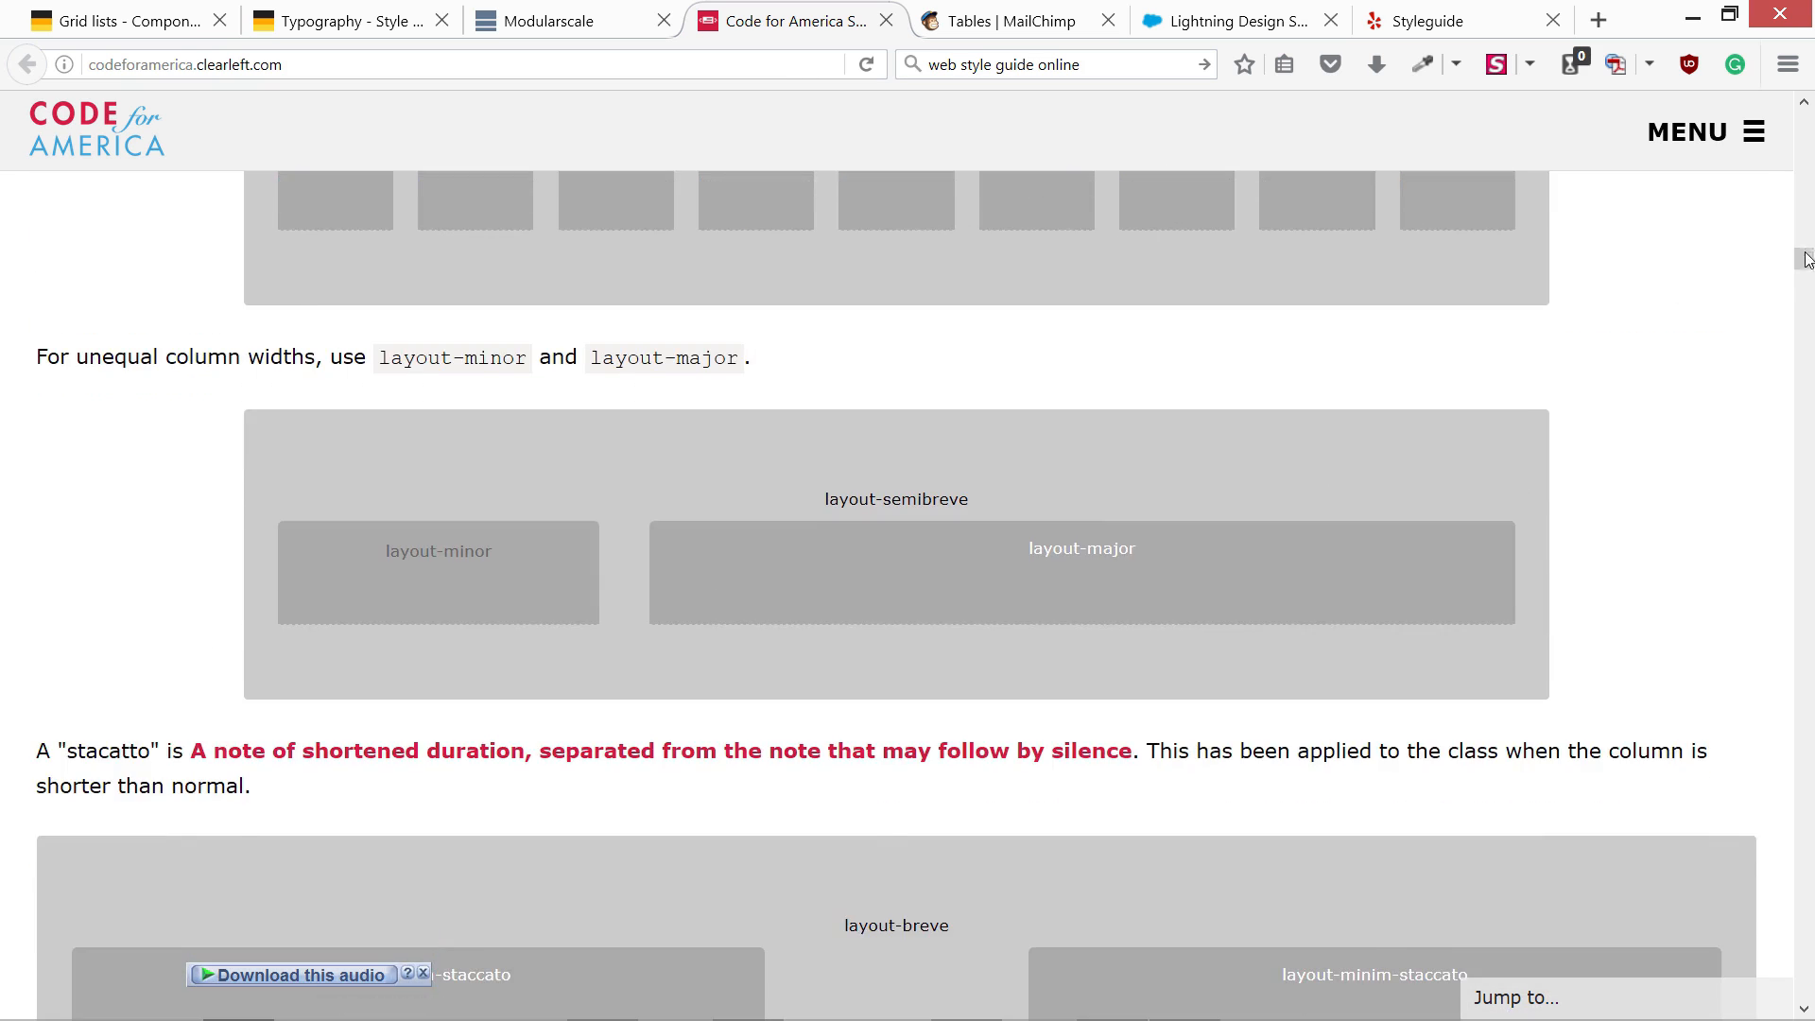
{"action": "scroll", "scroll_direction": "down", "scroll_amount": 3}
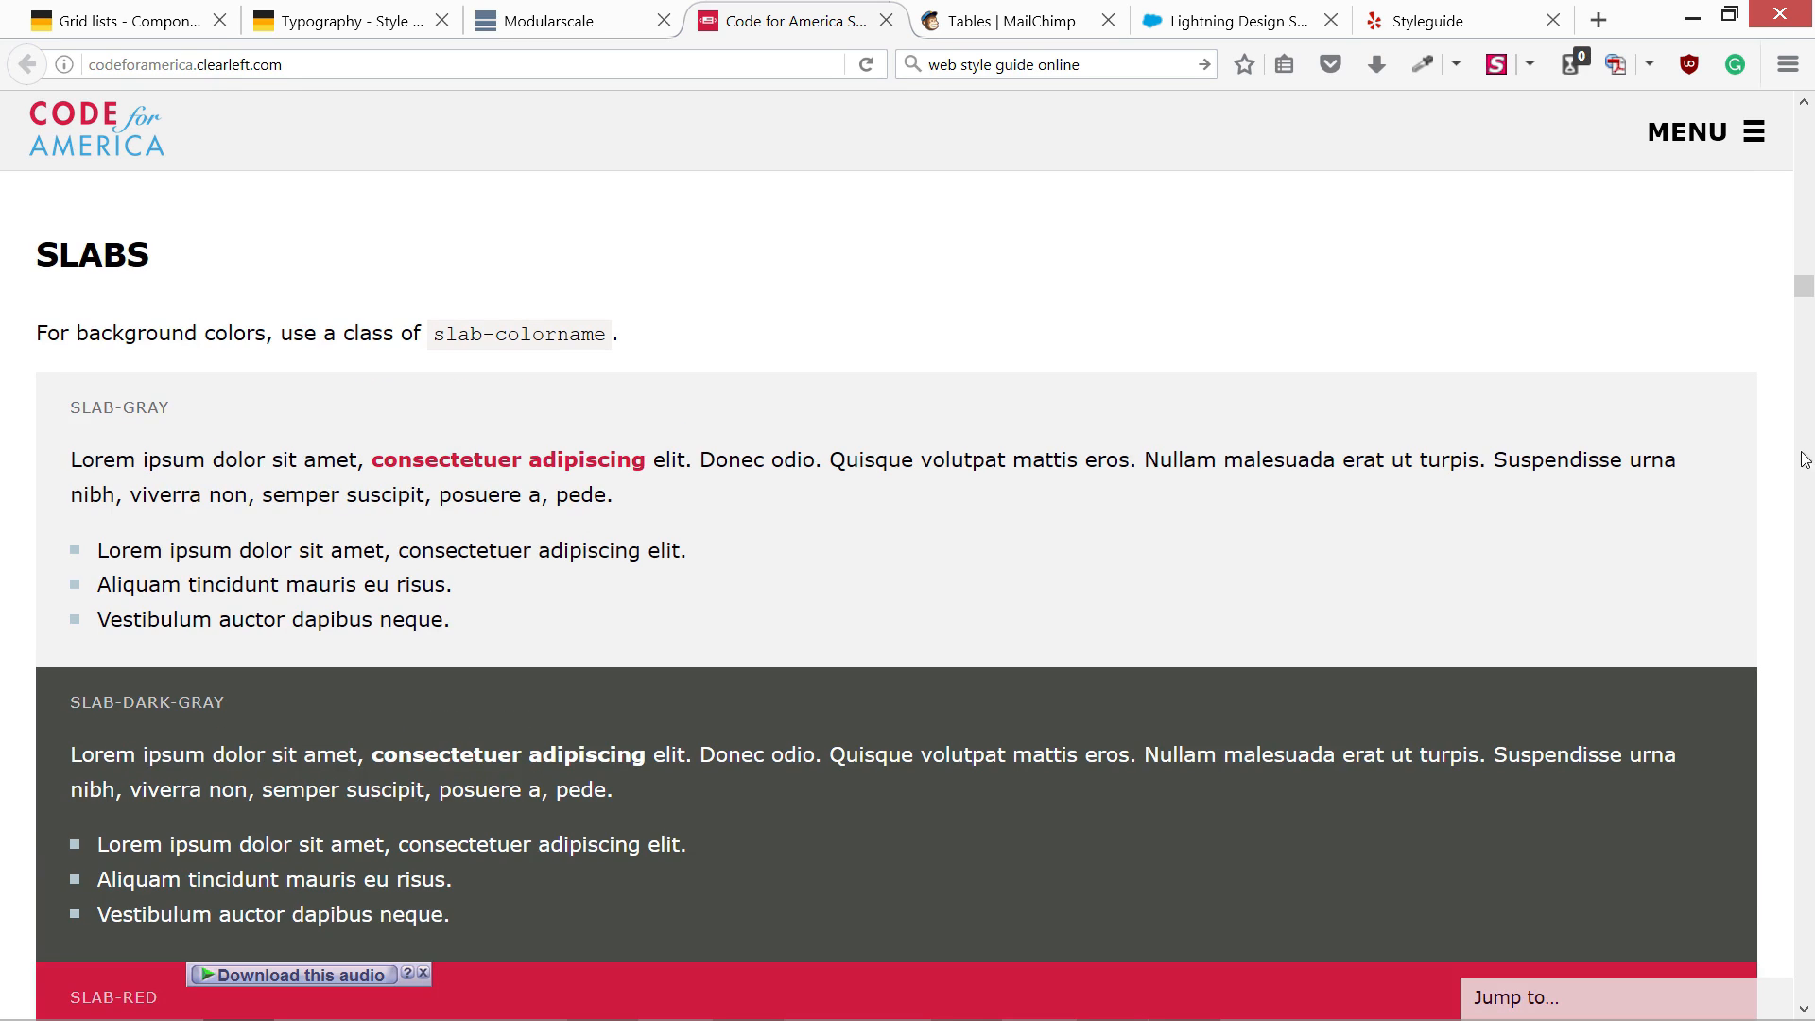
{"action": "mouse_move", "coordinate": [1751, 324]}
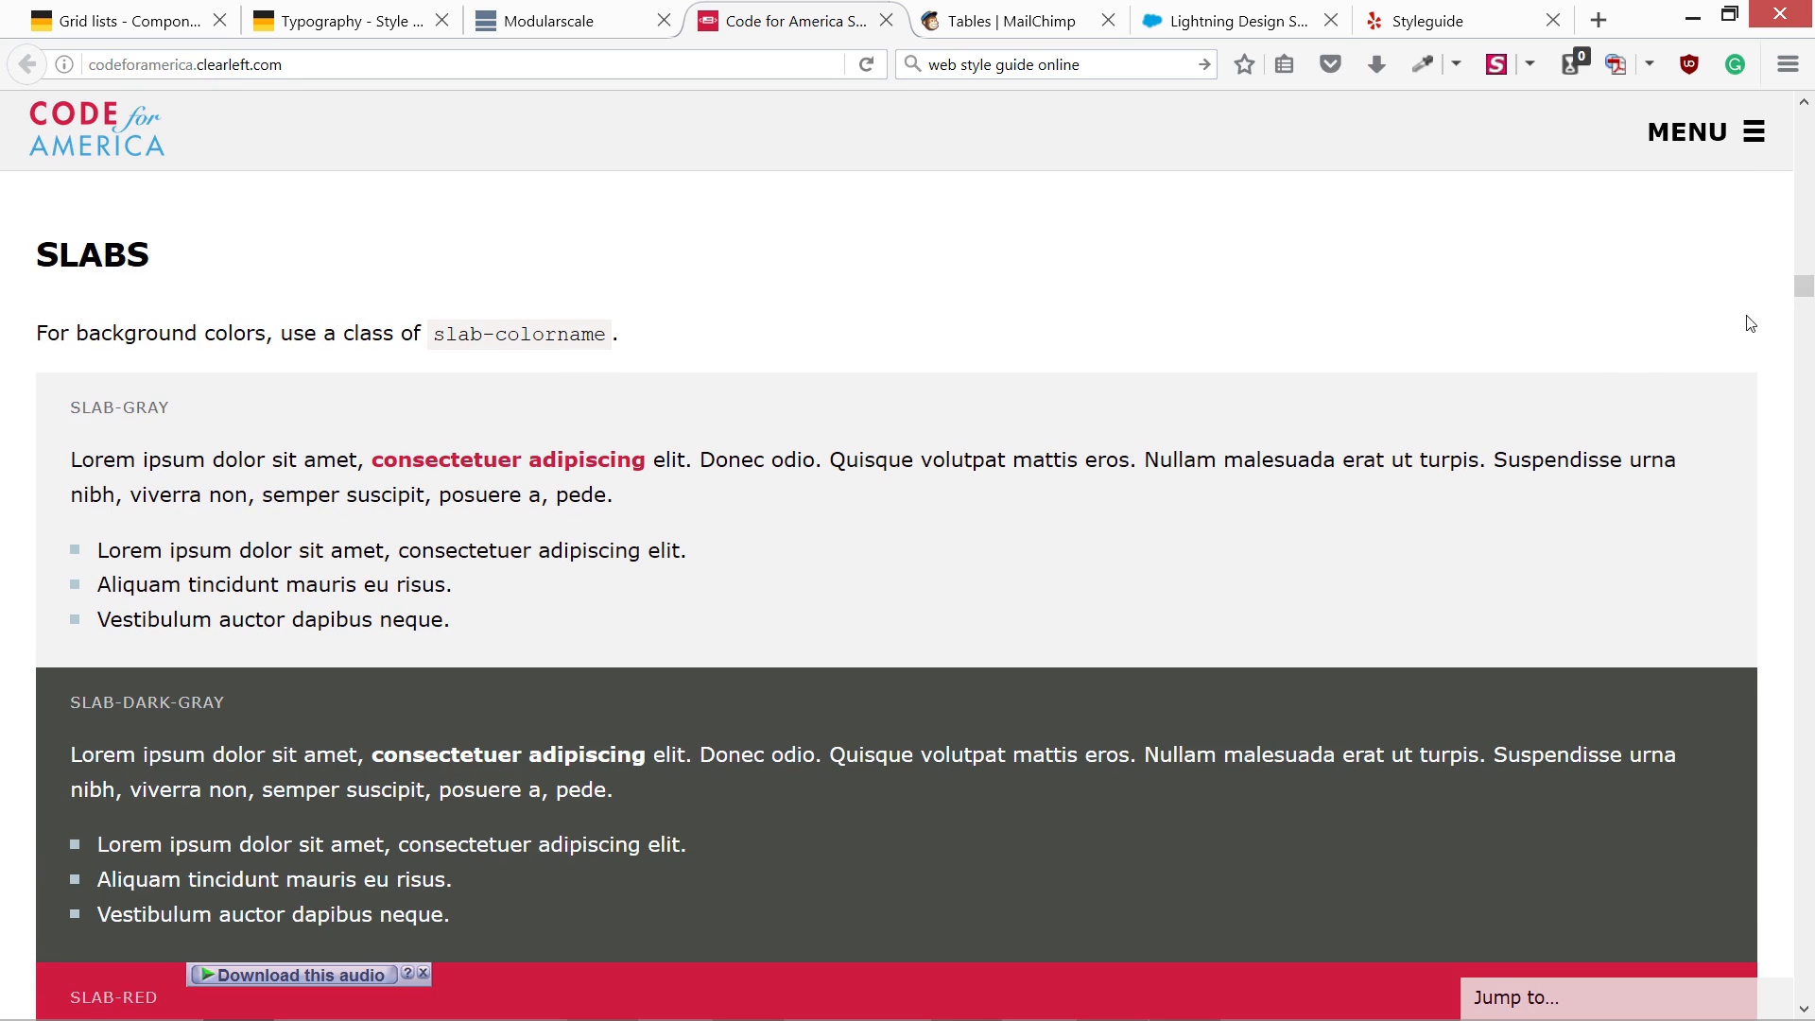
{"action": "mouse_move", "coordinate": [295, 730]}
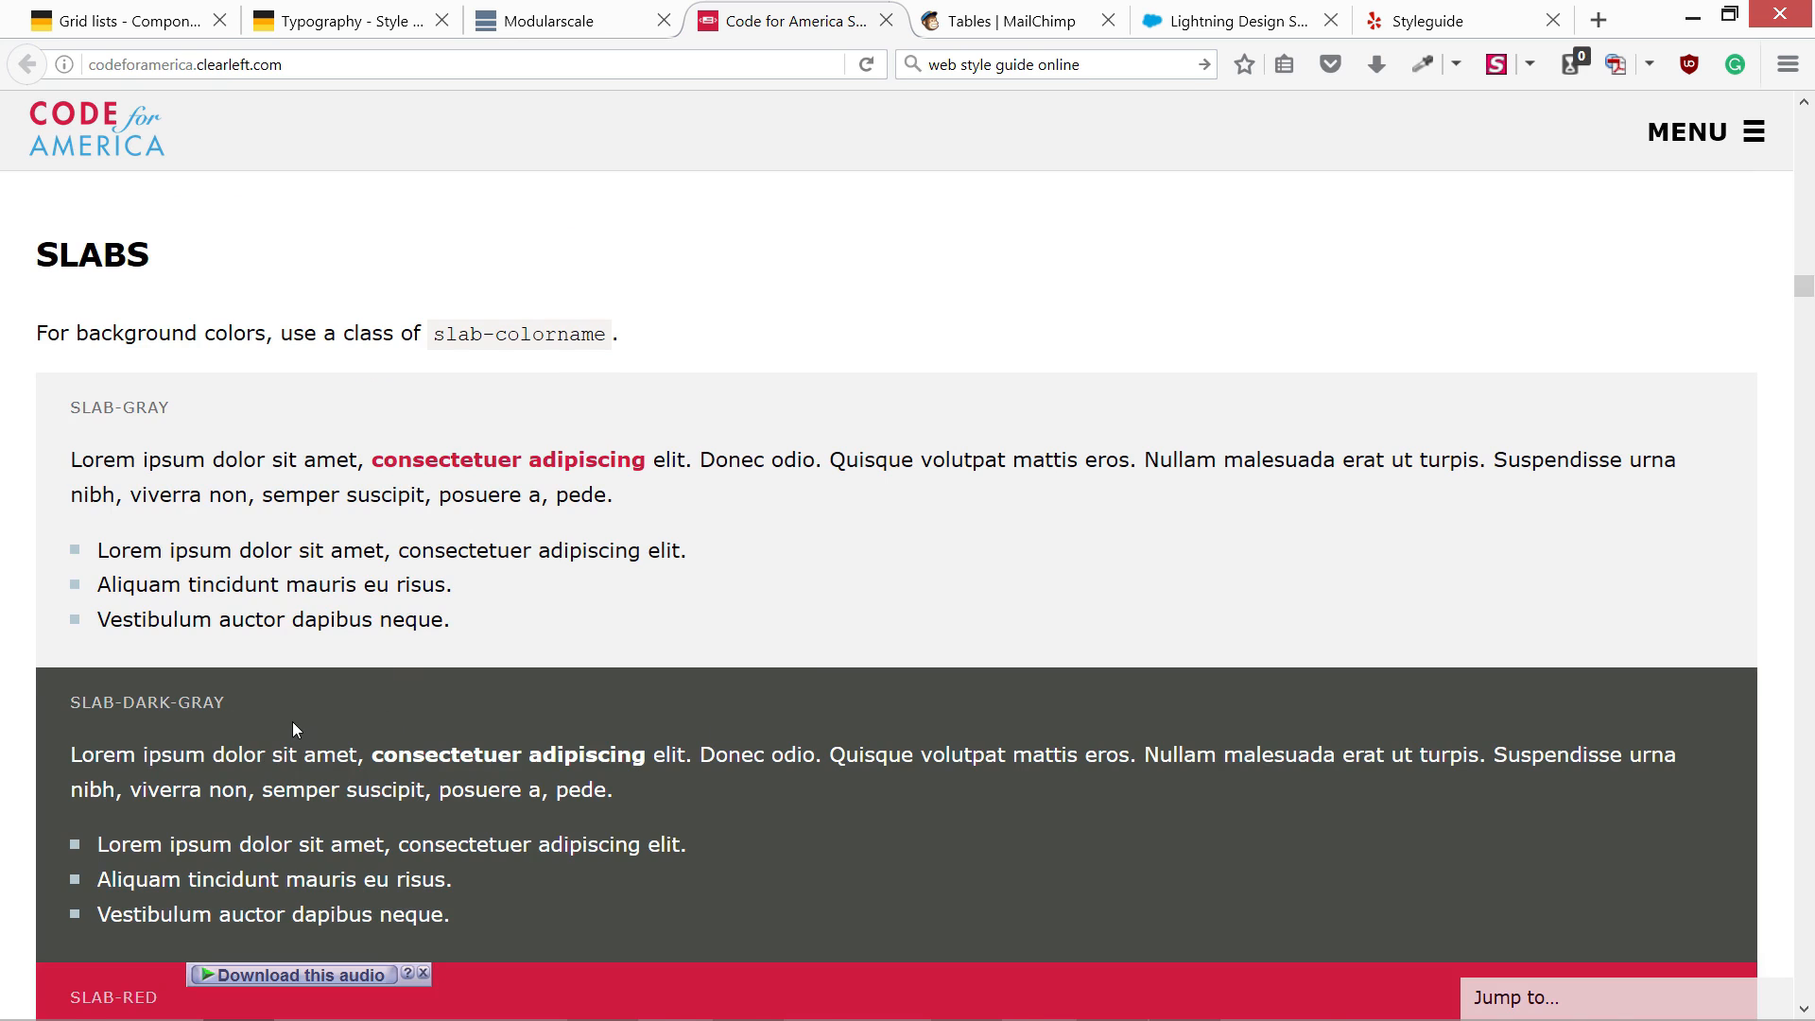
- Scroll through the slab color examples and Forms buttons, then switch to the Yelp Styleguide tab
{"action": "scroll", "scroll_direction": "down", "scroll_amount": 3}
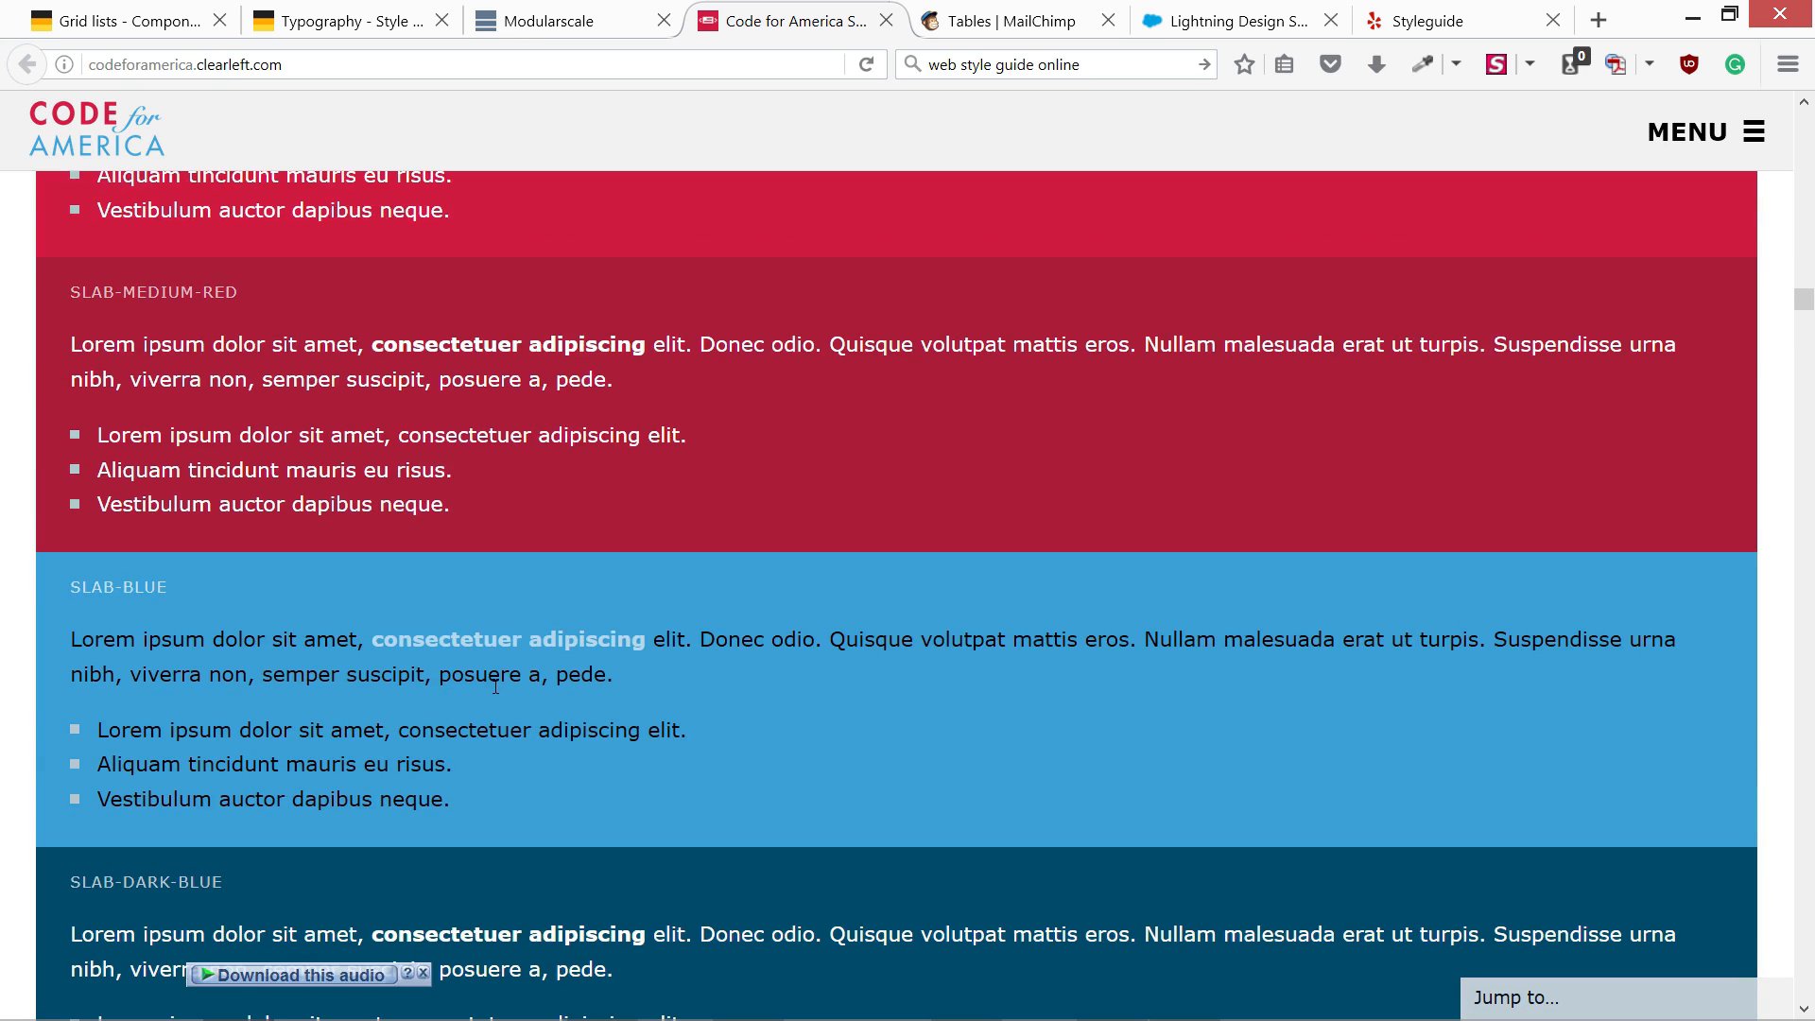
{"action": "scroll", "scroll_direction": "down", "scroll_amount": 3}
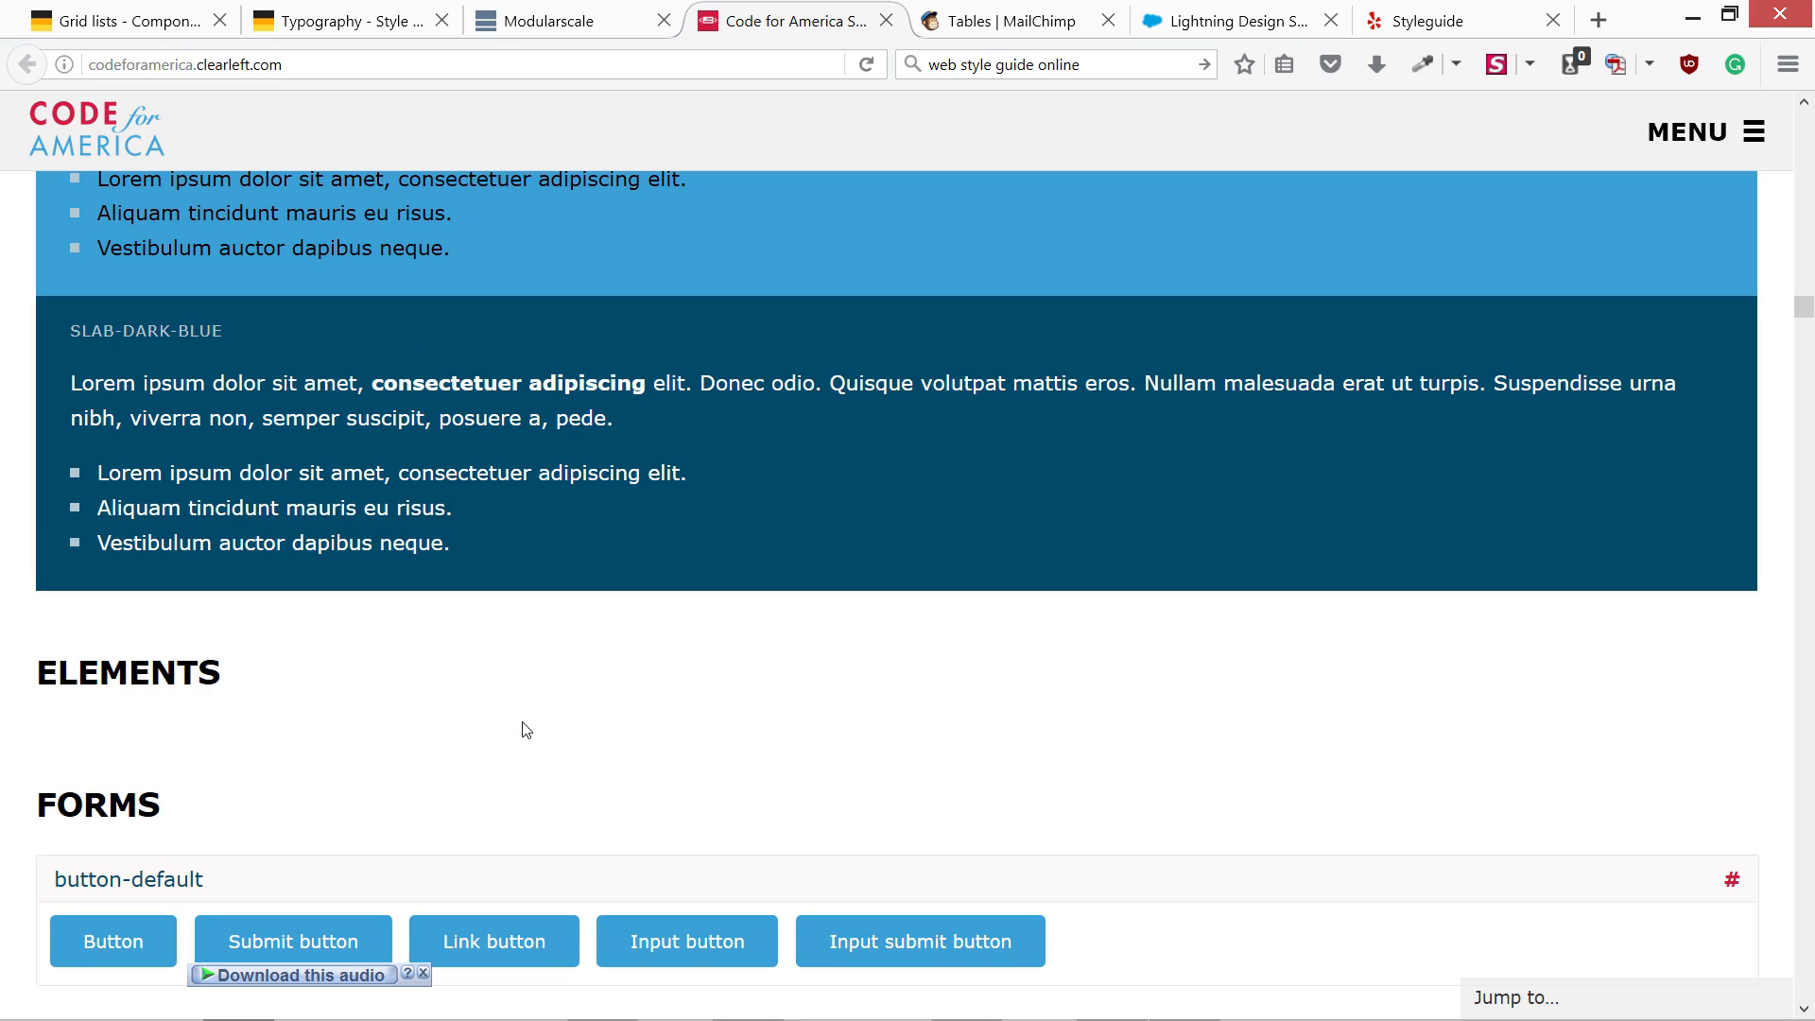
{"action": "scroll", "scroll_direction": "down", "scroll_amount": 3}
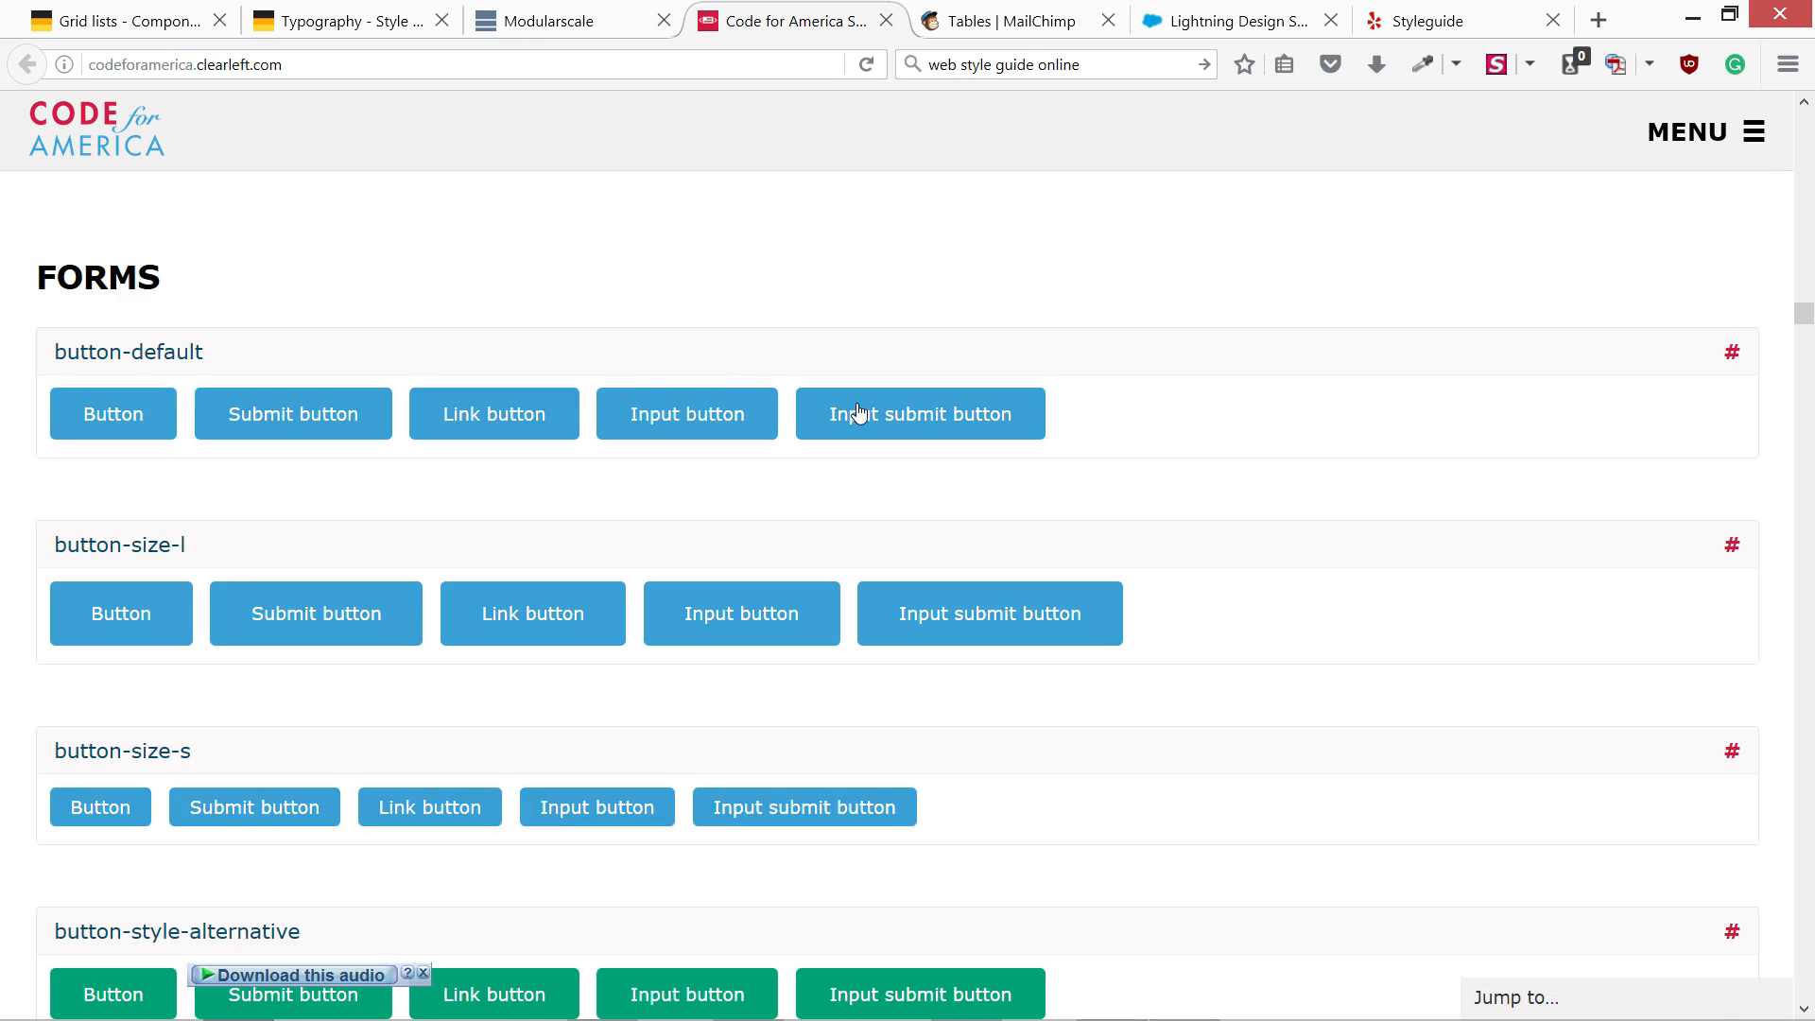
{"action": "mouse_move", "coordinate": [4, 420]}
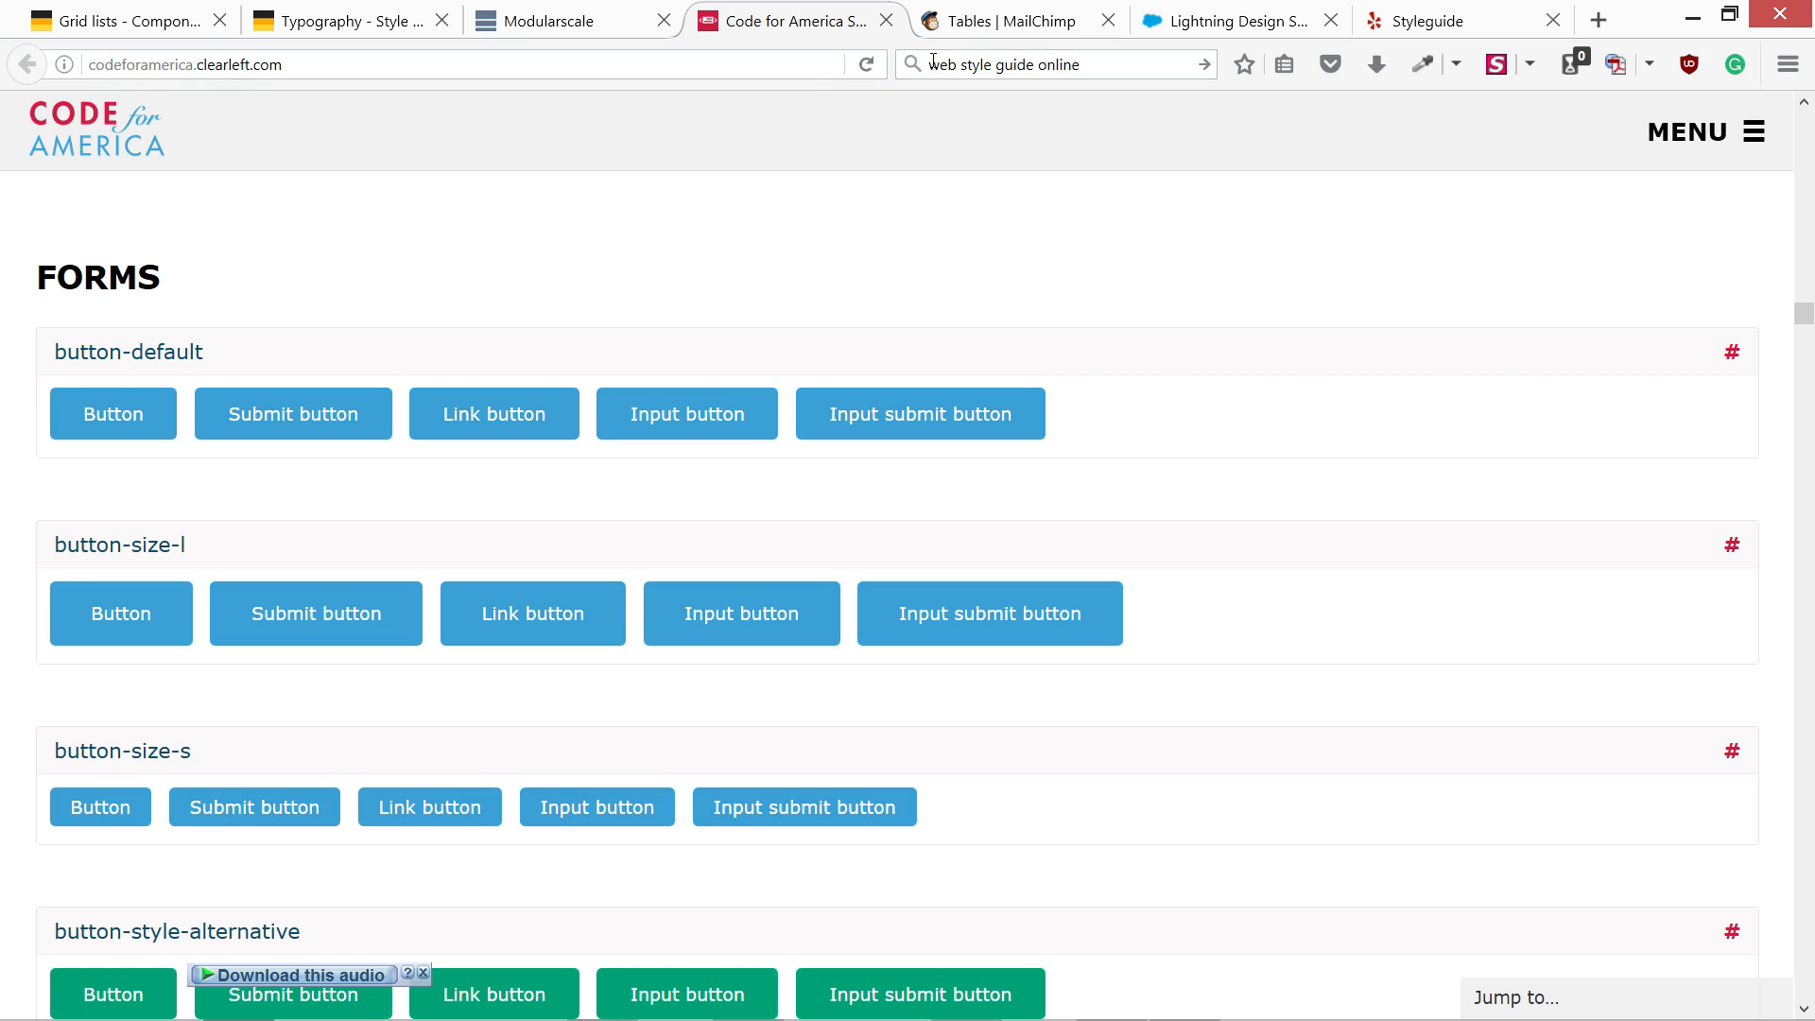
{"action": "left_click", "coordinate": [1441, 20]}
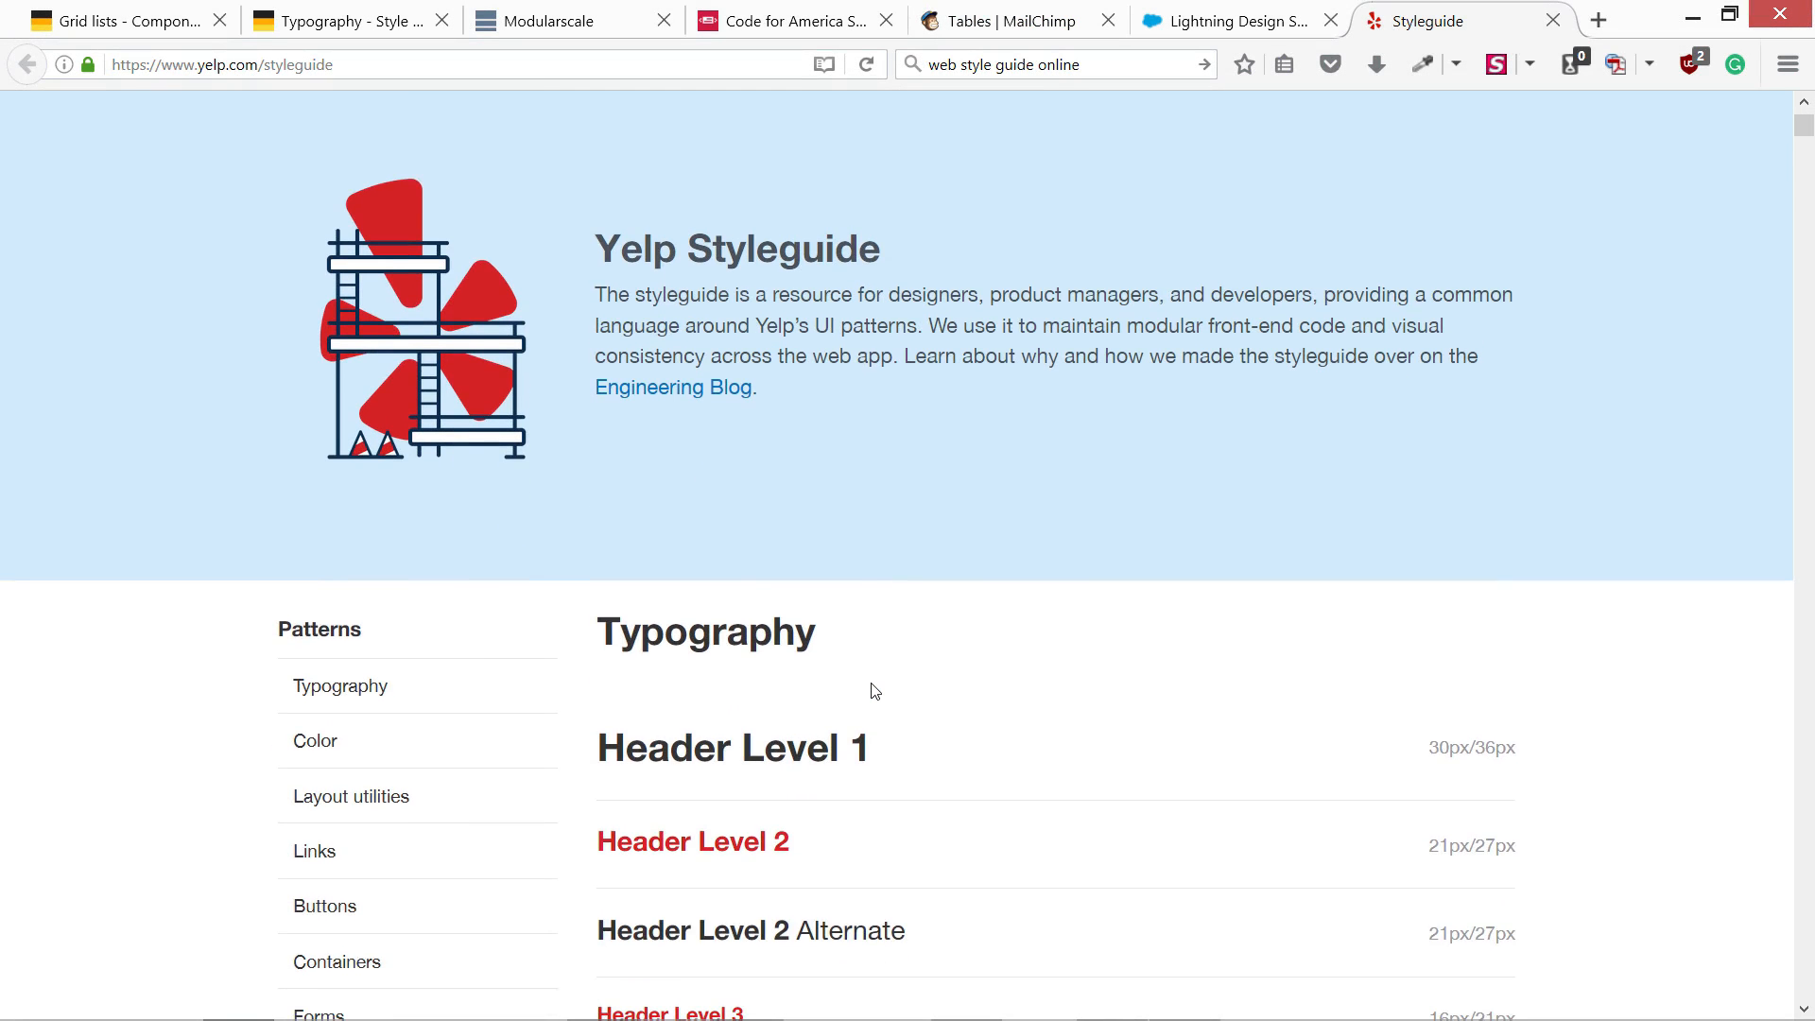
{"action": "scroll", "scroll_direction": "down", "scroll_amount": 3}
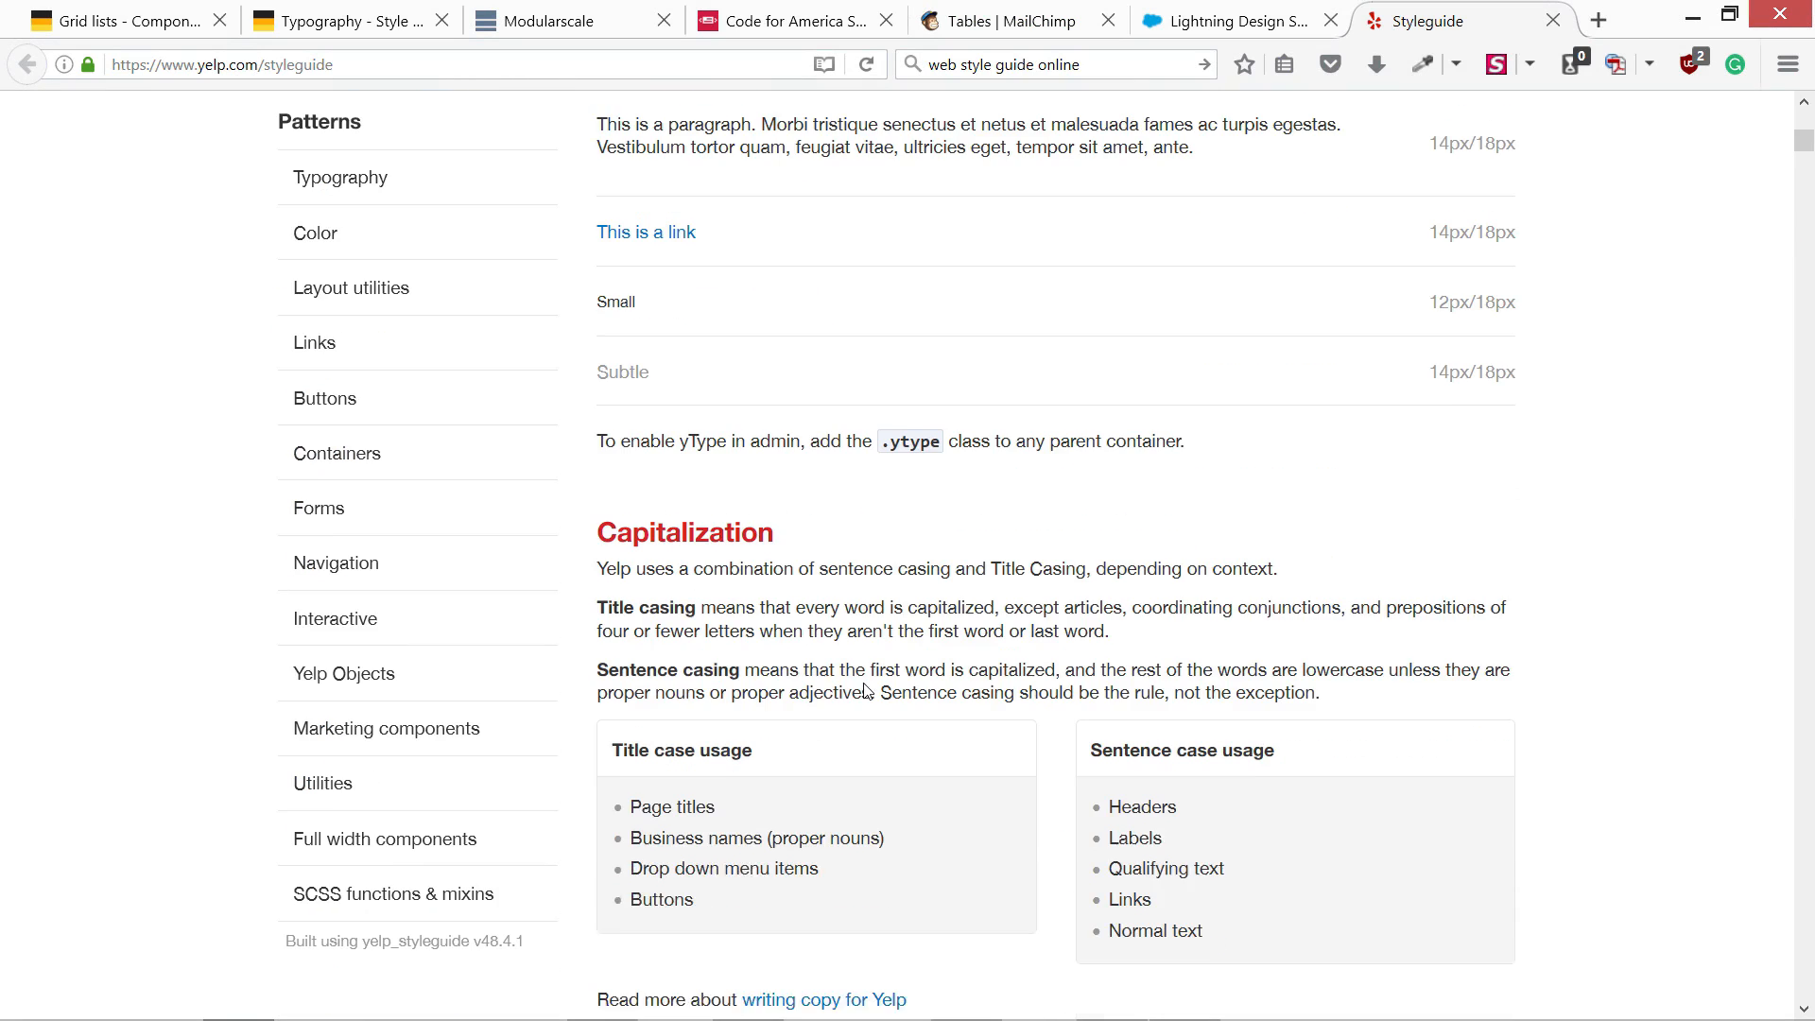
{"action": "scroll", "scroll_direction": "up", "scroll_amount": 3}
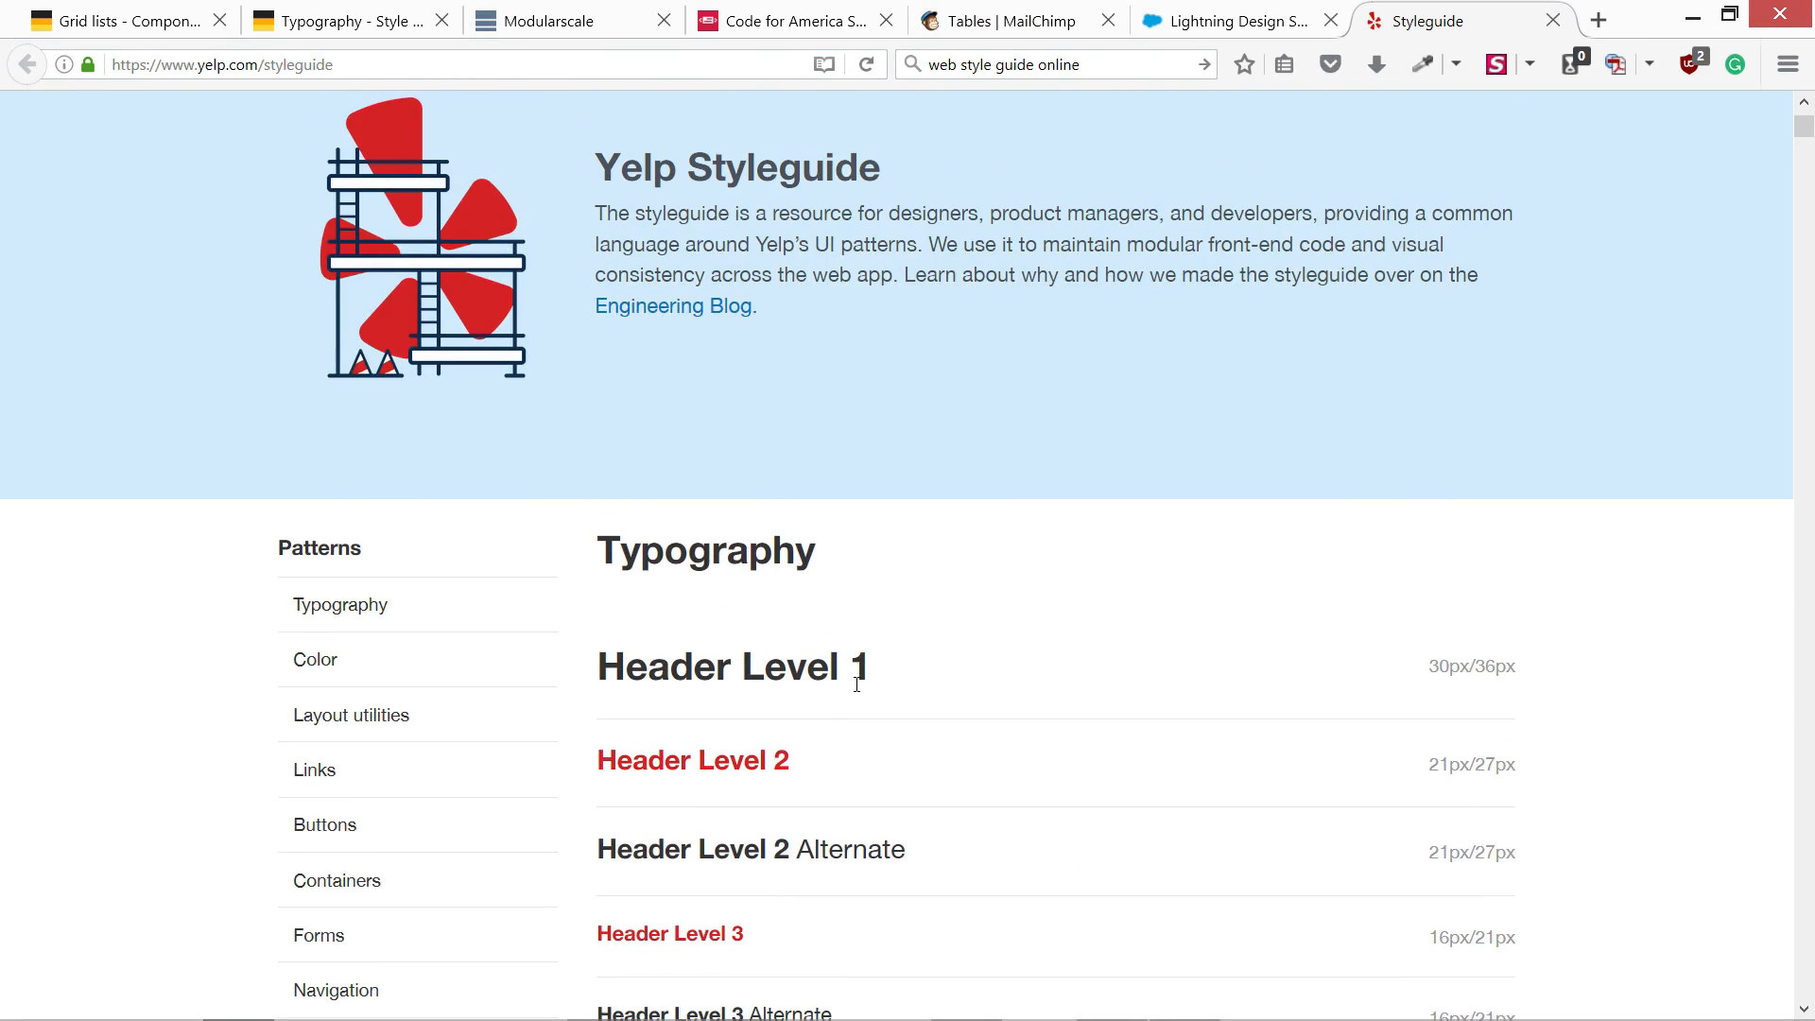